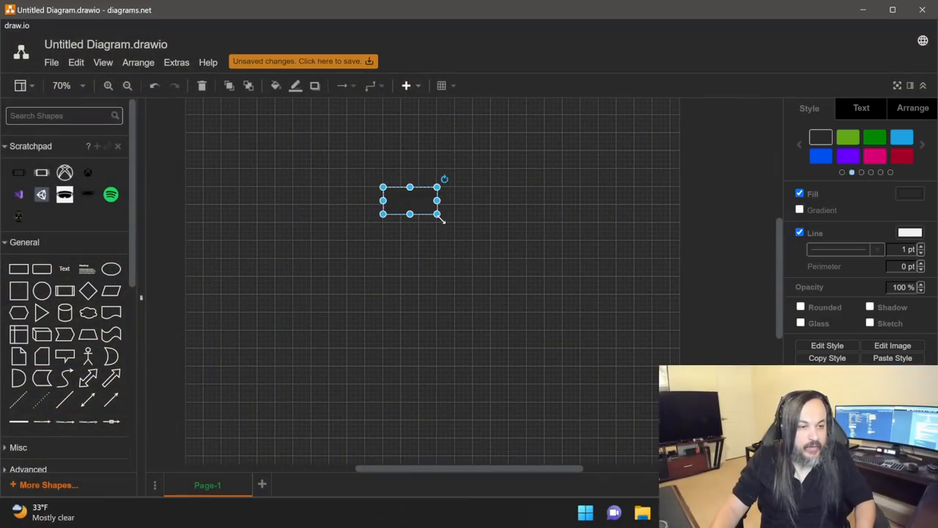
- Enlarge and label the STUDENTS TABLE rectangle, and enlarge the CLIENT cloud
left_click_drag(438, 214, 559, 283)
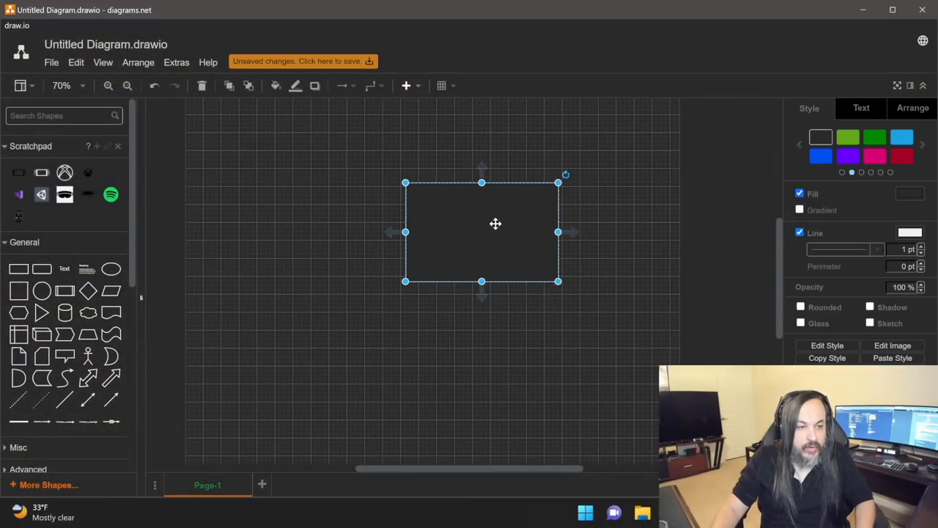
double_click(482, 231)
type("STUDENTS TABLE")
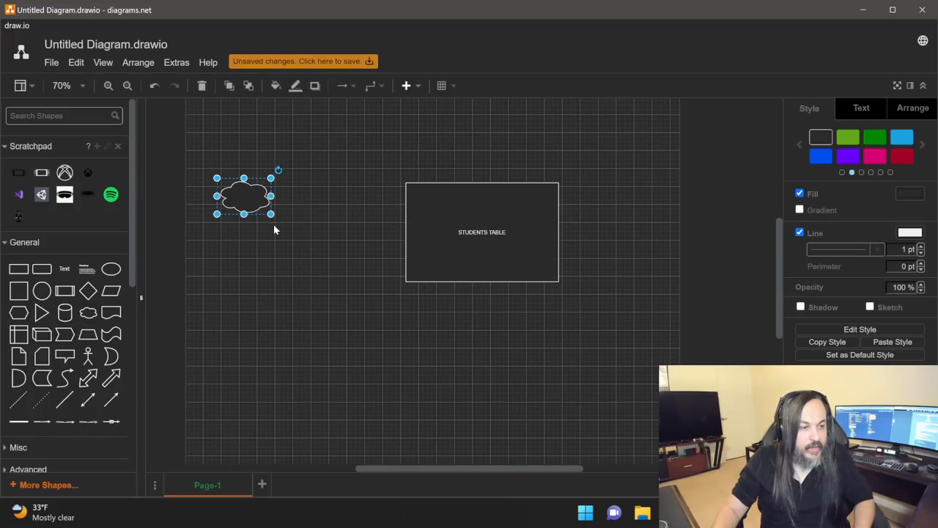
left_click_drag(271, 212, 320, 260)
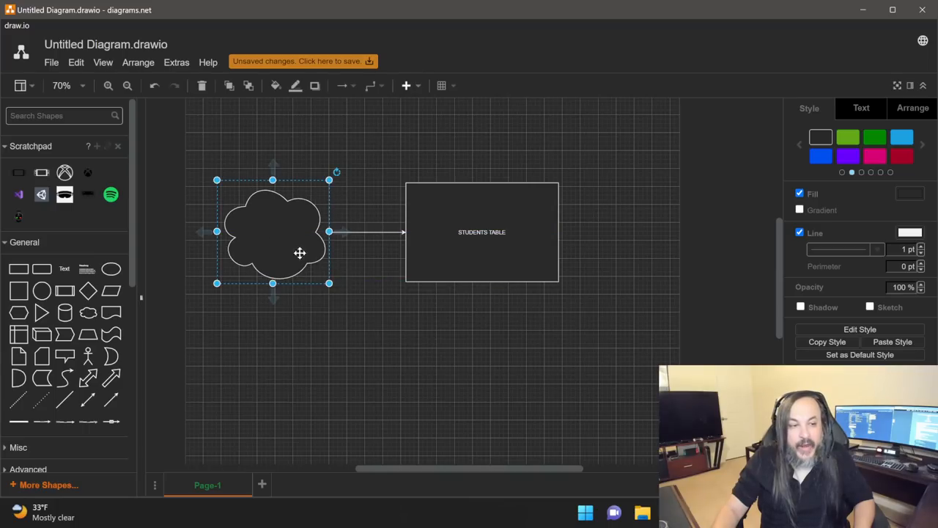
mouse_move(395, 301)
type("CLIENT")
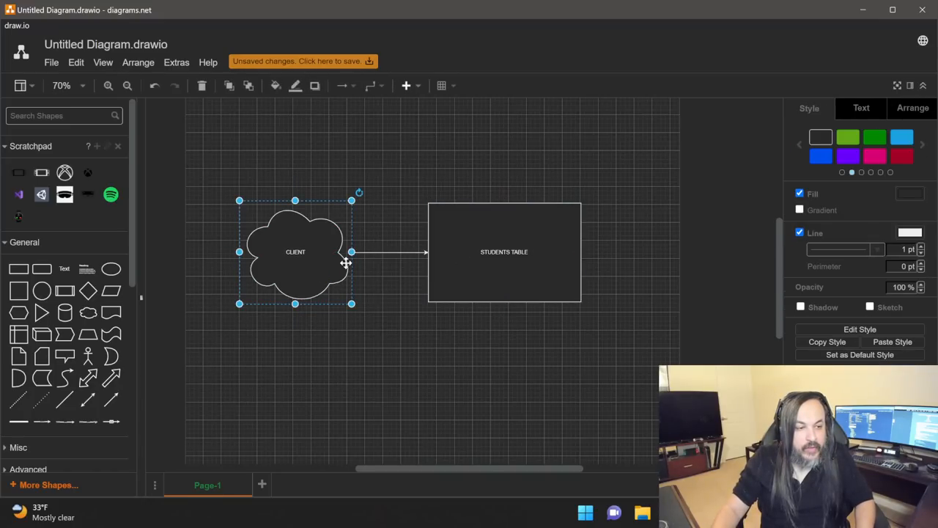
- Copy the STUDENTS TABLE box, place it below the original and connect them
left_click(504, 252)
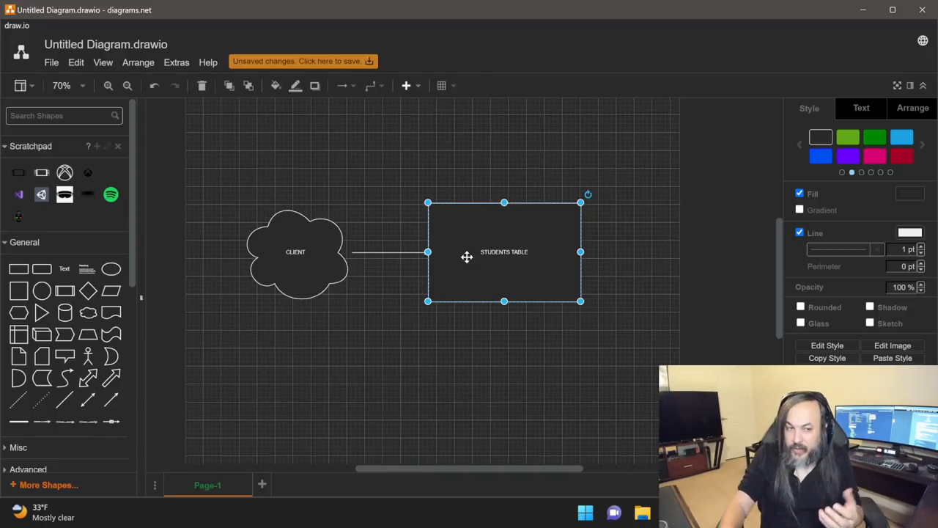
mouse_move(556, 325)
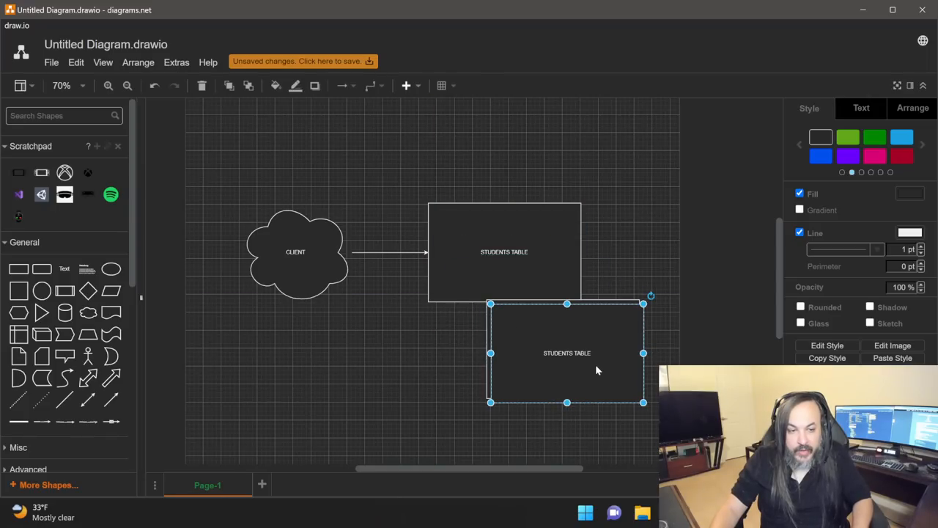
left_click_drag(567, 353, 581, 379)
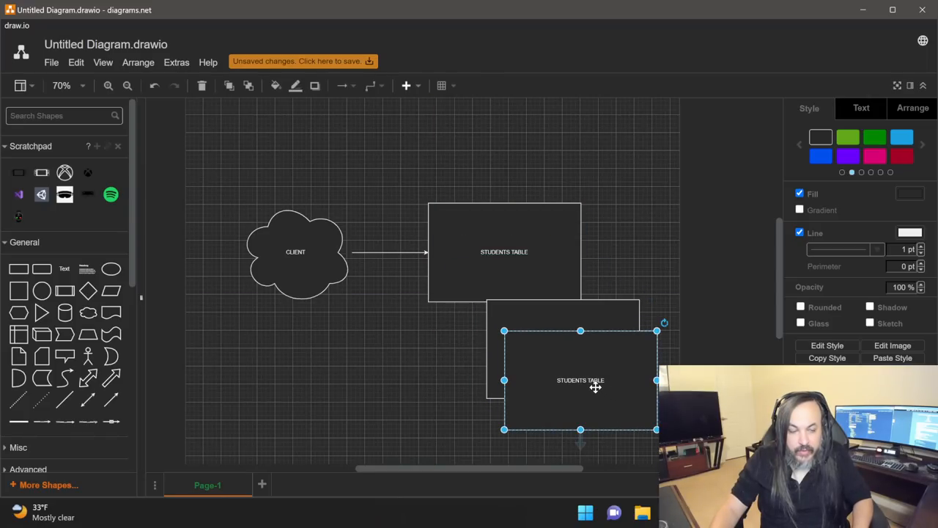
left_click_drag(580, 380, 585, 371)
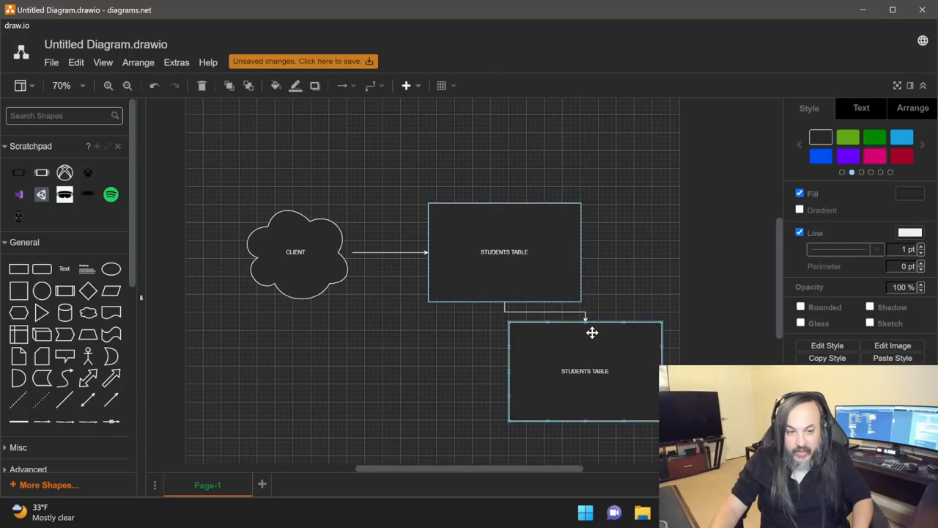
- Relabel the lower table copy as STUDENTS HISTORY TABLE
double_click(585, 371)
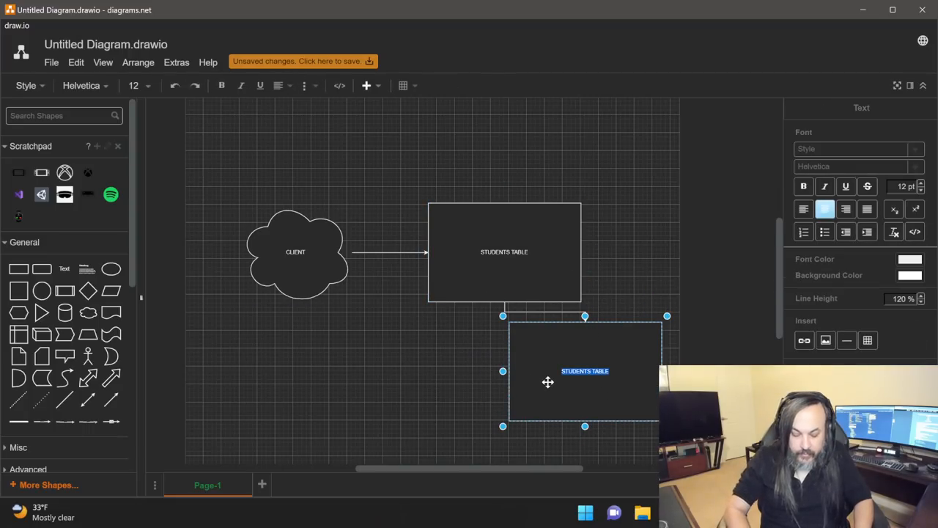
type("STUDENT")
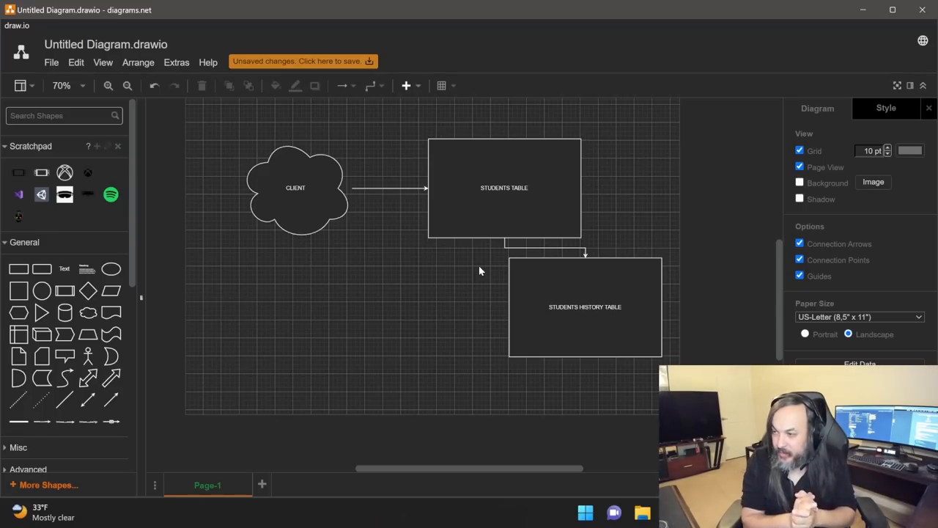
mouse_move(363, 411)
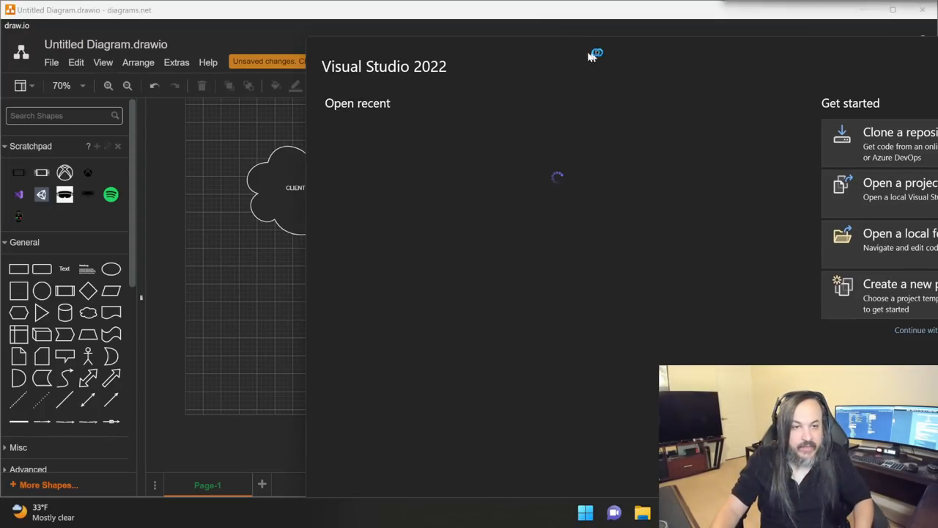
- Start a new Console App project named FightParkinsonsApp
left_click(901, 293)
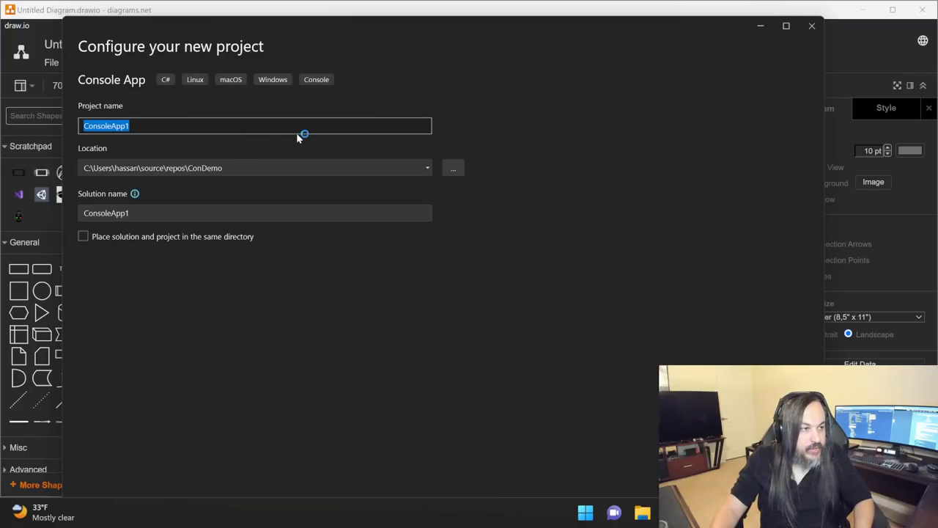
type("fIGH")
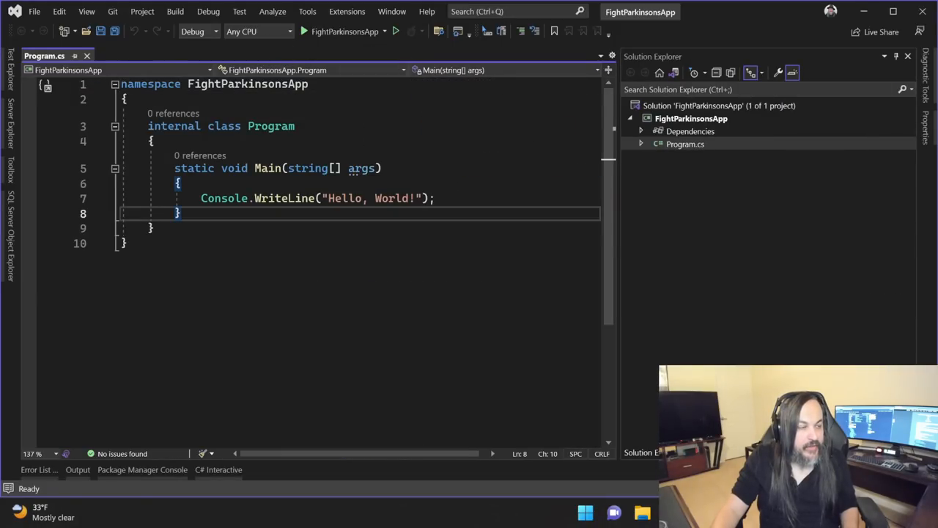
- Set ImplicitUsings and Nullable to disable in the FightParkinsonsApp project file
right_click(692, 119)
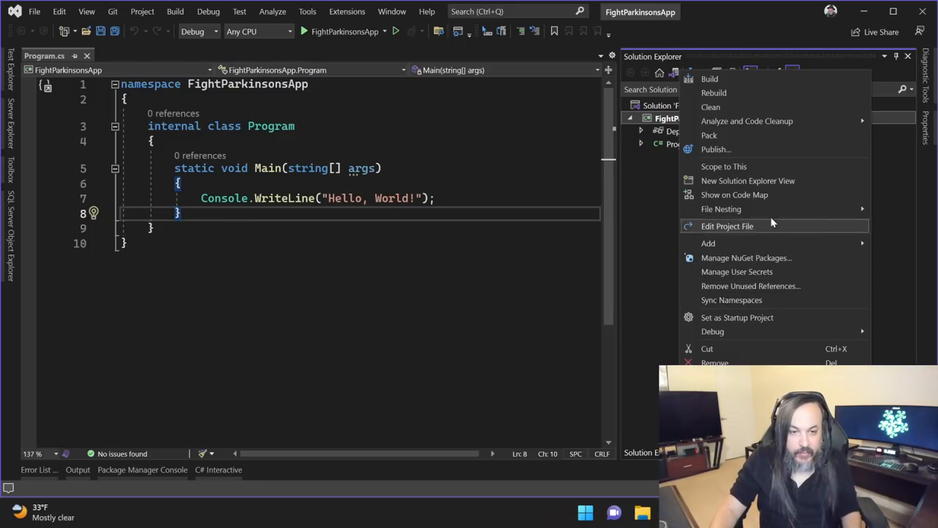
left_click(284, 168)
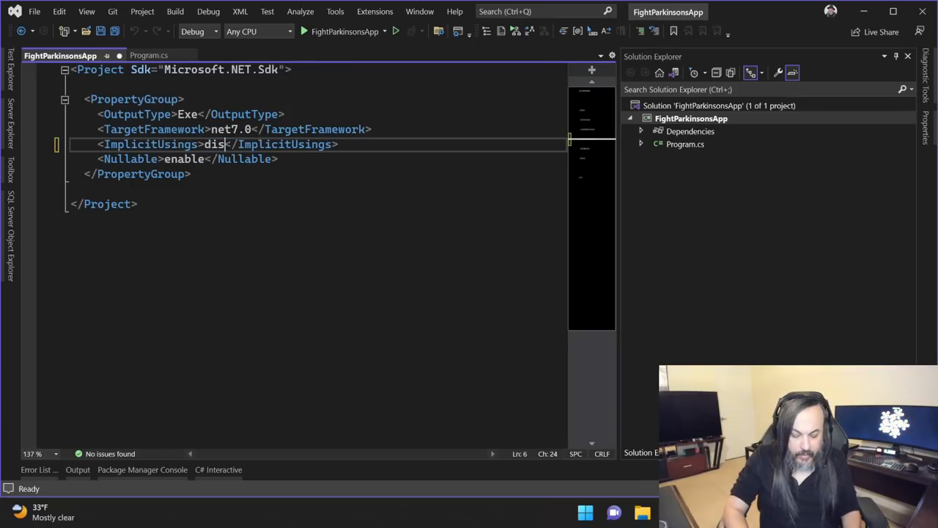
type("able")
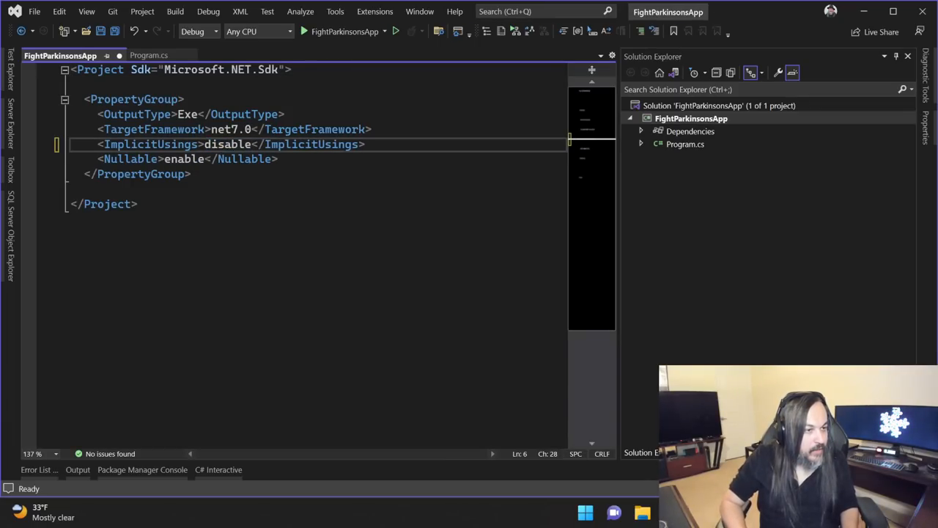
double_click(183, 159)
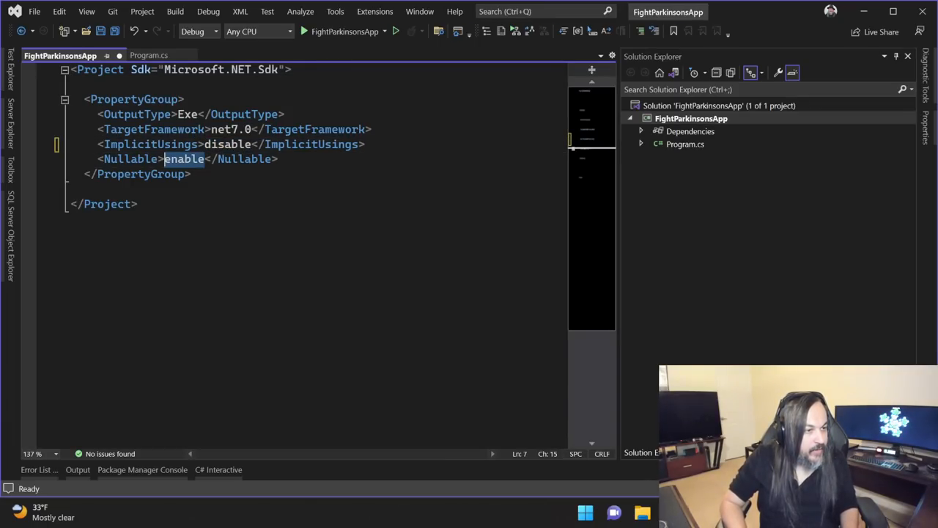
type("disable")
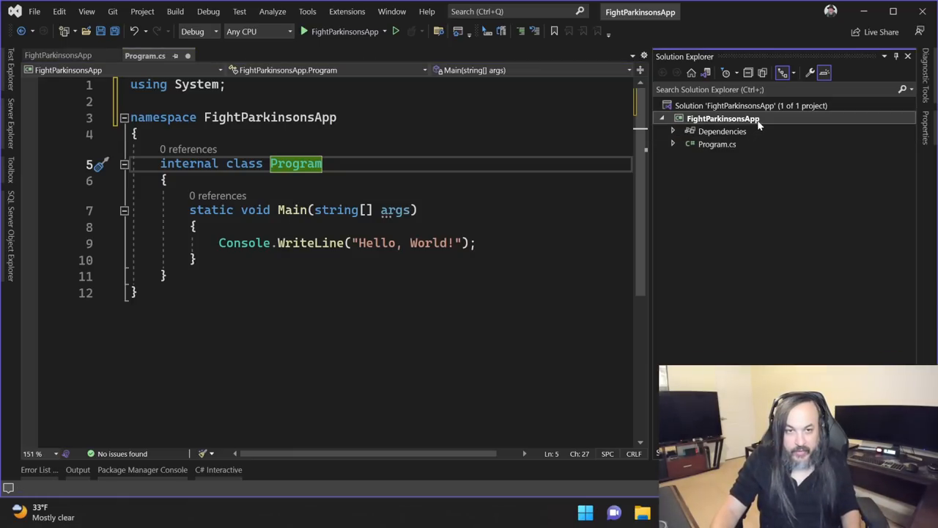
- Install Microsoft.EntityFrameworkCore.SqlServer via a NuGet search for 'EntityFramework SQL', accepting the license
right_click(724, 118)
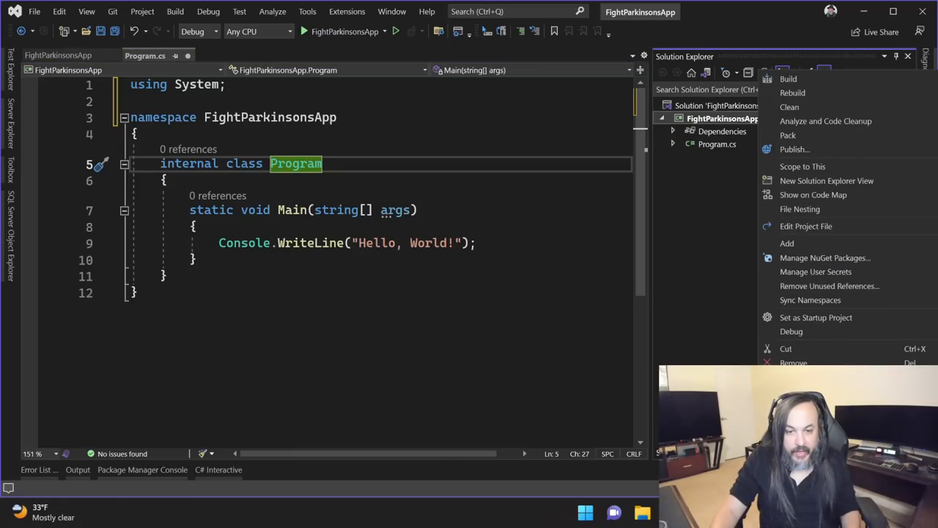
left_click(825, 257)
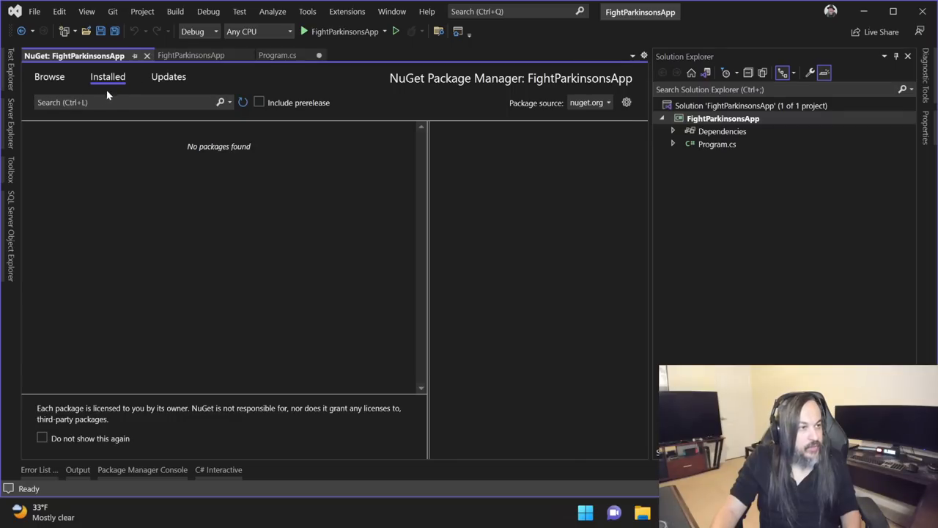
left_click(47, 77)
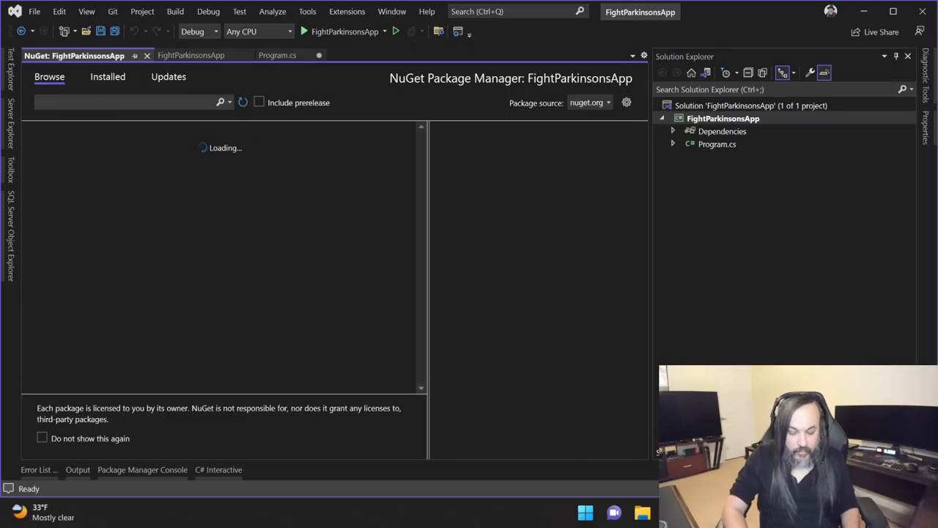
type("EntityFramework SQL")
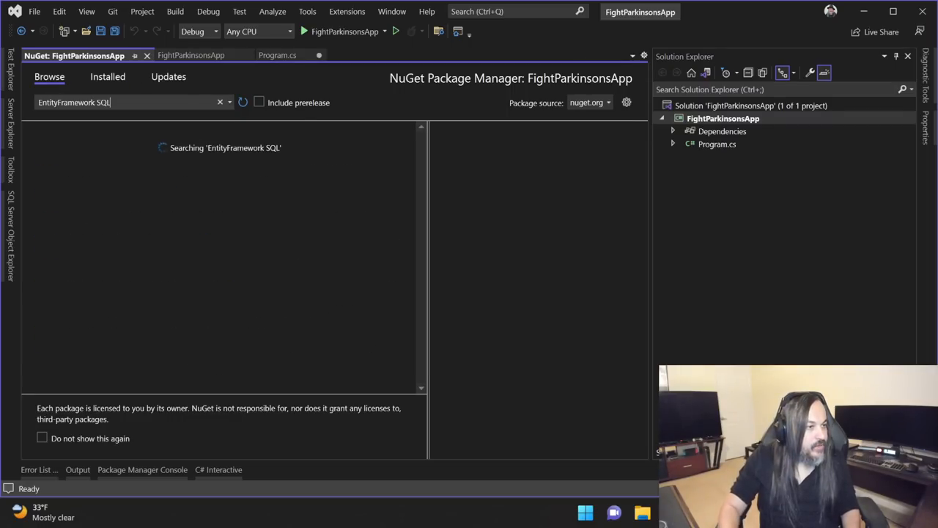
left_click(162, 154)
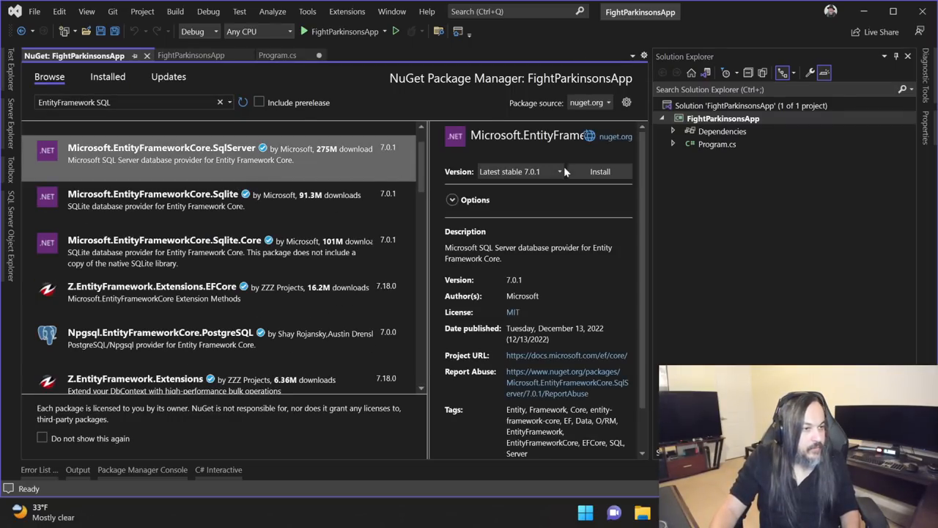
left_click(600, 171)
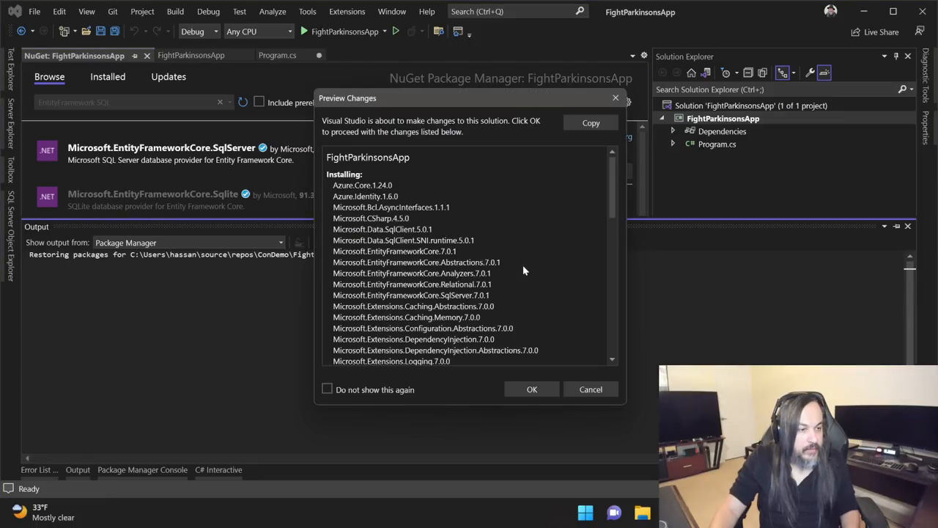
left_click(532, 390)
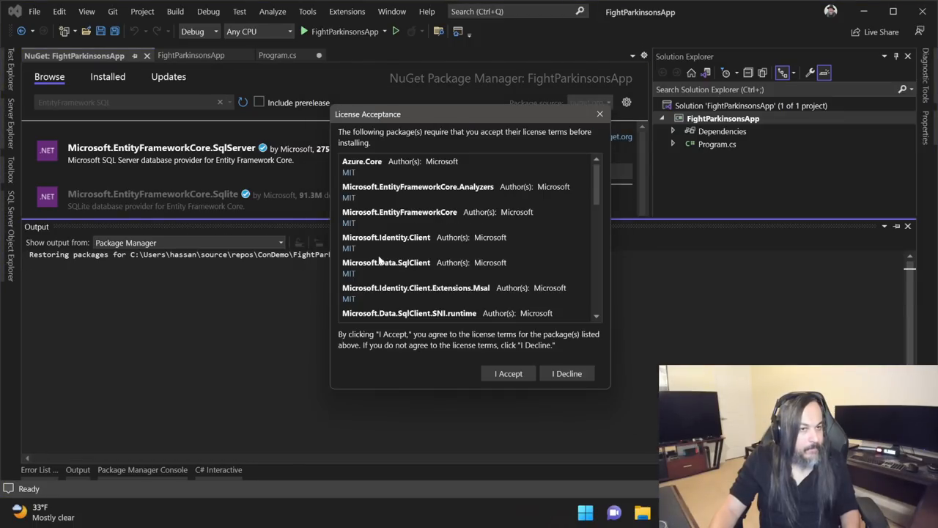
left_click(508, 373)
type("Tools")
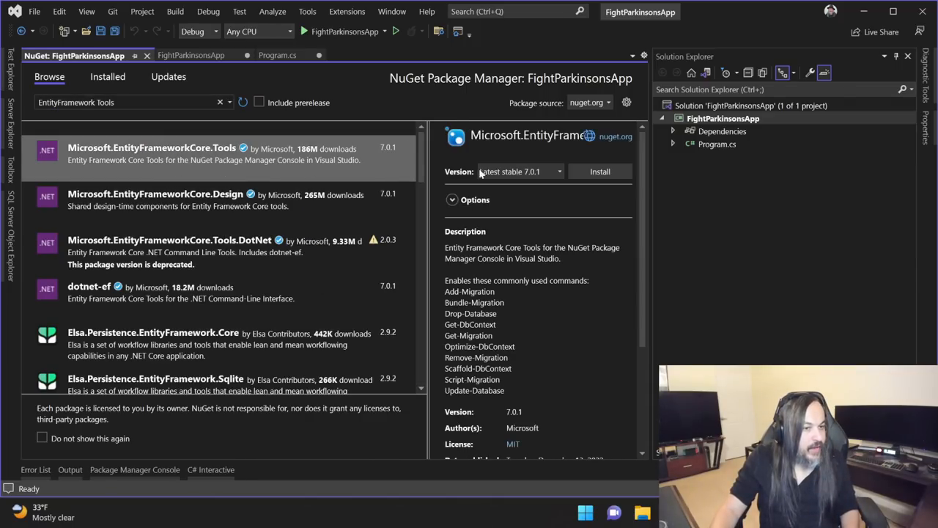
- Install the EntityFrameworkCore Tools and Design packages, approving changes and license terms
left_click(599, 171)
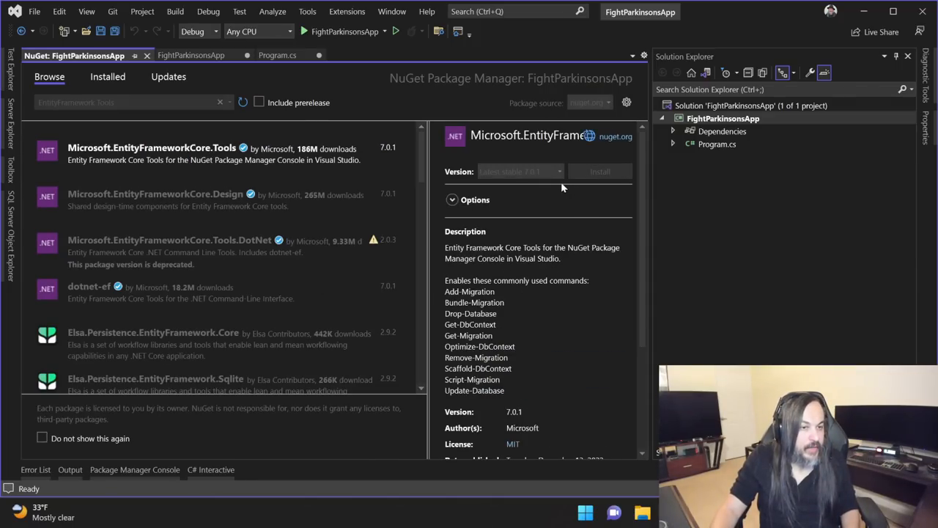
left_click(600, 171)
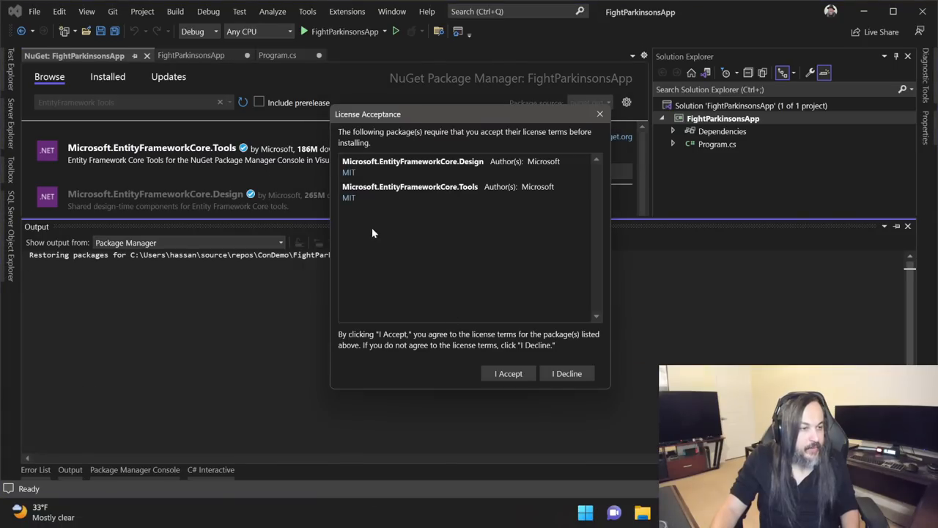
left_click(508, 373)
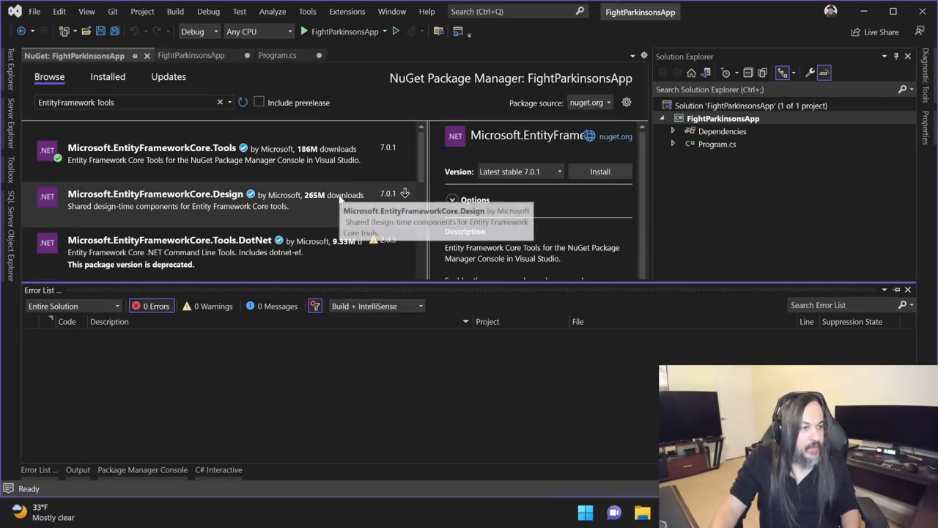
left_click(598, 171)
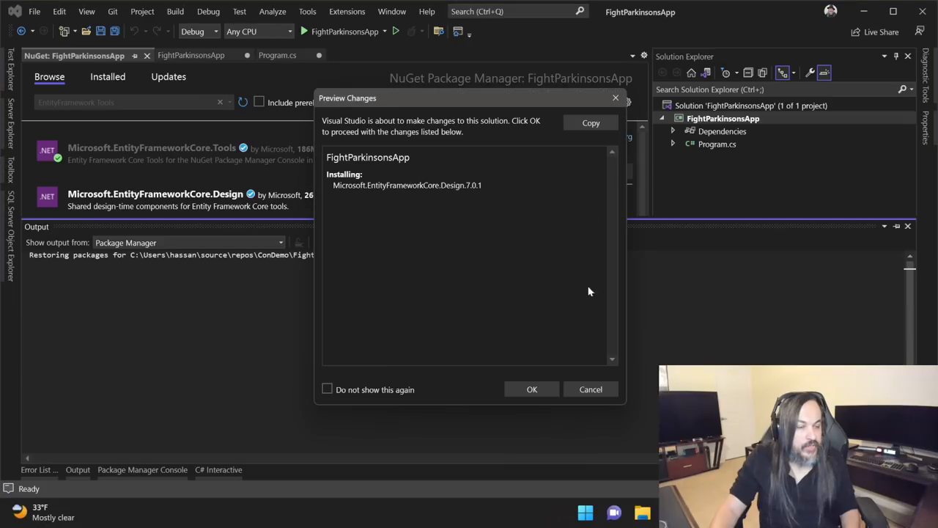
left_click(532, 390)
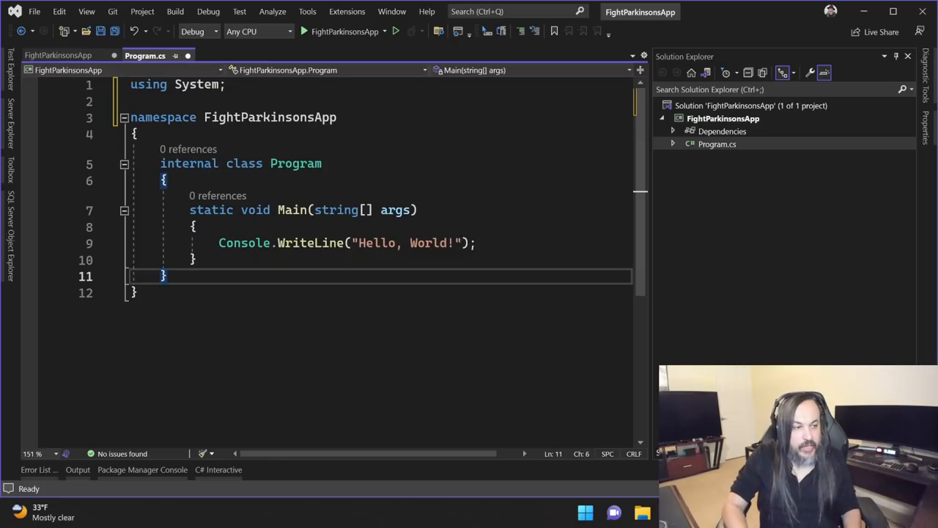
- Add a StorageBroker DbContext class whose constructor calls Database.Migrate()
type("public cla")
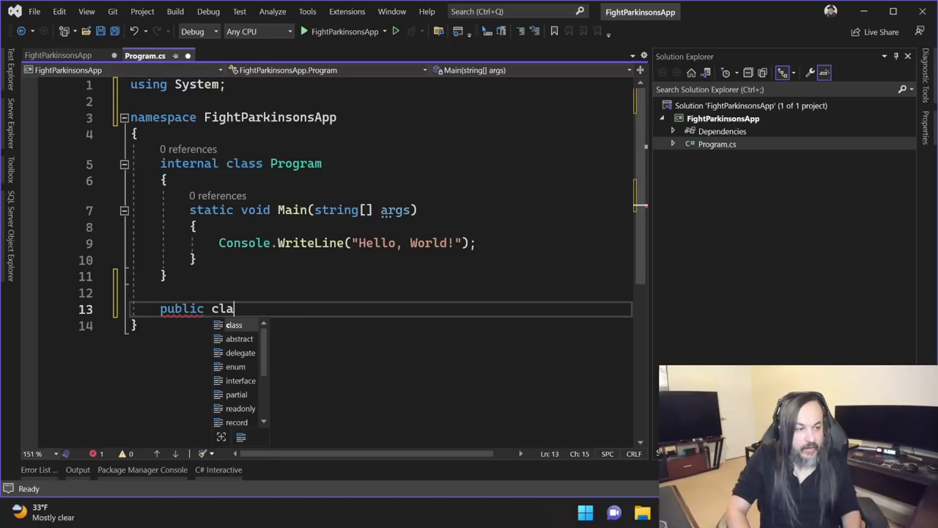
type("ss StorageBroker : DbContext")
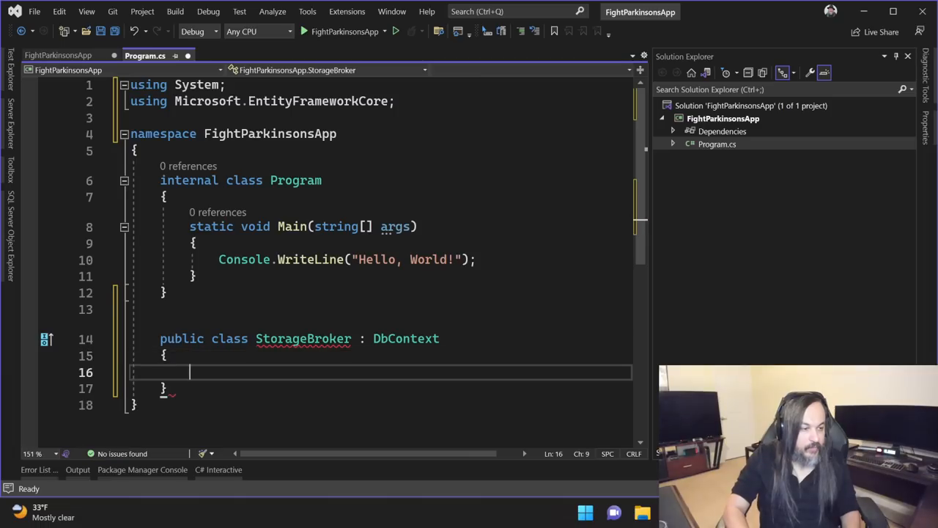
type("c")
type("thi")
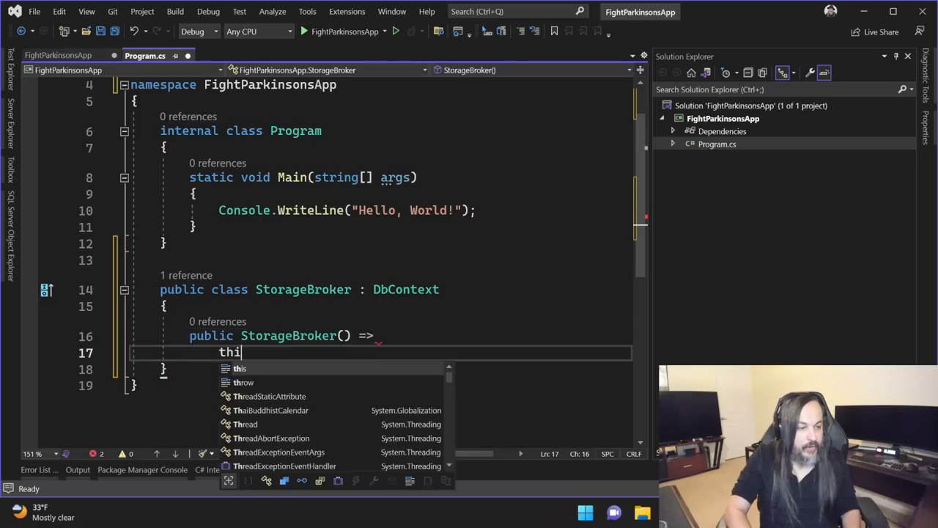
type("s.Database.migrate();")
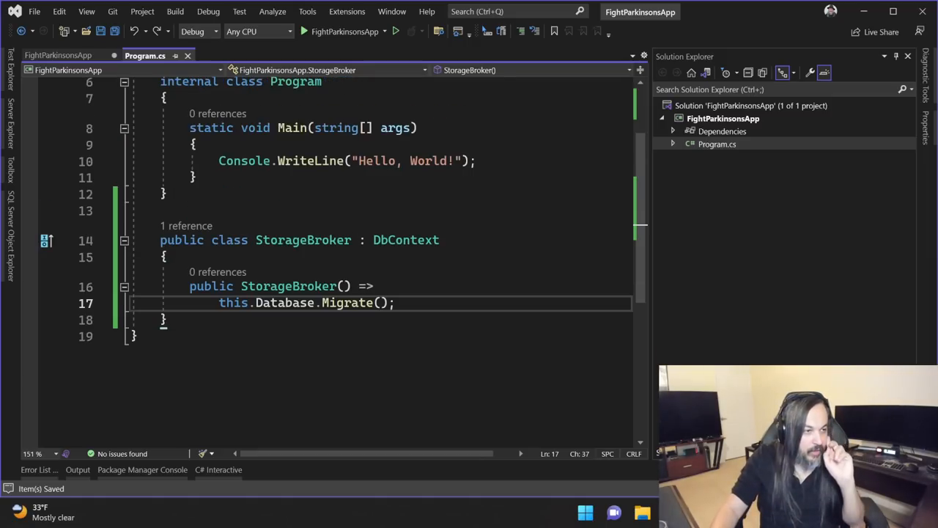
key("Enter")
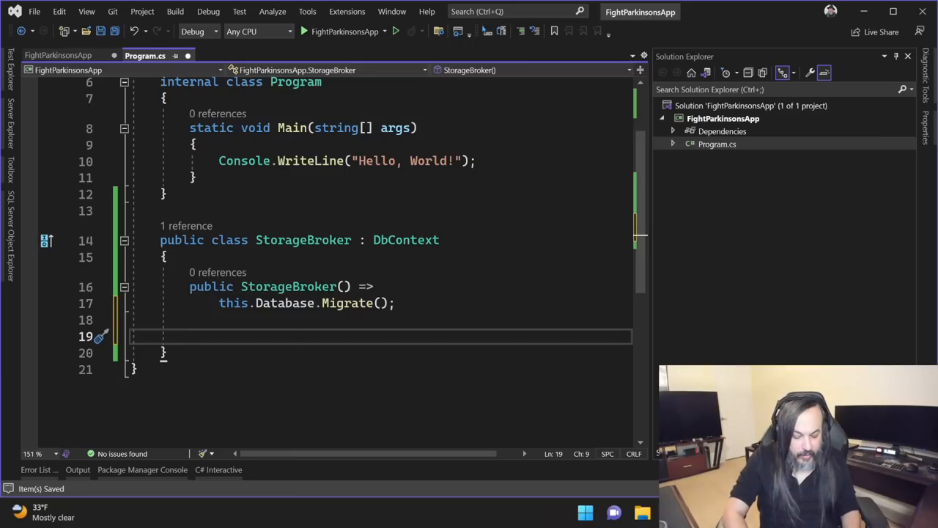
- Override OnConfiguring to UseSqlServer with a (localdb)\MSSQLLocalDB FightParkinsonsDb connection string
type("override void OnConfiguring(DbContextOptionsBuilder optionsBuilder")
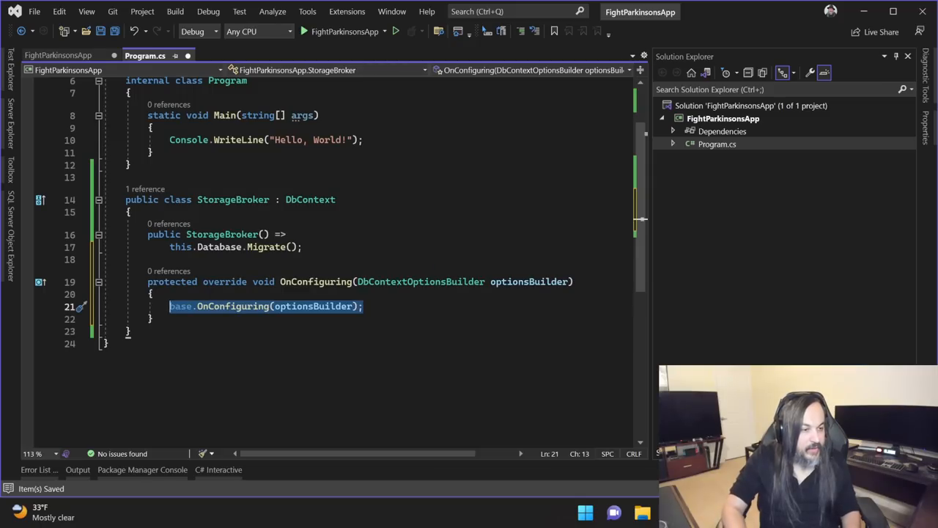
type("optionsBuilder.UseSqlServer(\"")
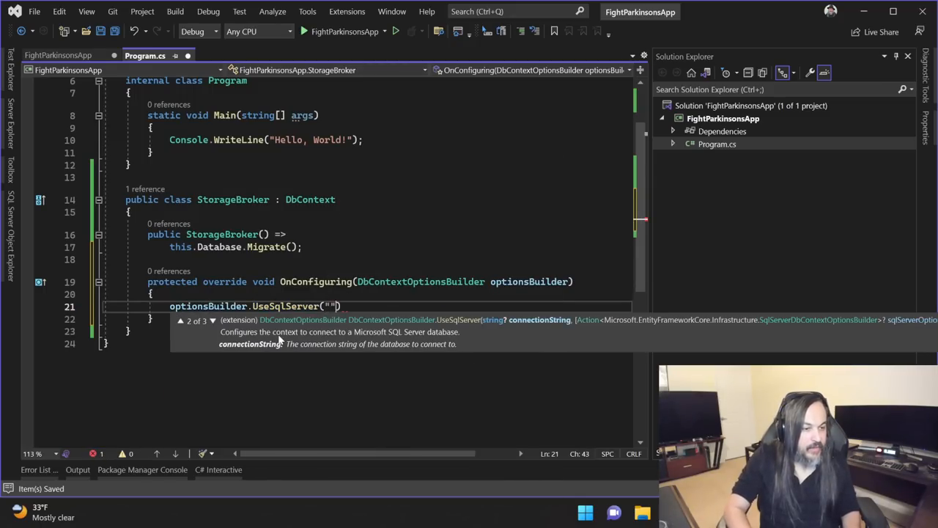
type(";")
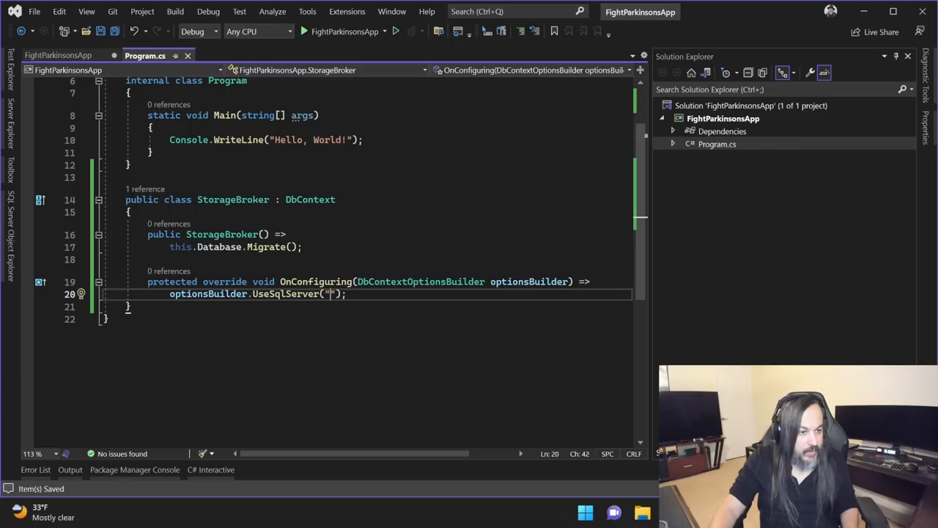
type("Server=(localdb)\\\\MSSQLLocalDB;Database=DemoDB;")
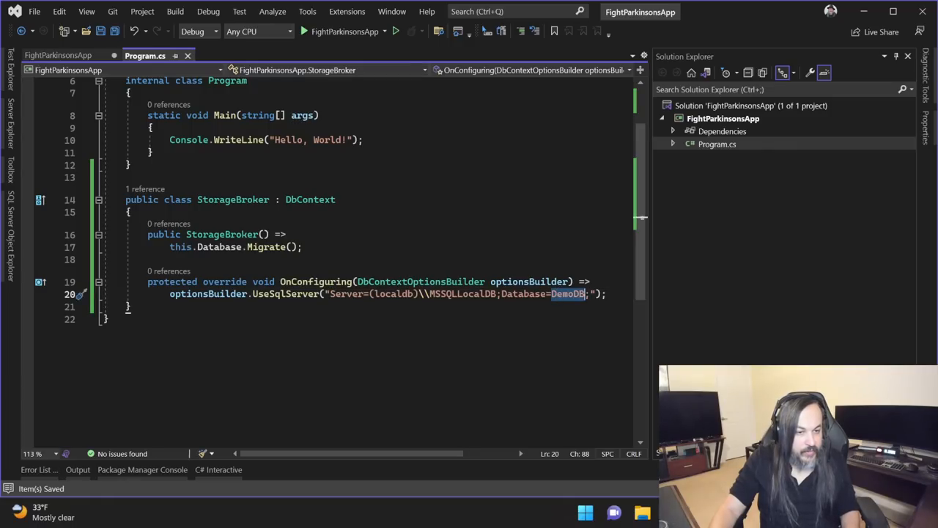
type("FightPar")
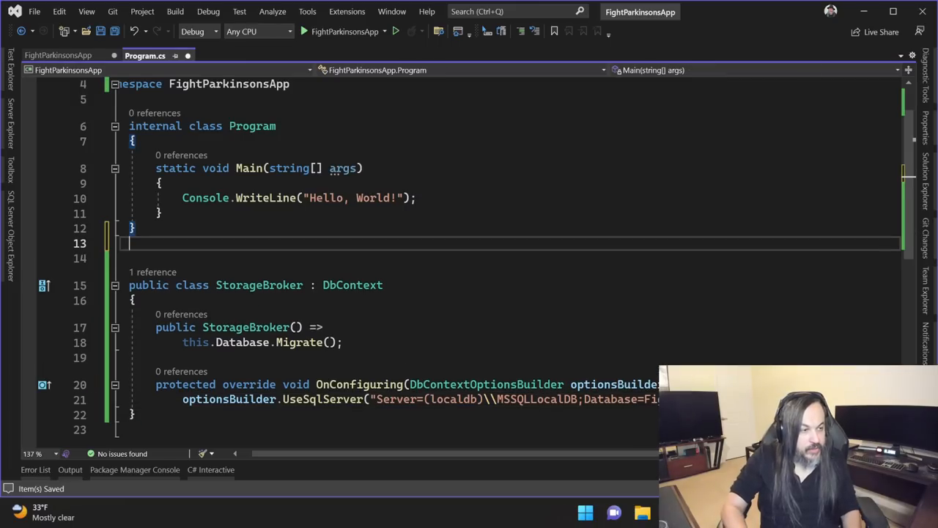
- Add a public Student class with snippet properties and an SD-29347827 comment
type("public class")
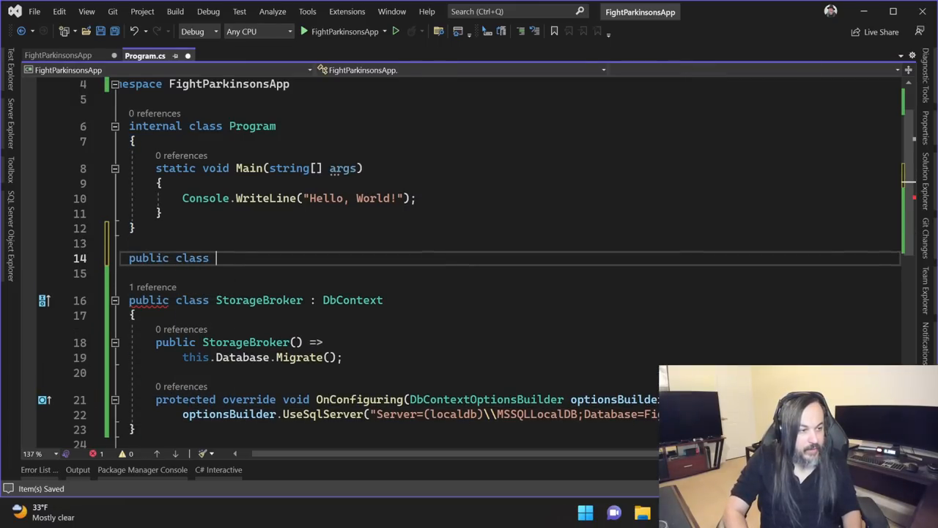
type("Student")
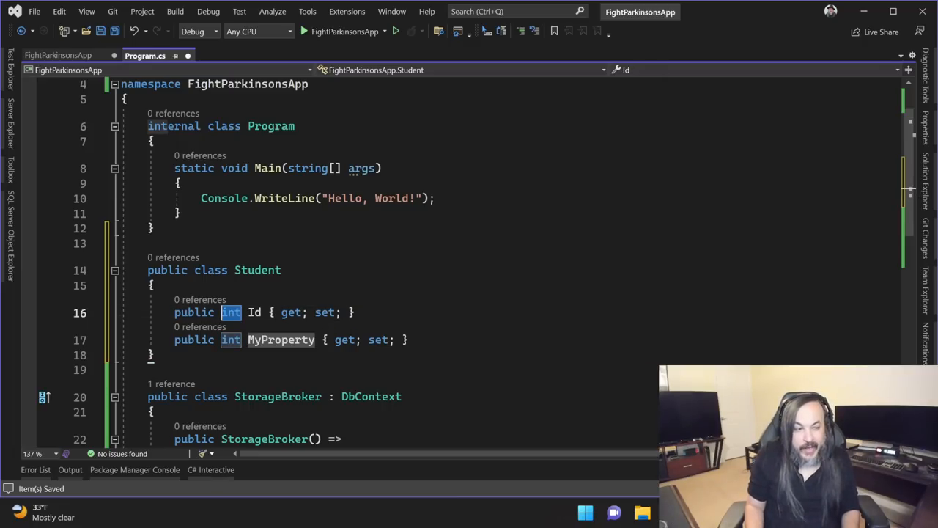
type("Gyuui")
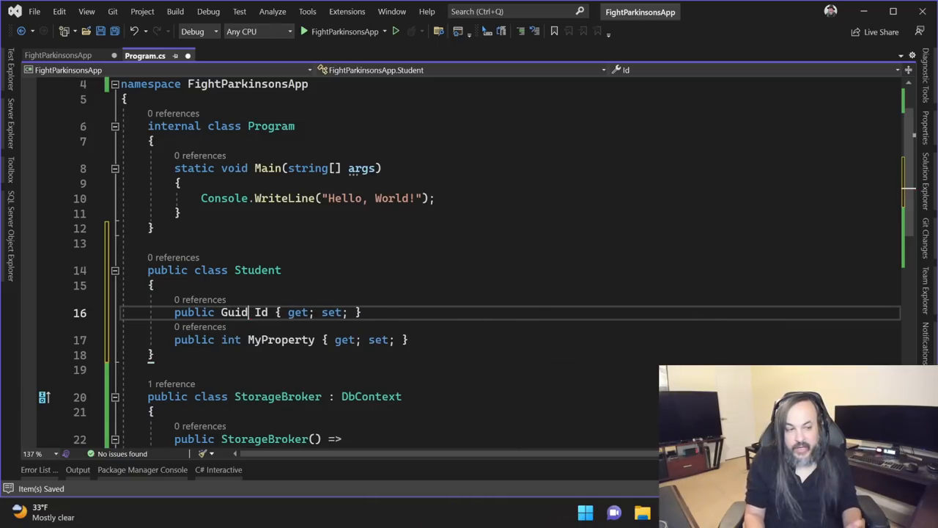
double_click(233, 312)
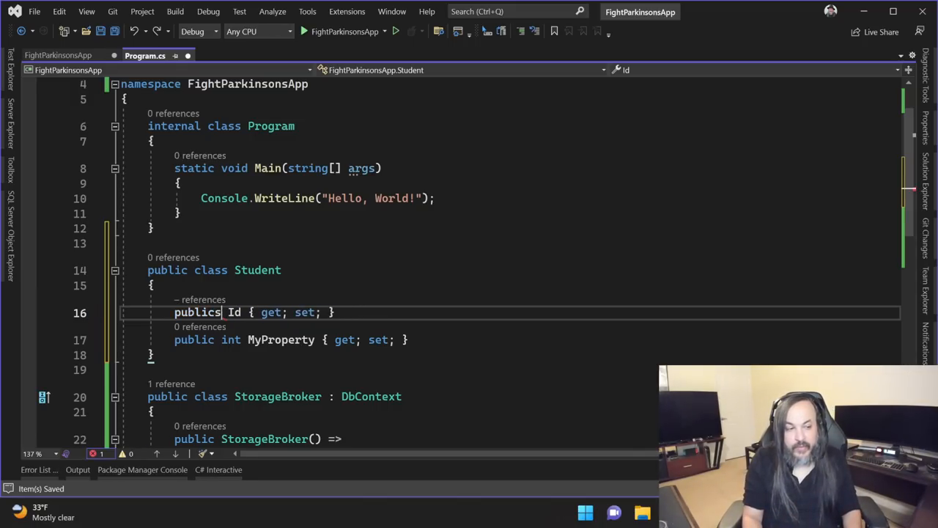
type("string")
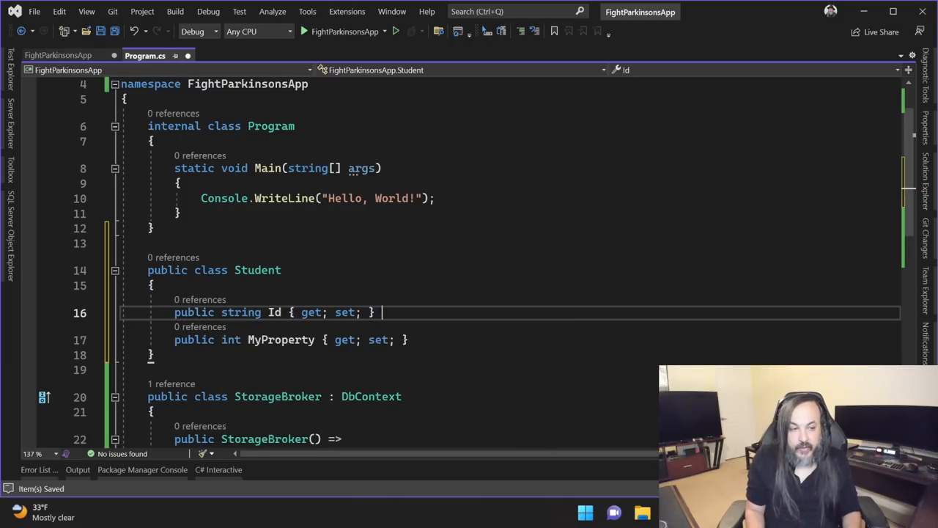
type("// SD-")
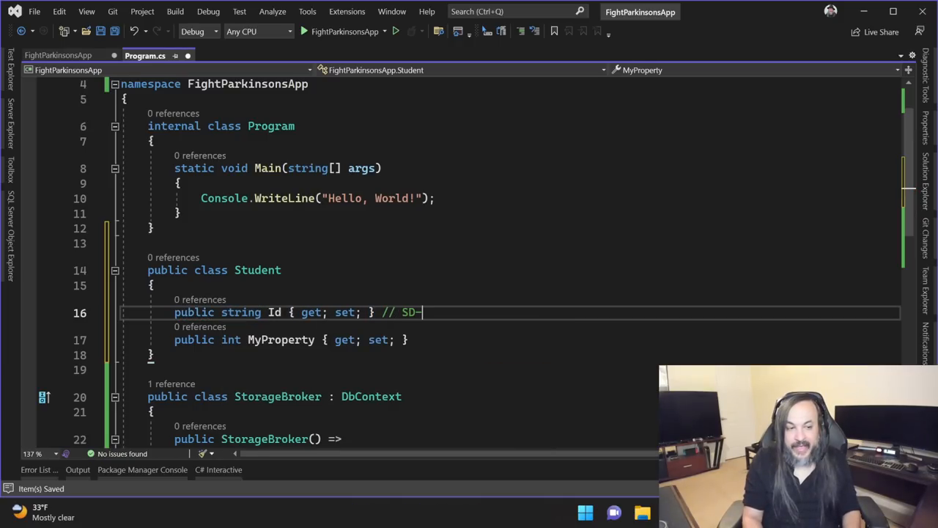
type("29347827")
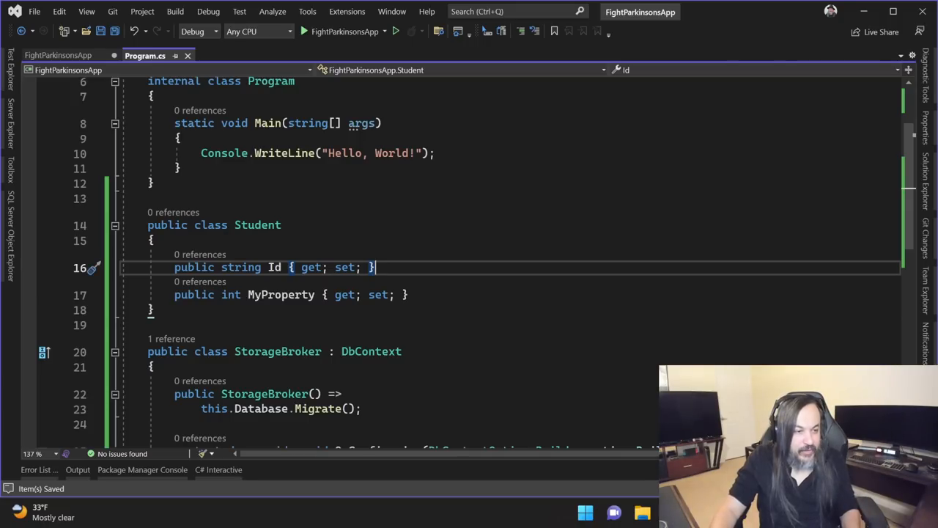
- Set the Student properties to int Id and string Name
type("int")
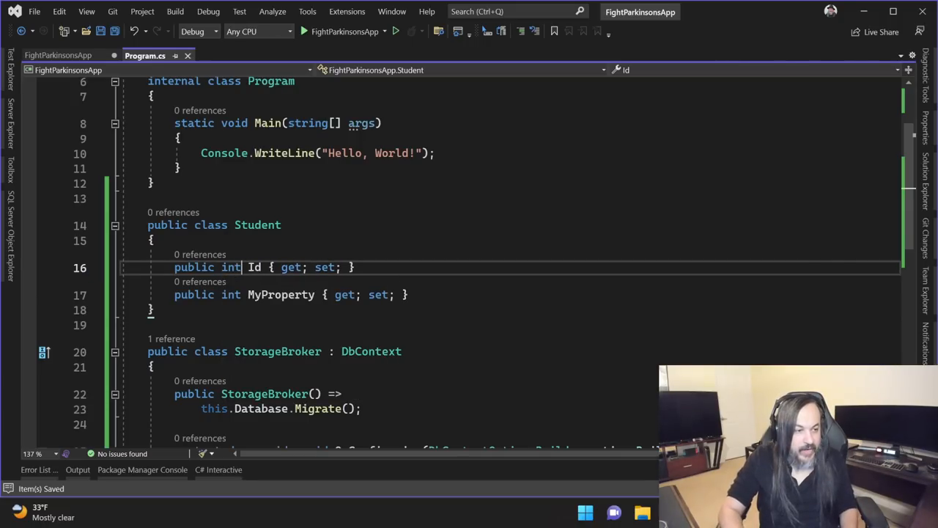
type("stro")
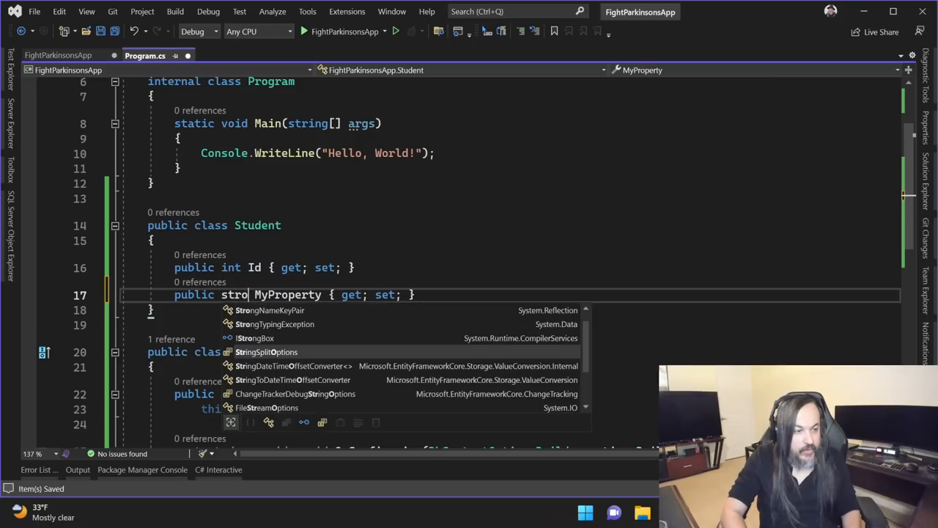
type("ng")
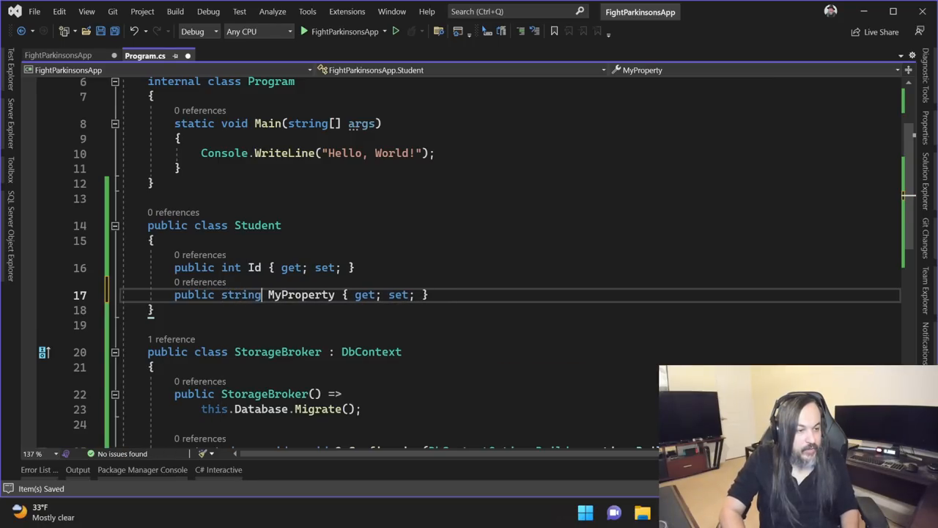
type("Name")
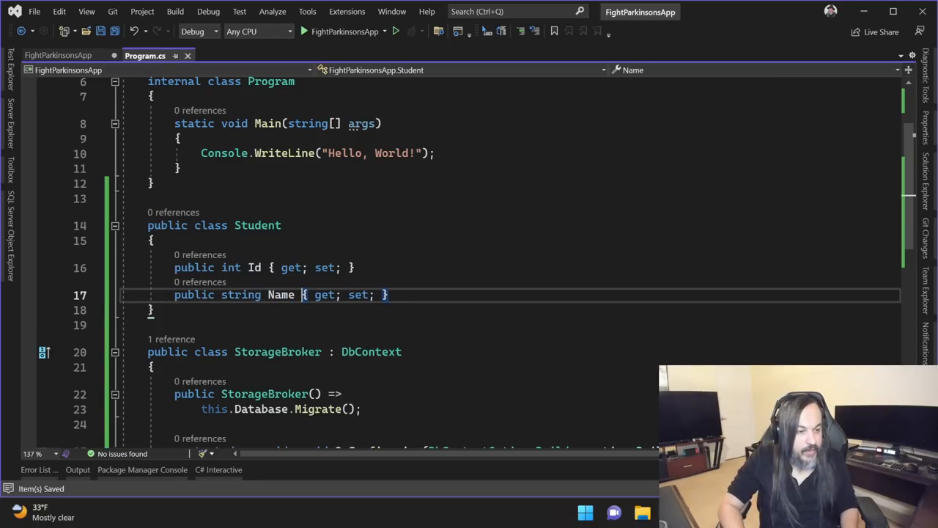
scroll("down", 3)
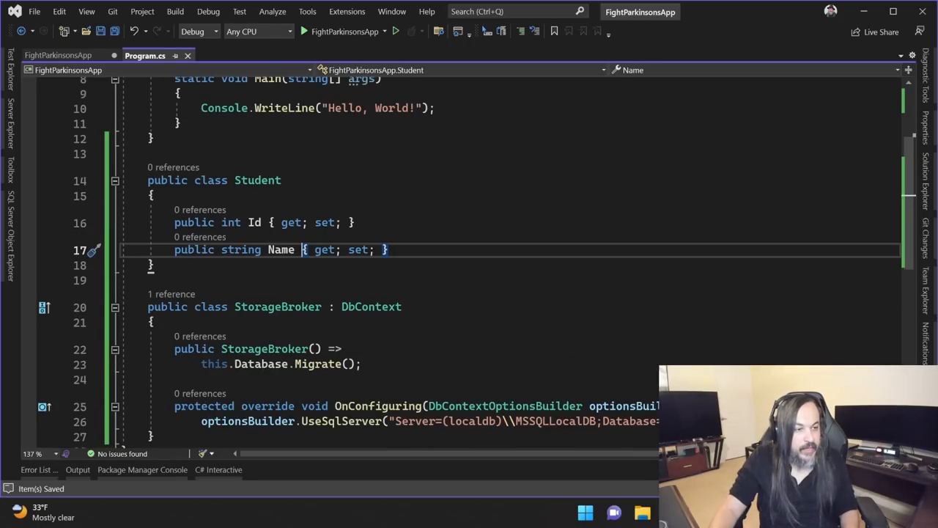
scroll("down", 3)
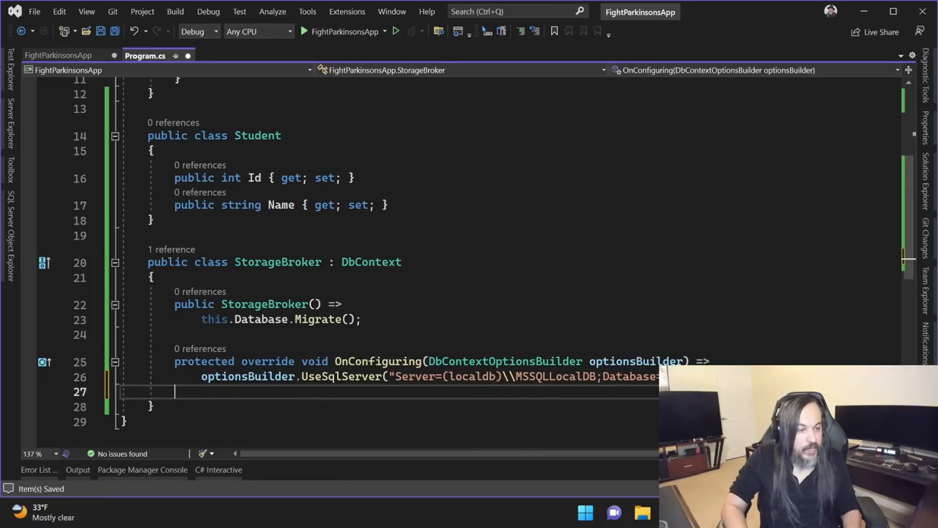
- Add a public DbSet<Student> Students property to StorageBroker
type("public Dbse MyProperty { get; set; }")
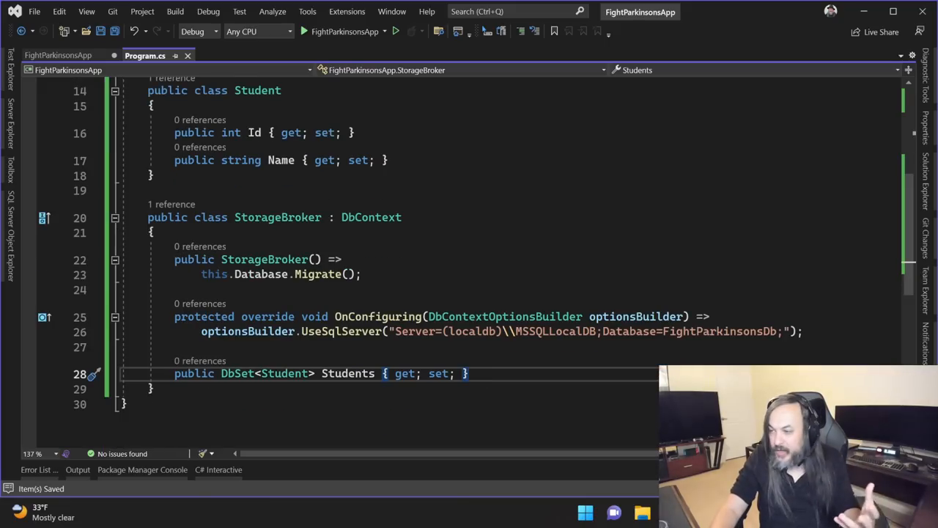
double_click(347, 374)
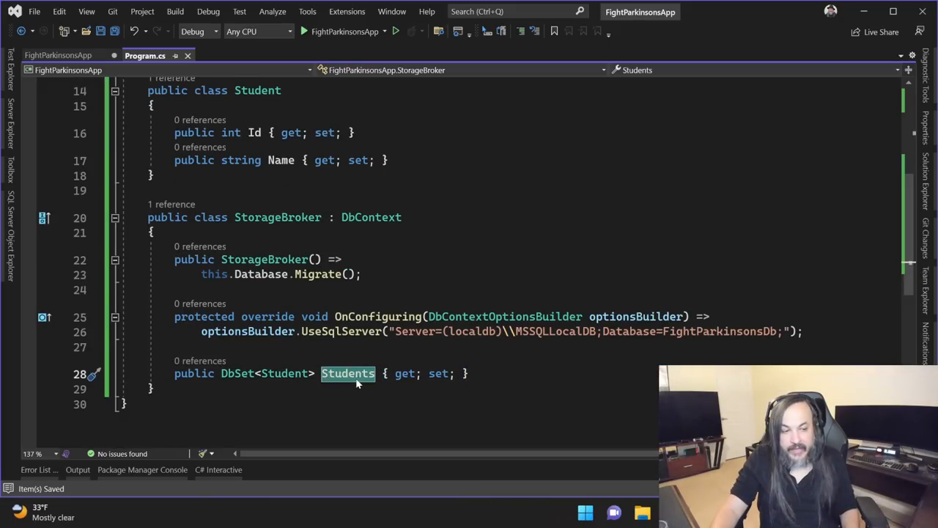
mouse_move(357, 382)
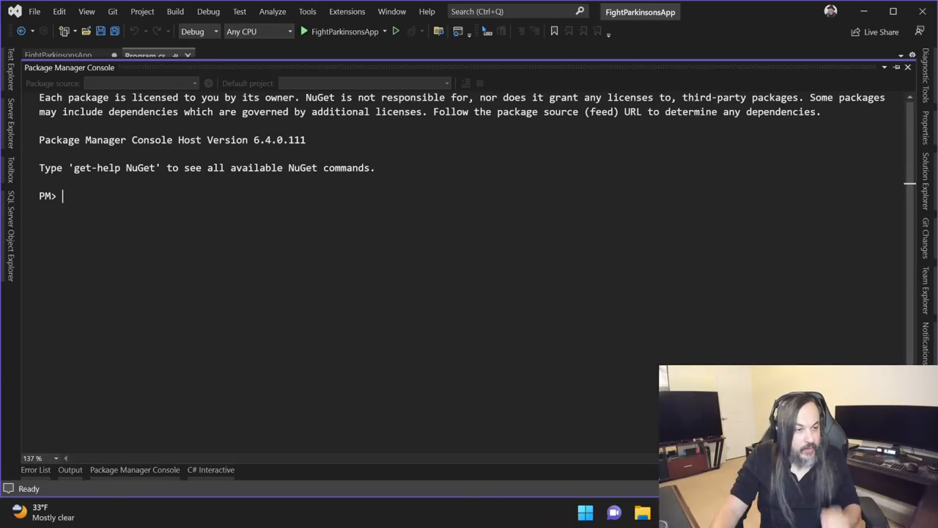
- Run Add-Migration "AddStudents" in the Package Manager Console, retyping after the quoting error
type("Add-")
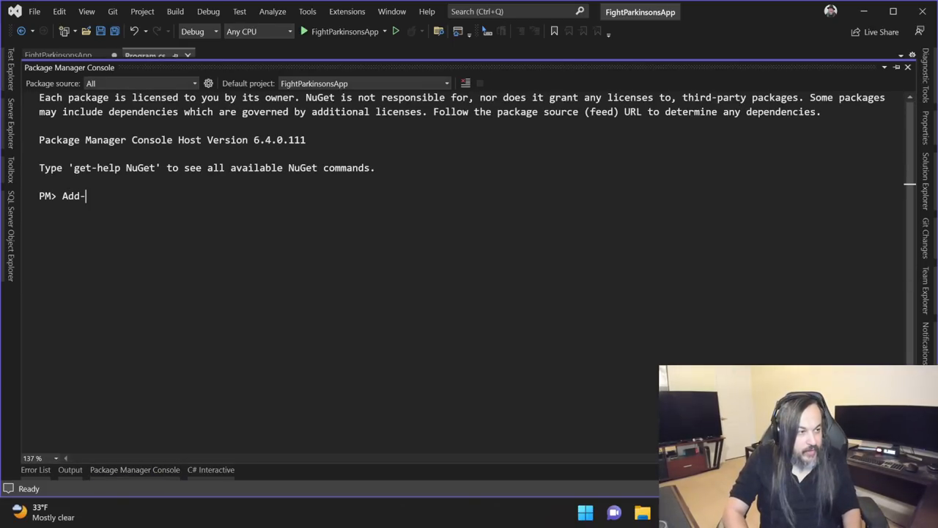
type("Migration \"")
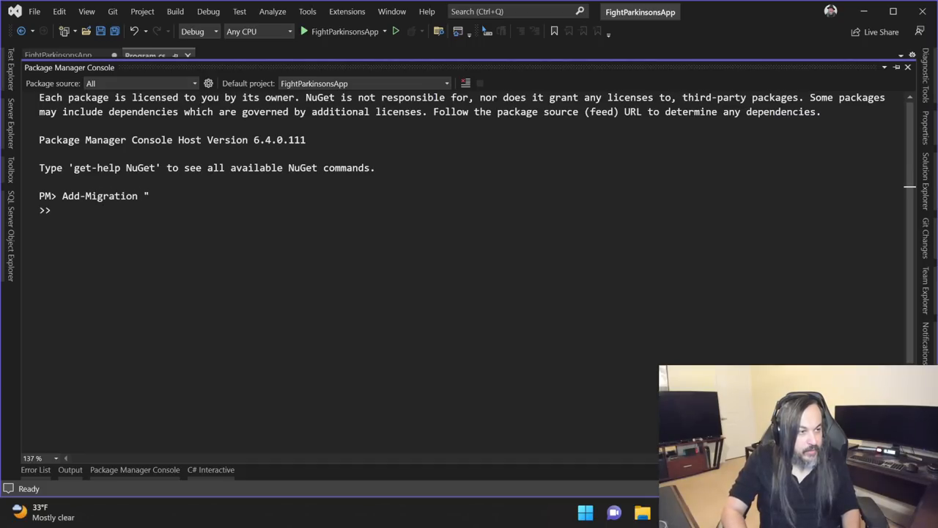
type("AddStude")
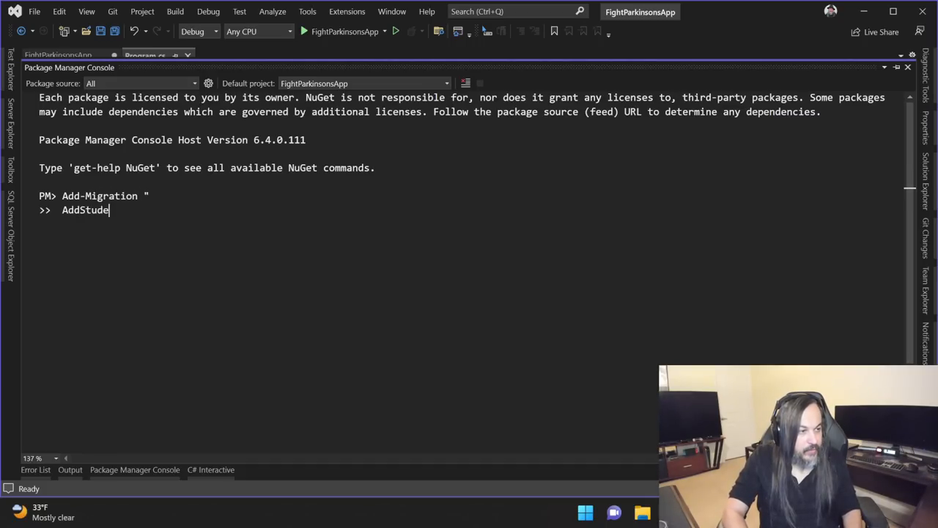
key("Enter")
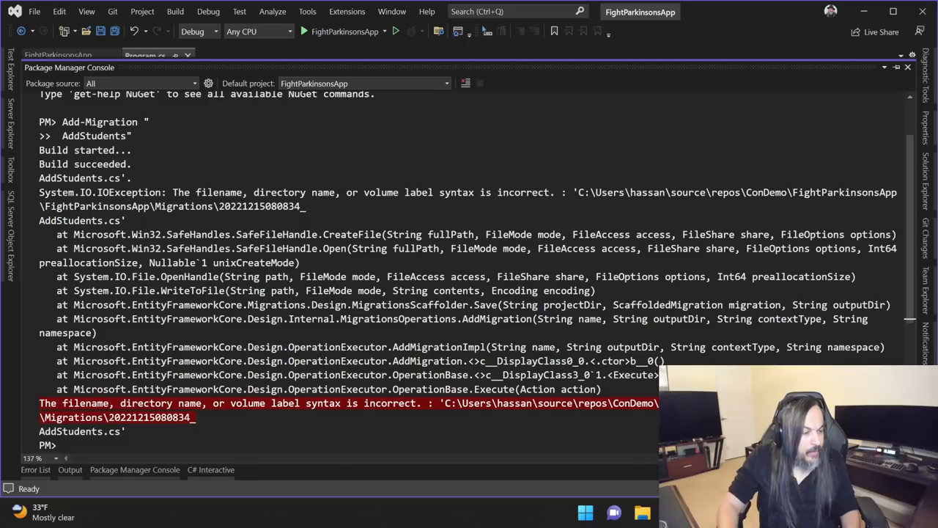
type("AddStudents\"")
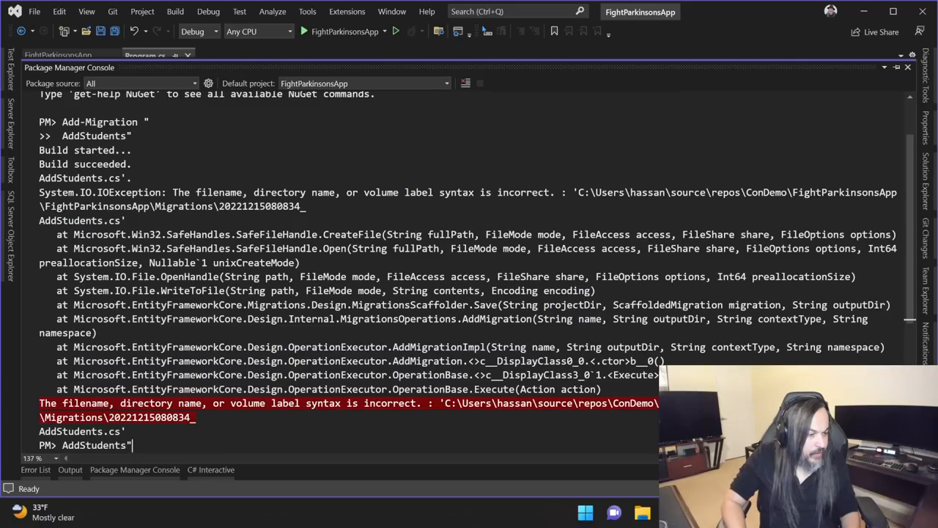
type("Add-Migration \"Add")
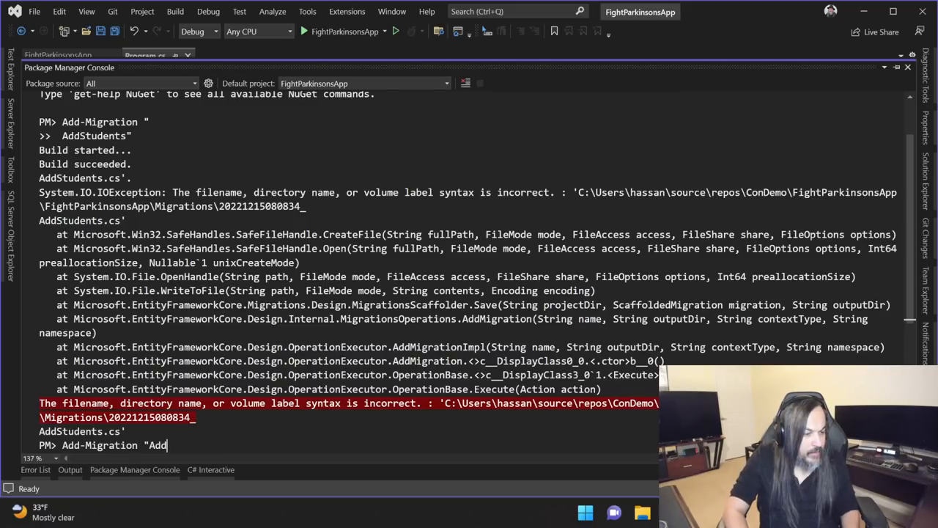
type("Stude")
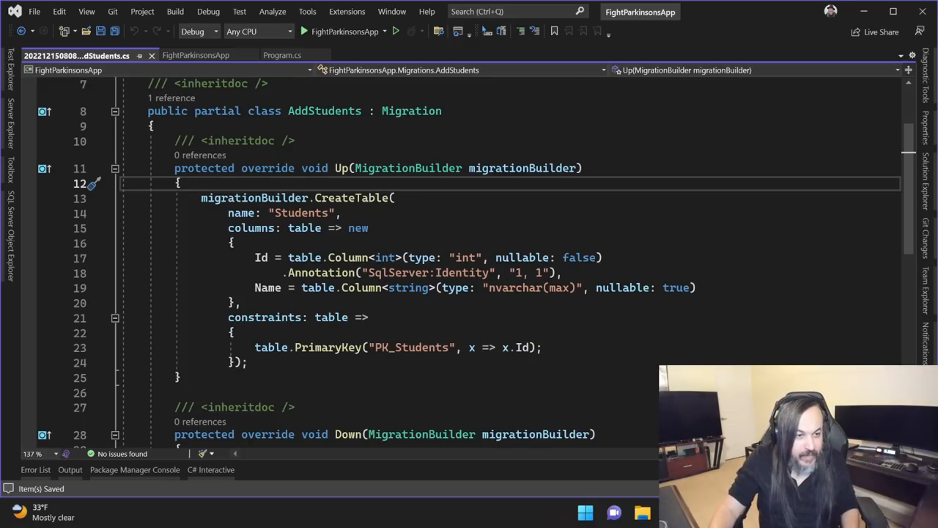
- Run Update-Database in the Package Manager Console to apply the migrations
left_click(134, 470)
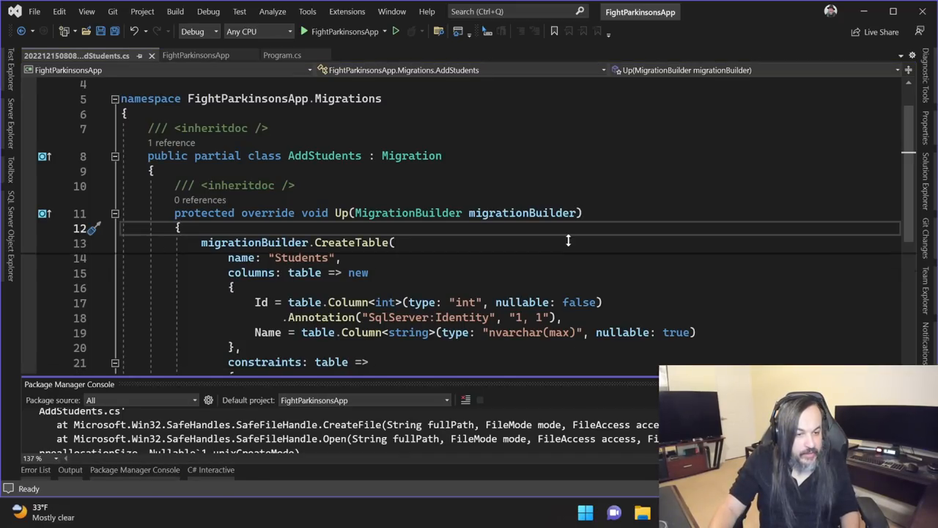
type("U")
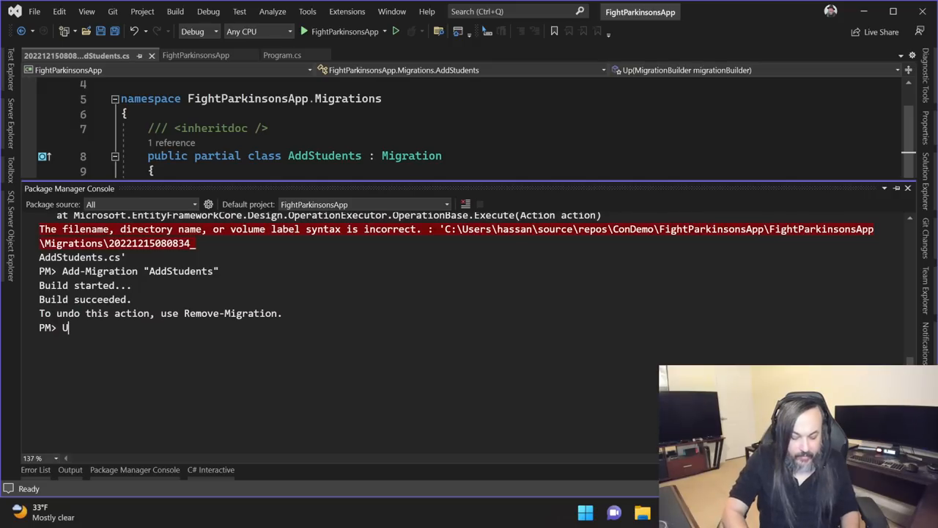
type("pdate-Database")
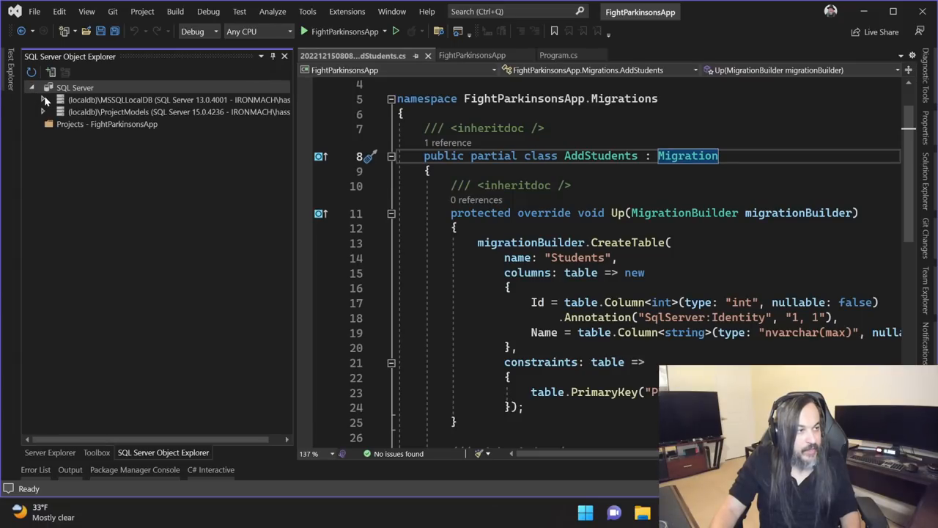
- View the empty dbo.Students table in localdb's FightParkinsonsDb, then hide the explorer
left_click(44, 100)
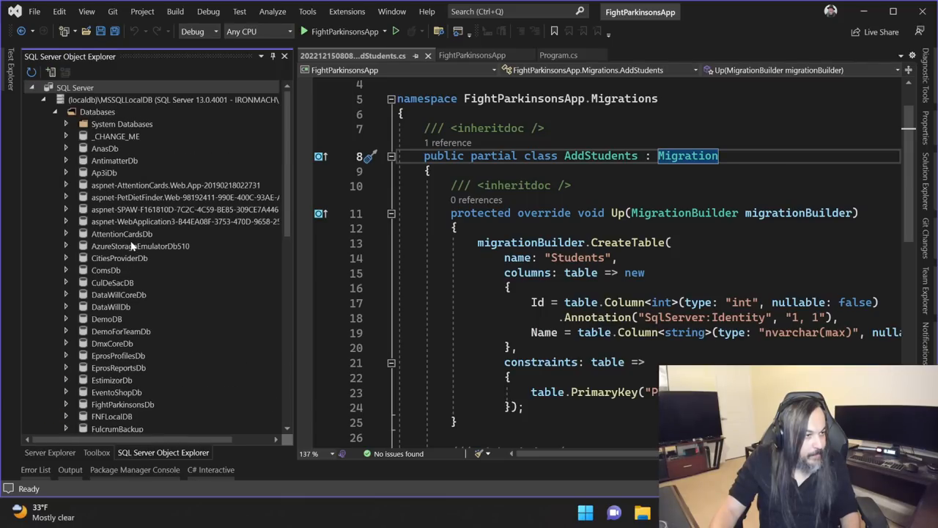
scroll("down", 3)
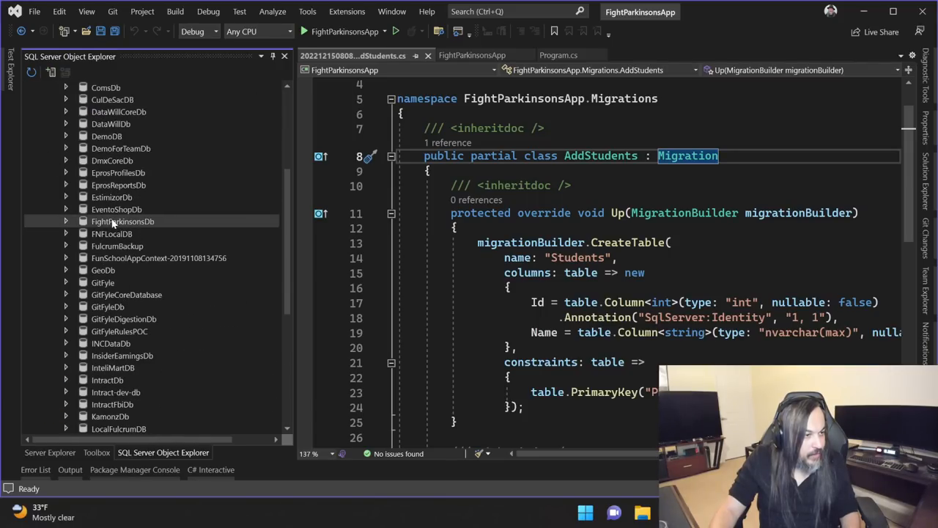
left_click(65, 221)
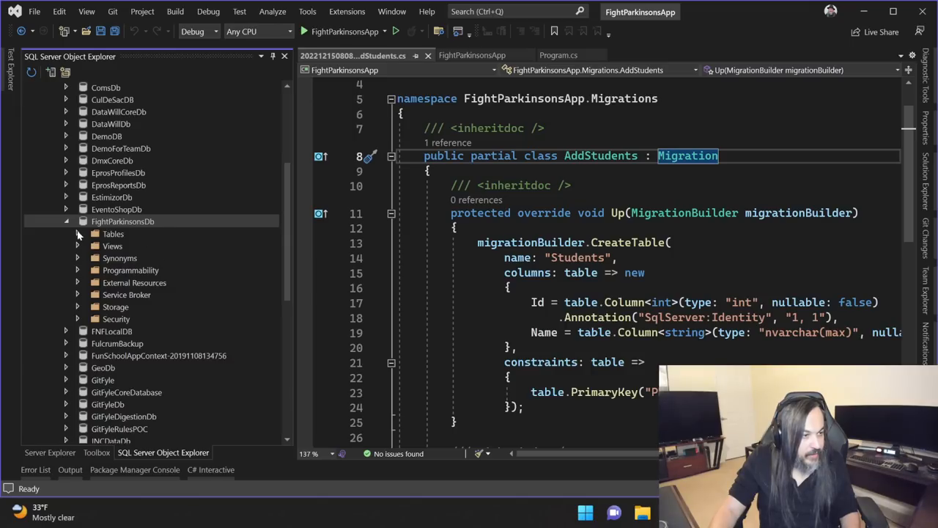
right_click(132, 282)
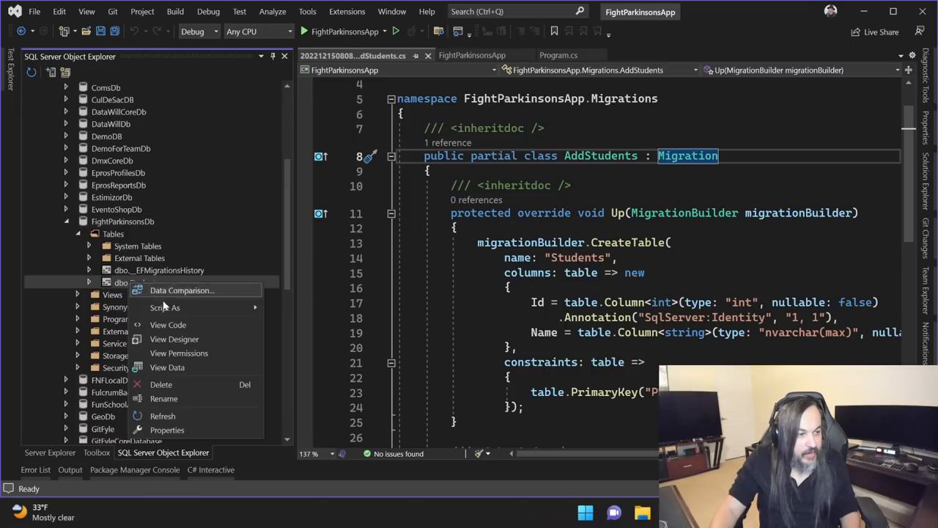
left_click(167, 368)
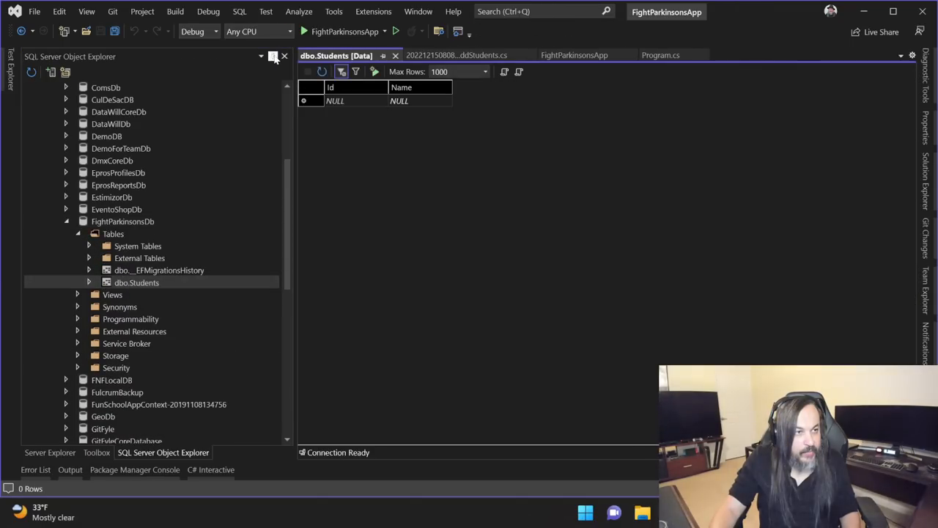
left_click(271, 56)
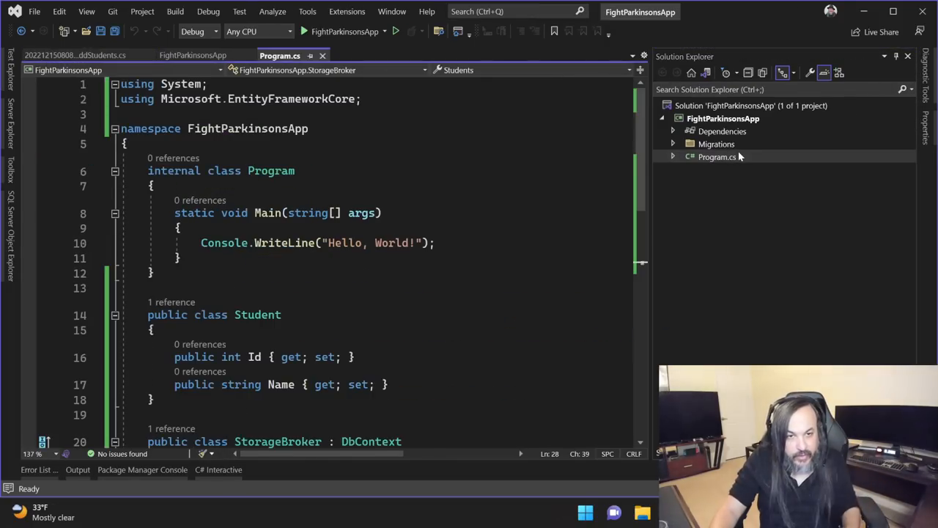
- In Main, create Student 'Michael J. Fox', add it via a new StorageBroker, and save
type("var student = new Student")
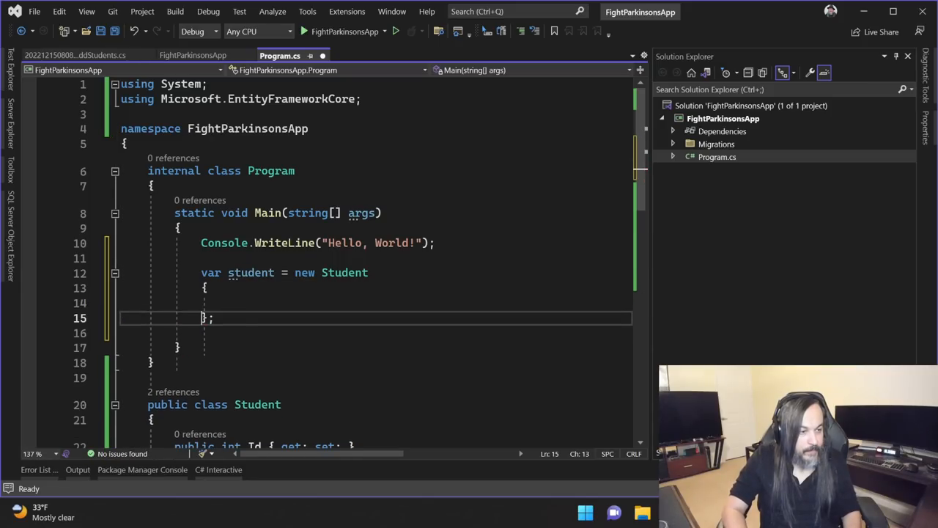
type("Name = \"")
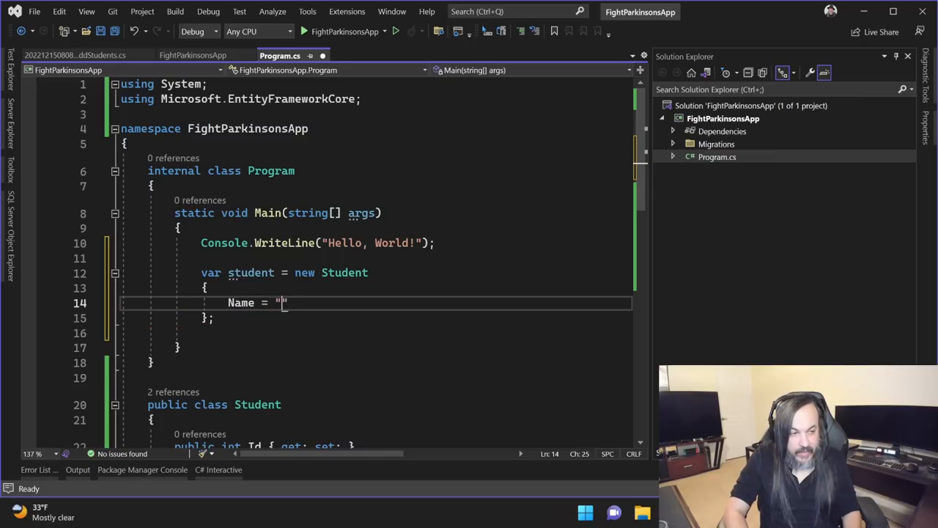
type("Michael J. Fox")
left_click(375, 333)
type("var broker = new")
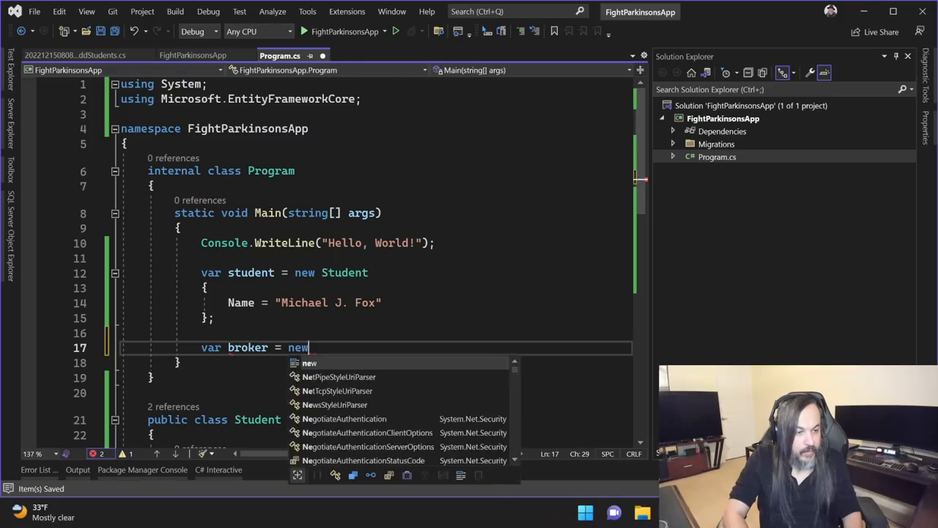
type("S")
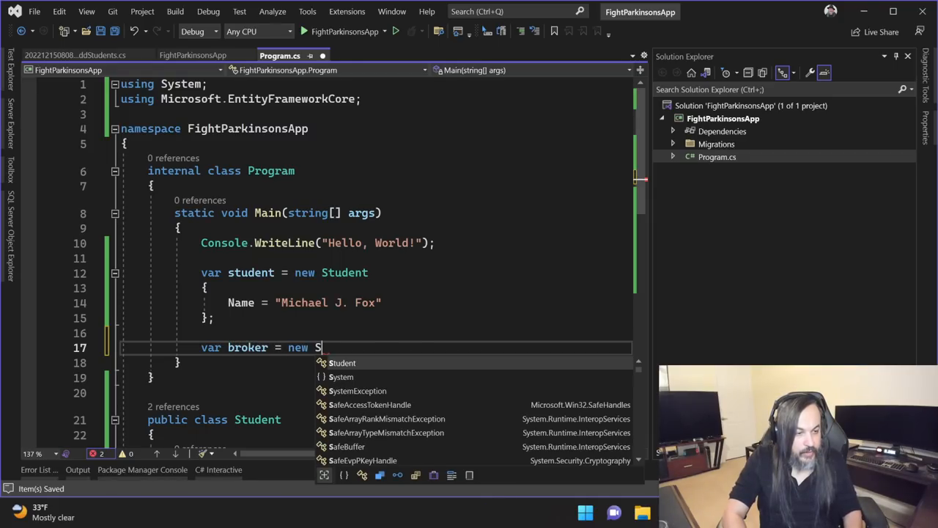
type("torageBroker();")
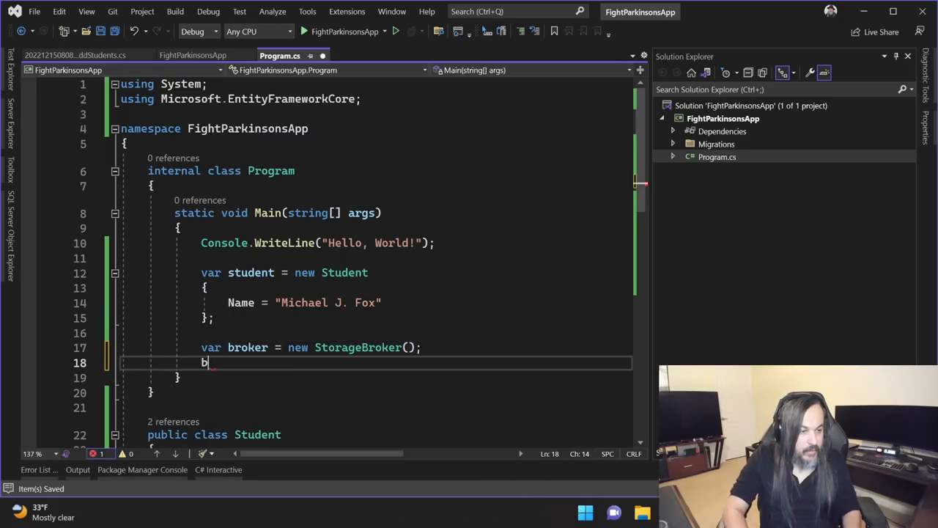
type("oker.Add")
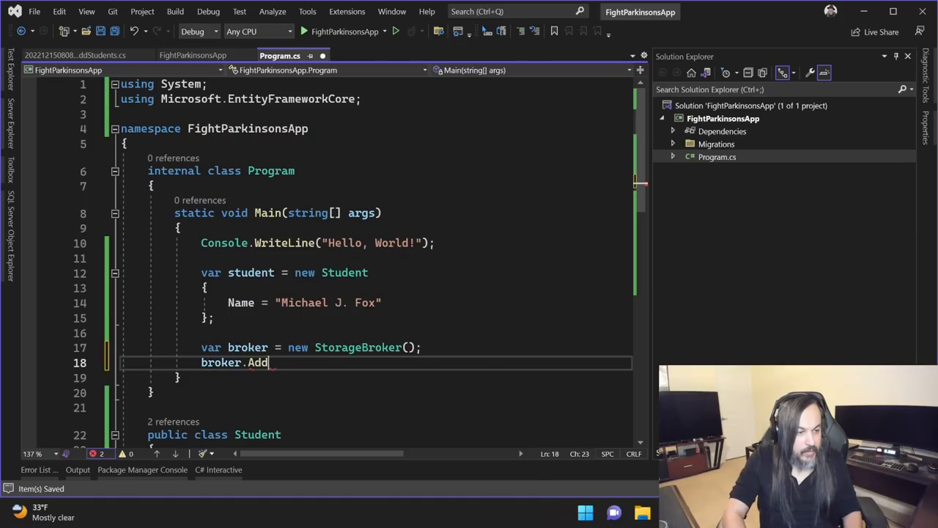
type("(student);")
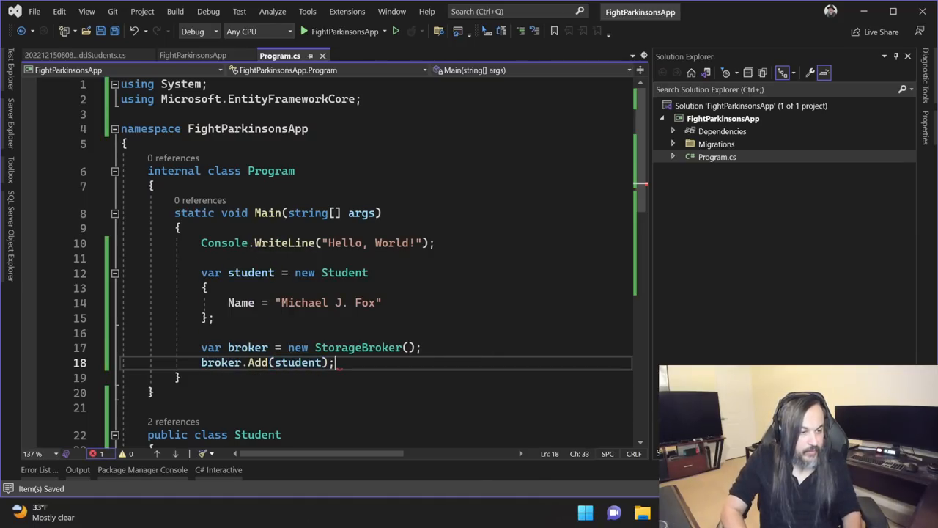
type("broker.saveChanges();")
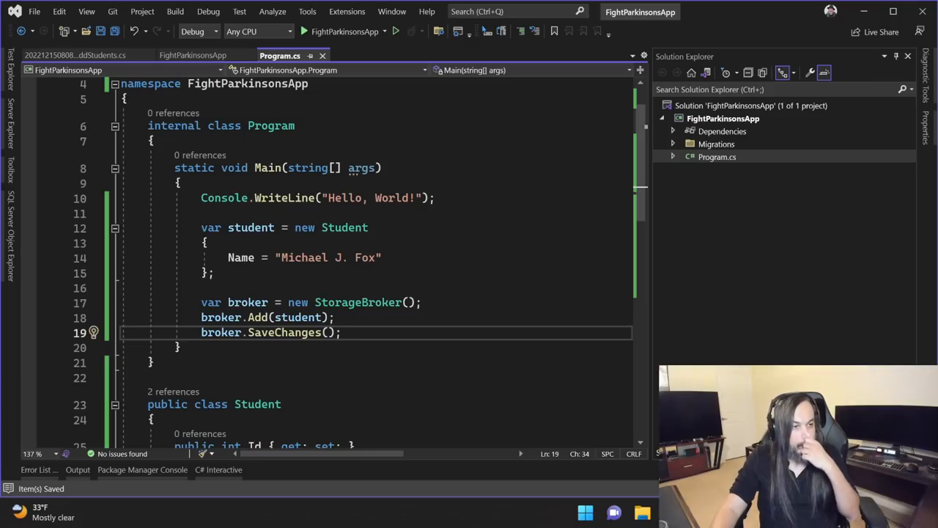
left_click(142, 470)
type("do")
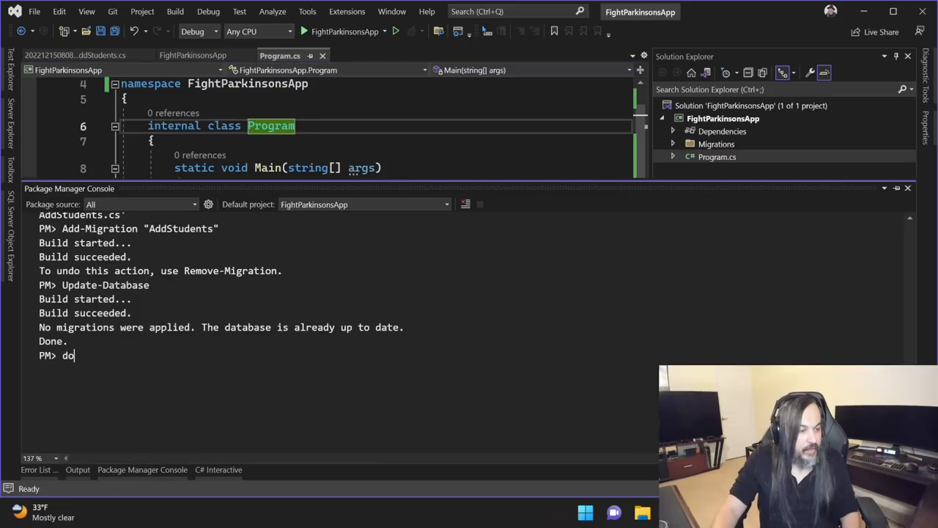
- Run the FightParkinsonsApp project with dotnet run --project
type("tnet run")
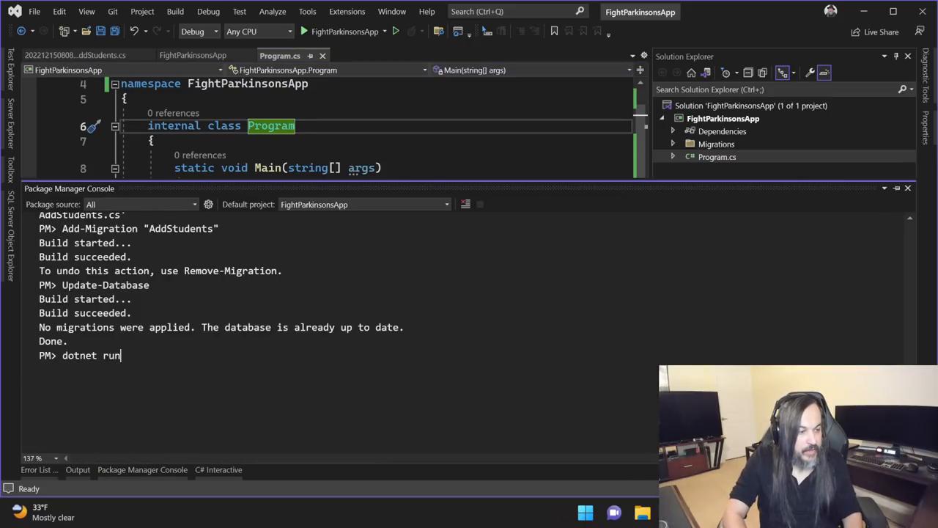
type("--project")
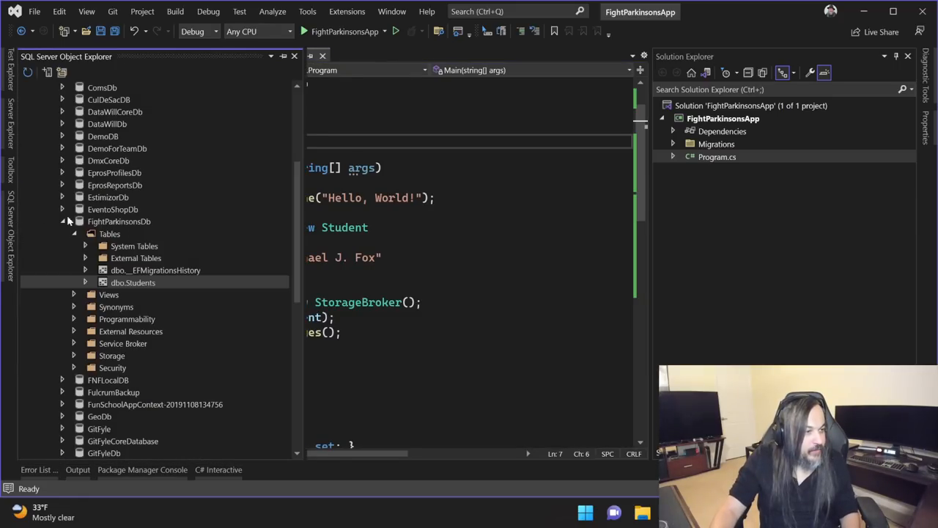
- Open dbo.Students data to check the single Michael J. Fox row with Id 1
double_click(134, 282)
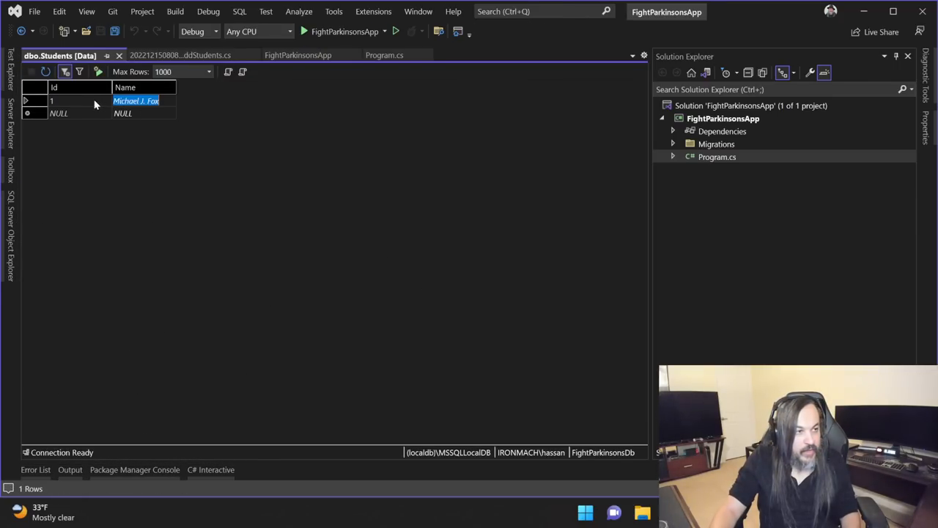
mouse_move(286, 216)
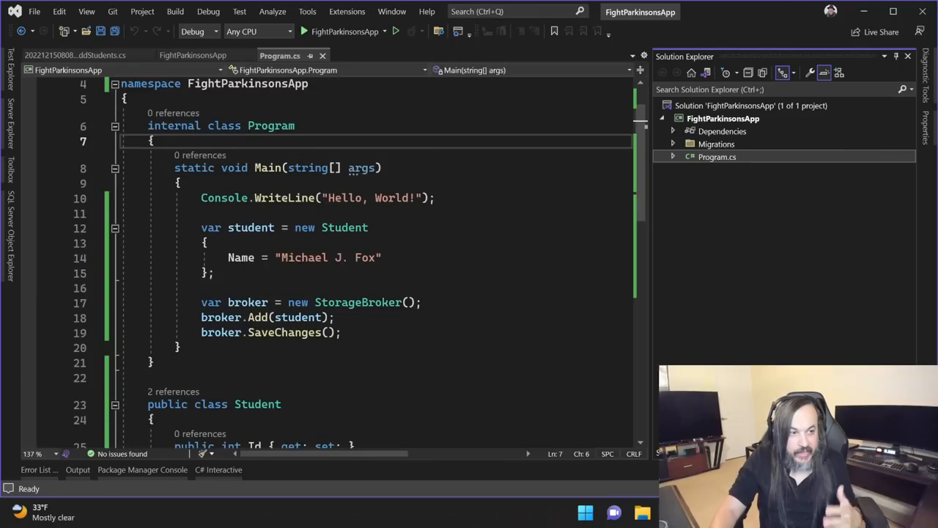
scroll("down", 3)
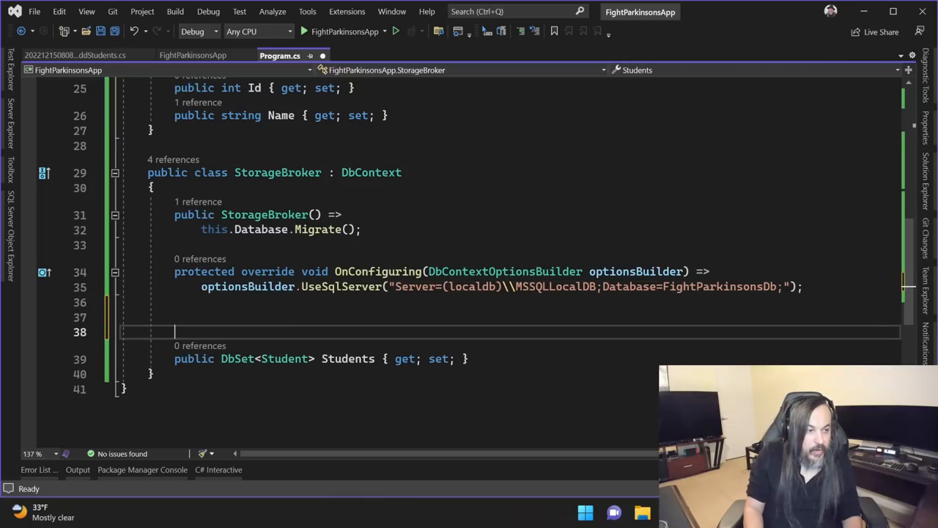
- Override OnModelCreating to map Student to a temporal "Students" table with IsTemporal(), and save
type("override O")
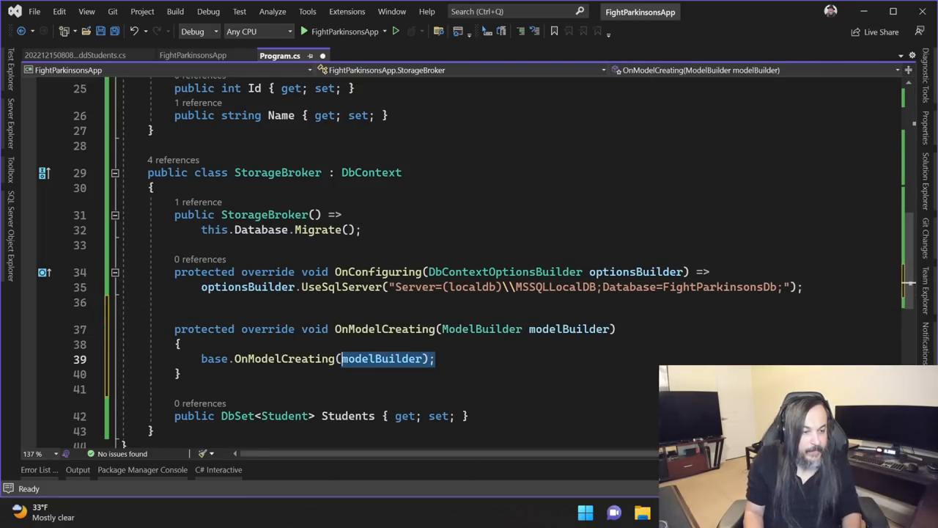
type("modelBuilder.Entity<Student>")
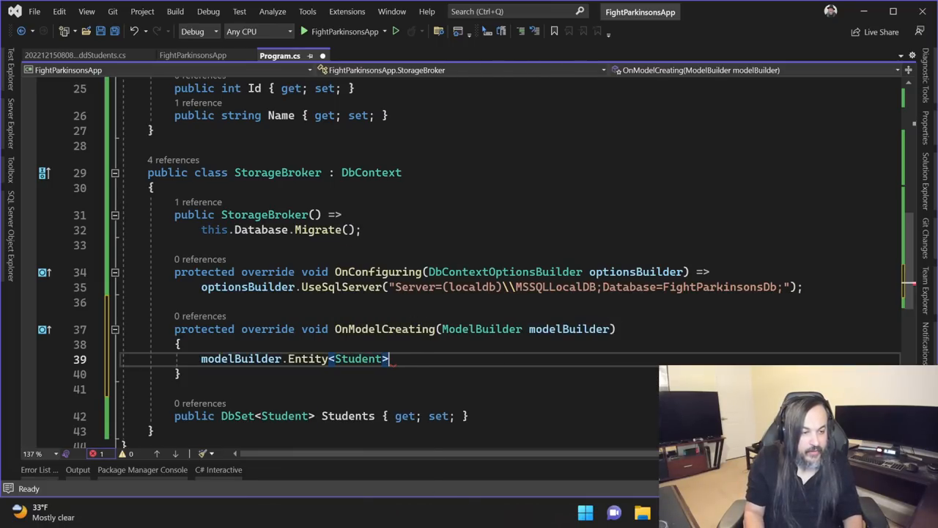
type("()")
type(".ToTable(\"Studen")
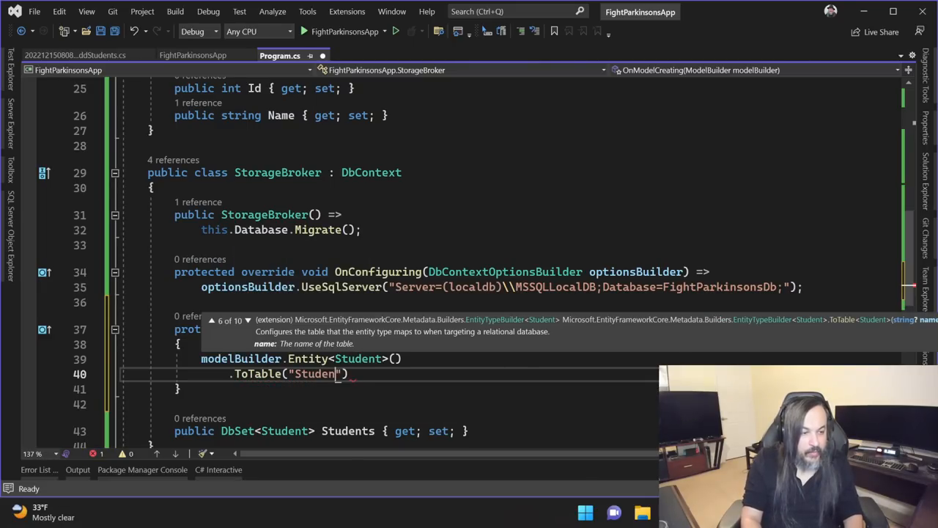
type("ts\",")
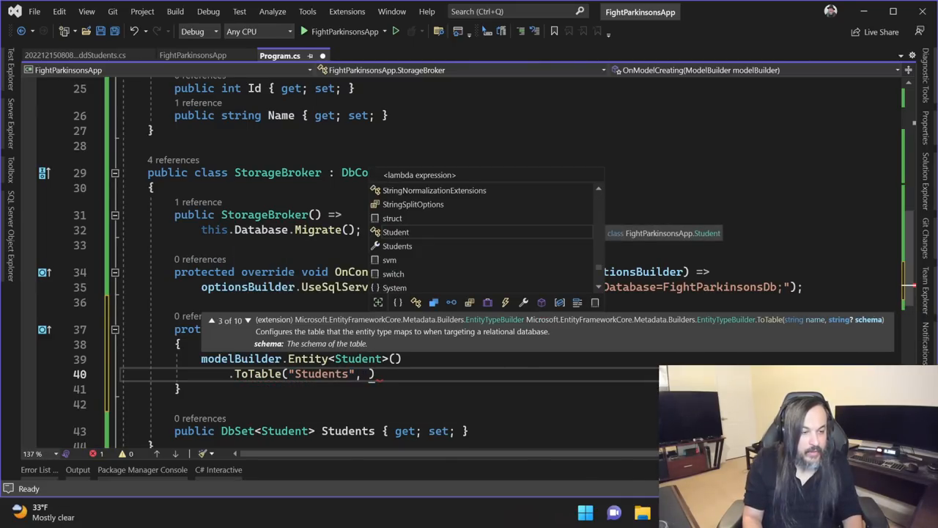
type("stude")
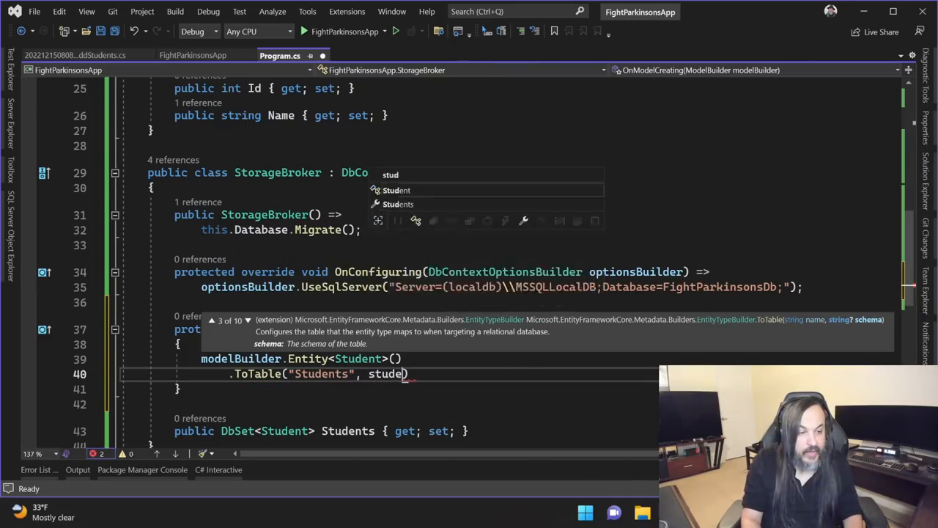
type("studentsTable => studentsTable.IsTemporal(")
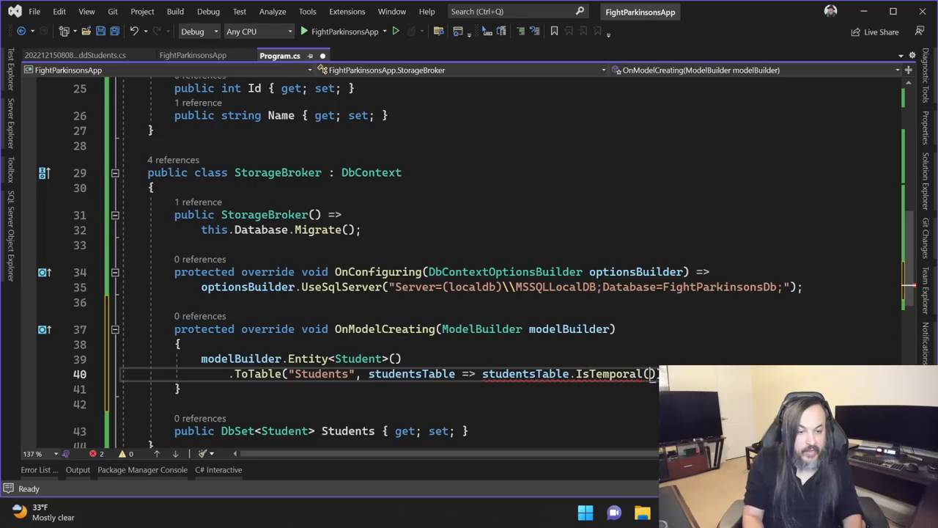
key("Ctrl+S")
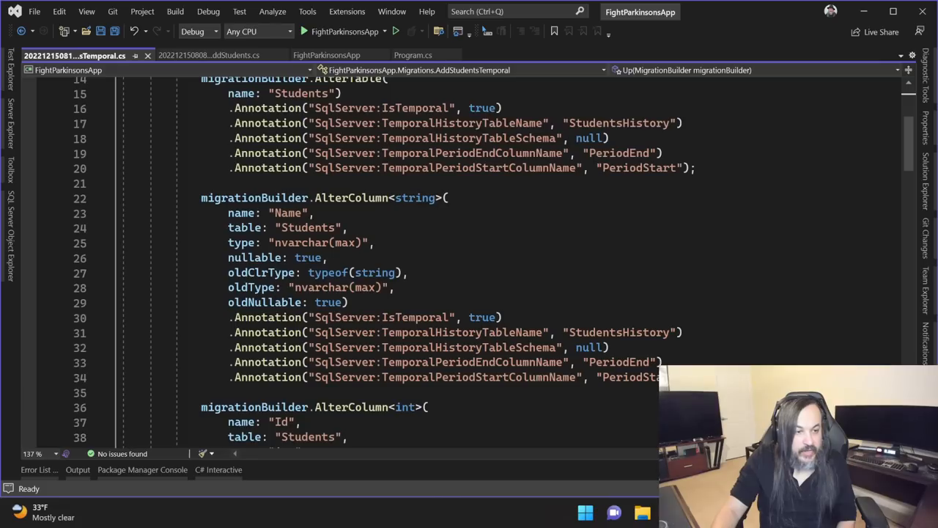
- Scroll through the AddStudentsTemporal migration's temporal table annotations
scroll("down", 3)
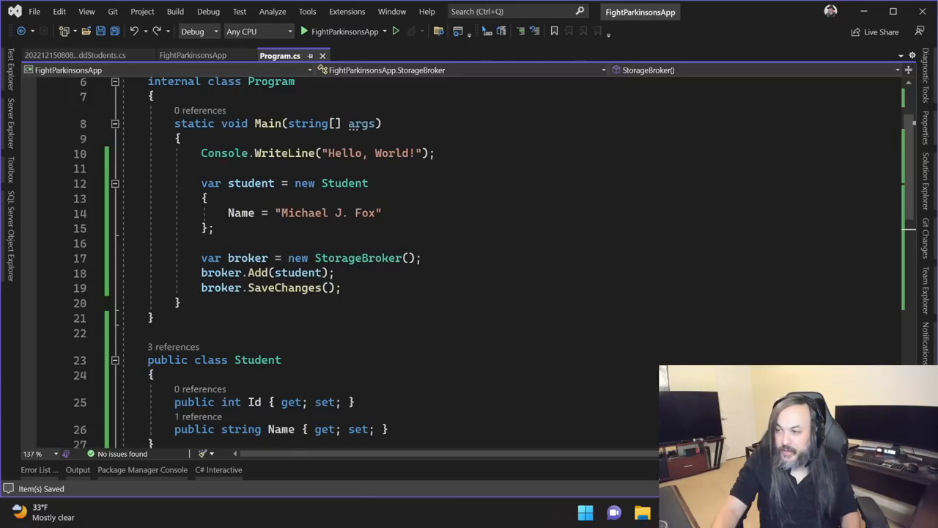
- Set the student's Id to 1 and run dotnet run --project .\FightParkinsonsApp\FightParkinsonsApp.csproj
type("Id")
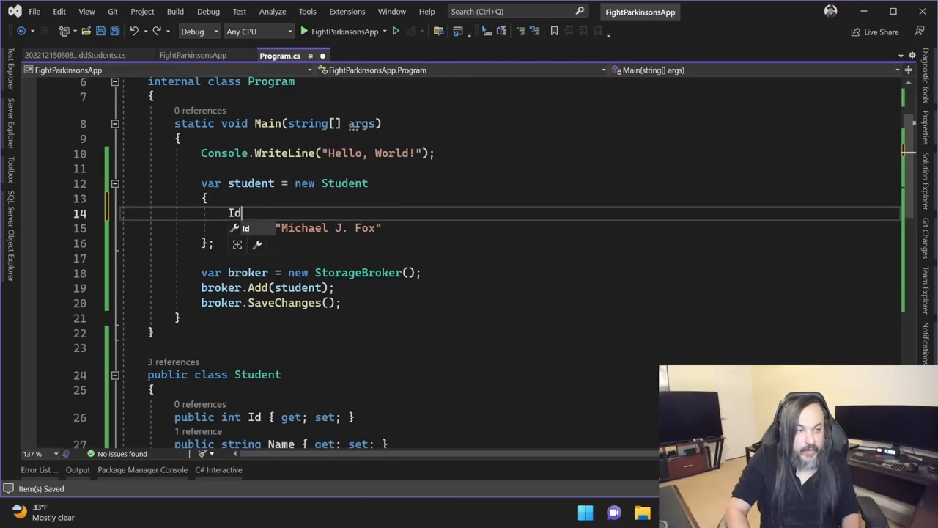
type("= 1,")
left_click(269, 287)
type("Update")
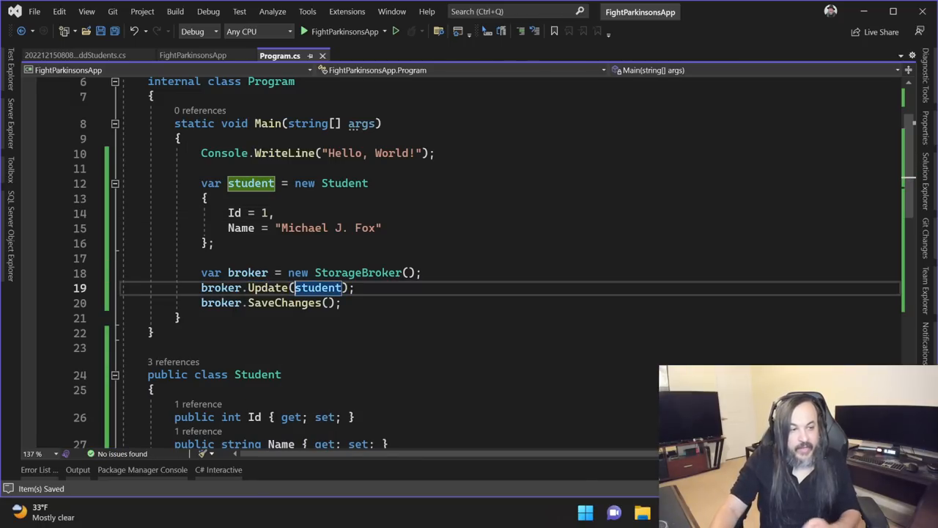
left_click(141, 470)
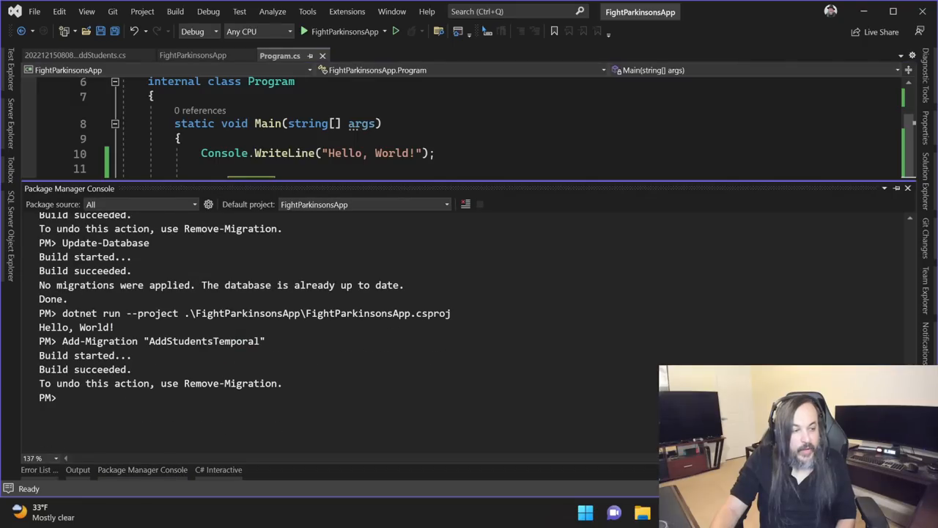
type("dotnet run --project .\\FightParkinsonsApp\\FightParkinsonsApp.csproj")
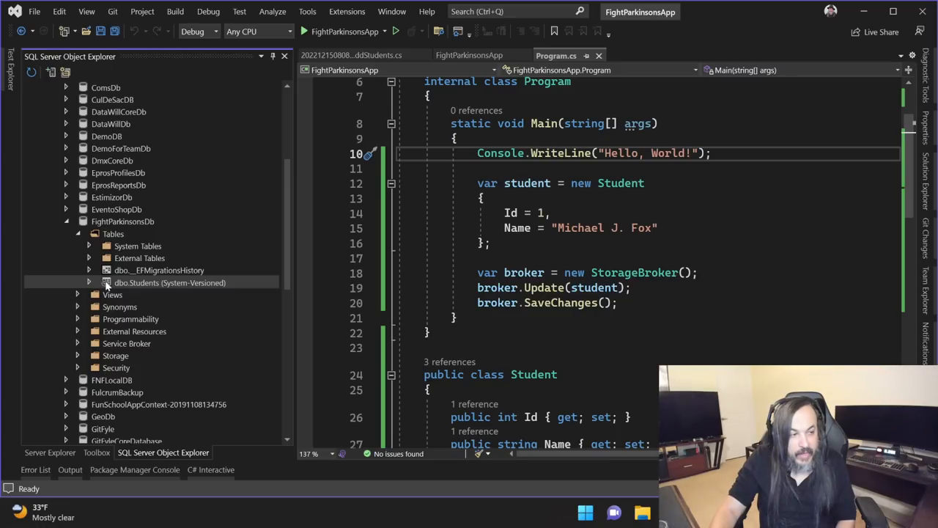
- Expand the system-versioned dbo.Students and its StudentsHistory columns, and open the history table's actions
left_click(87, 282)
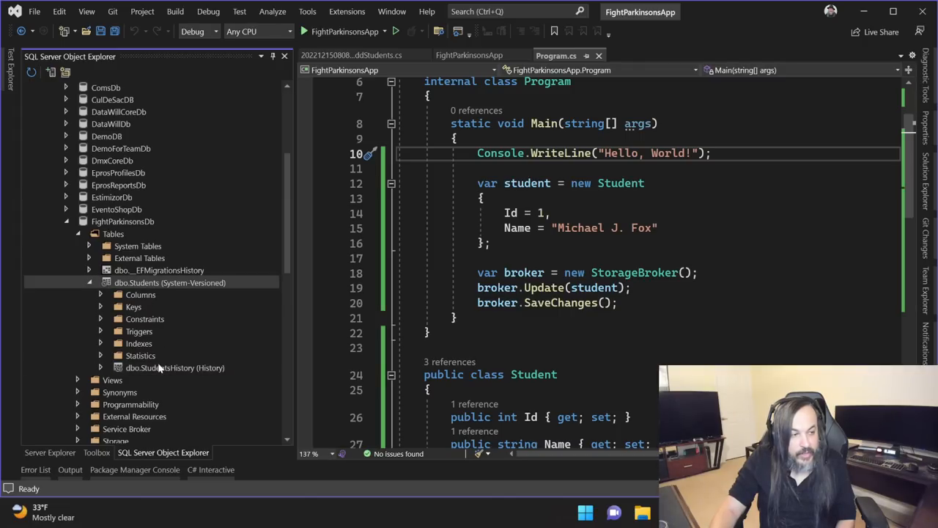
mouse_move(162, 368)
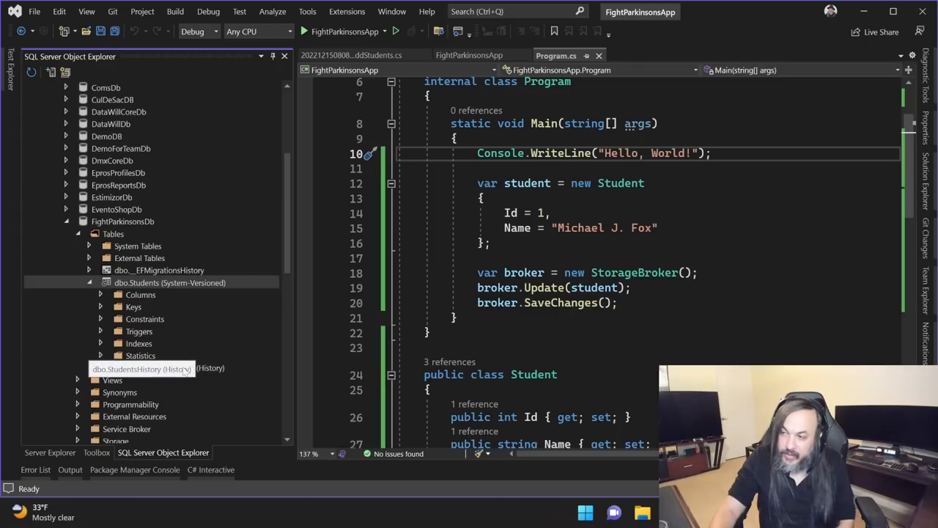
left_click(88, 368)
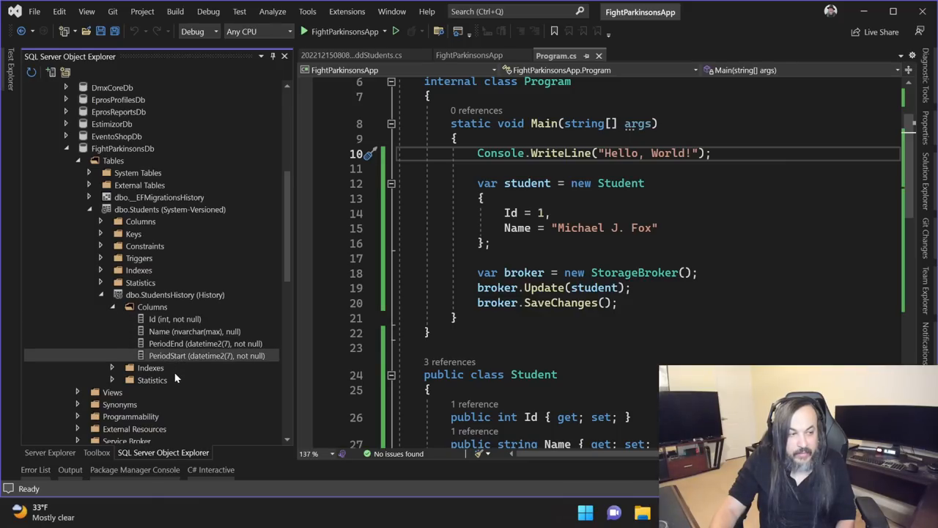
right_click(170, 294)
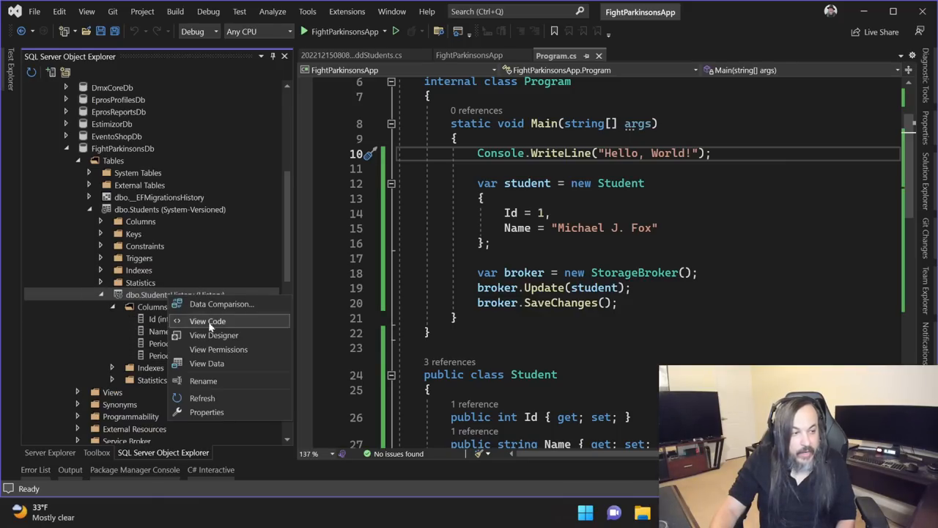
left_click(207, 363)
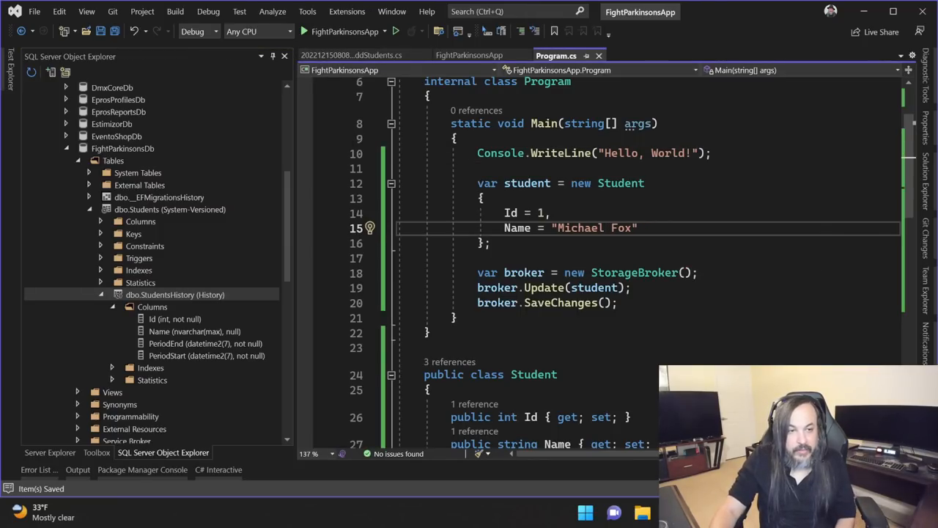
- Reopen the Package Manager Console to rerun the app after renaming to Michael Fox
left_click(141, 470)
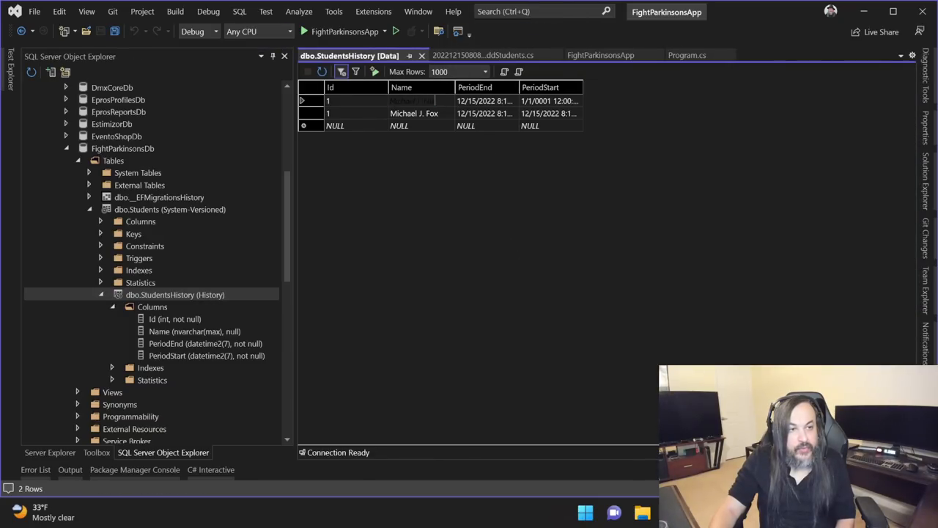
- View dbo.Students data showing the single Michael Fox row, then return to the AddStudents migration
right_click(170, 209)
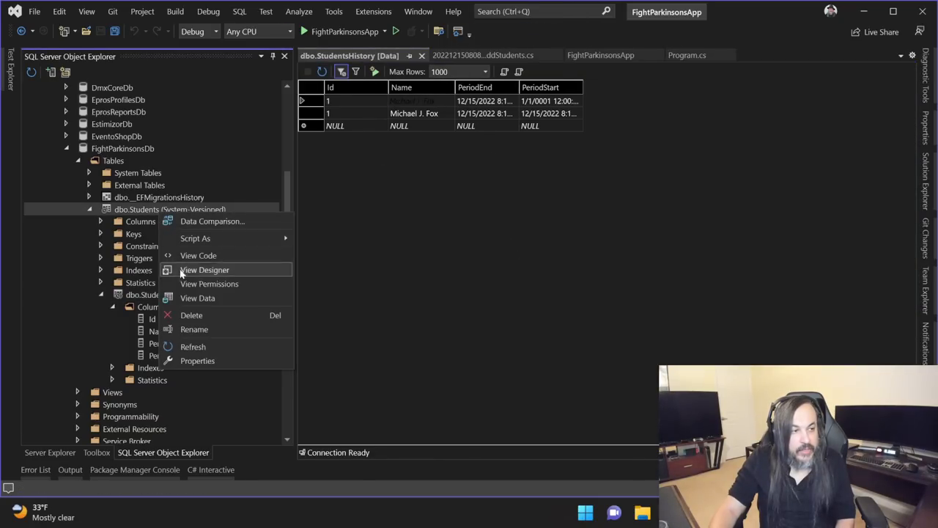
left_click(197, 298)
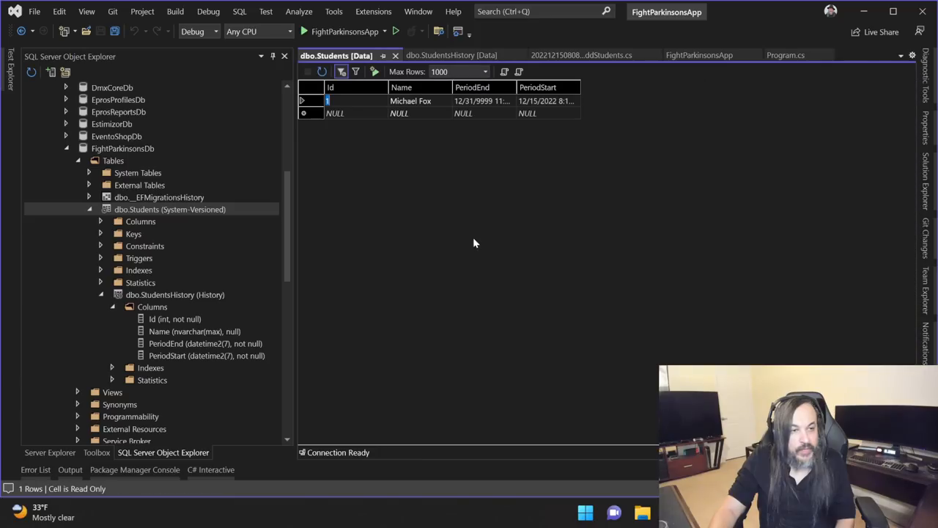
left_click(411, 100)
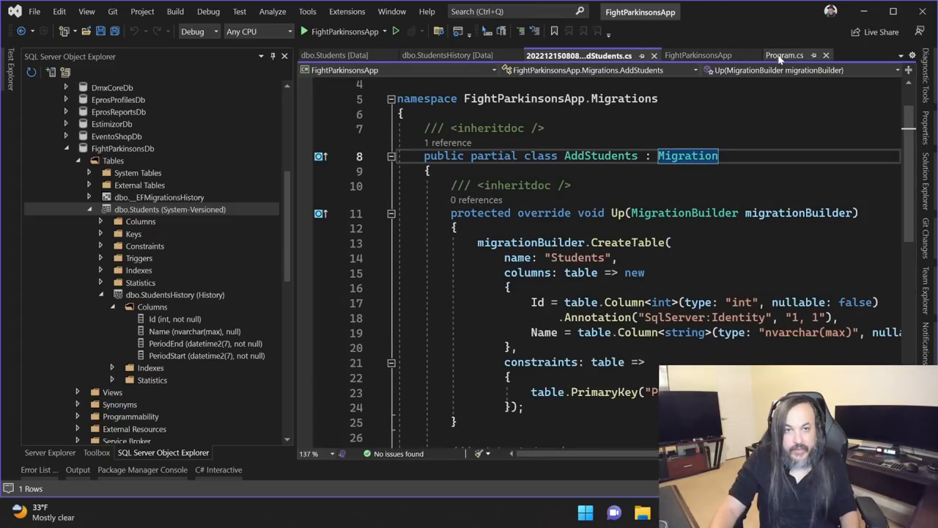
- Append '(New)' to the student's name in Main and review the three StudentsHistory versions' timestamps
left_click(788, 55)
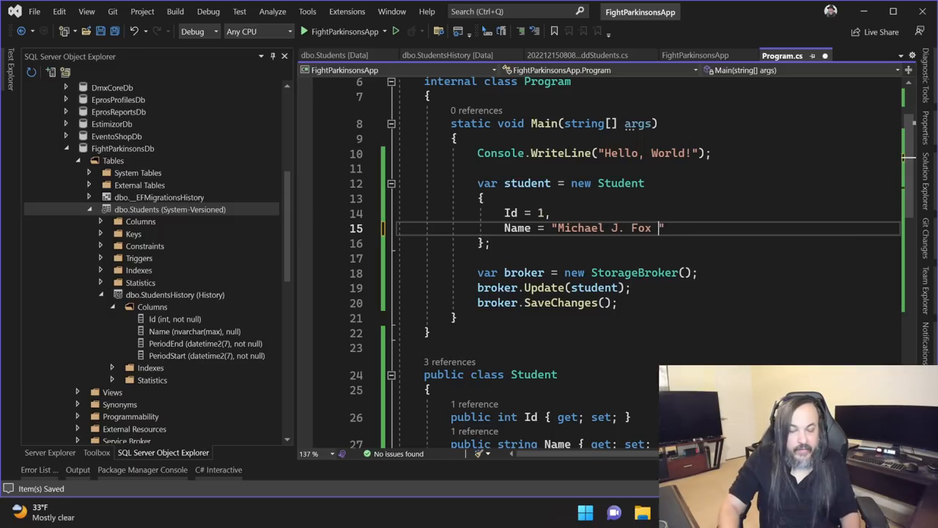
type("(New)")
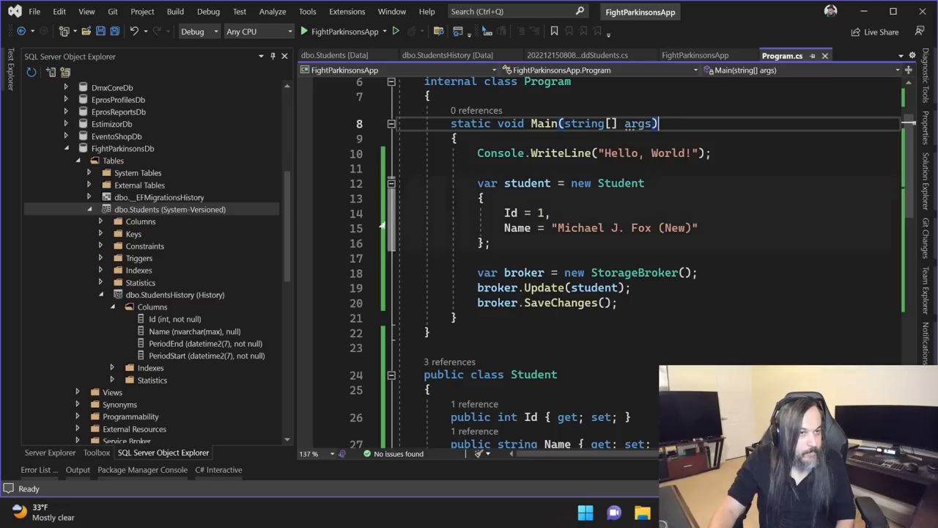
left_click(450, 55)
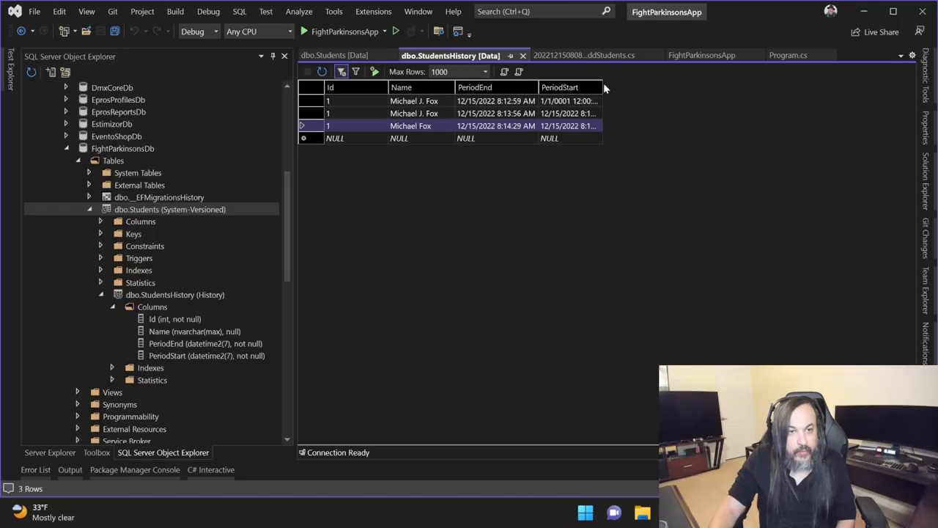
left_click(579, 126)
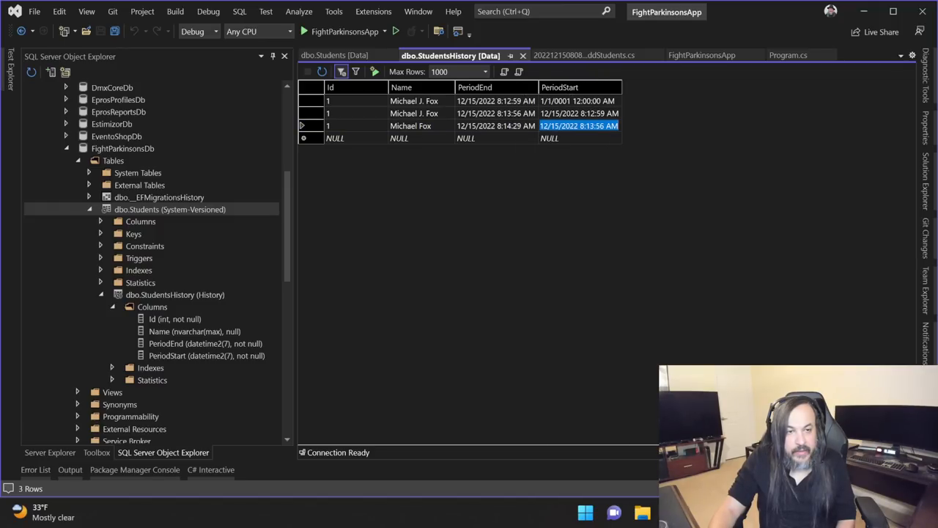
left_click(495, 125)
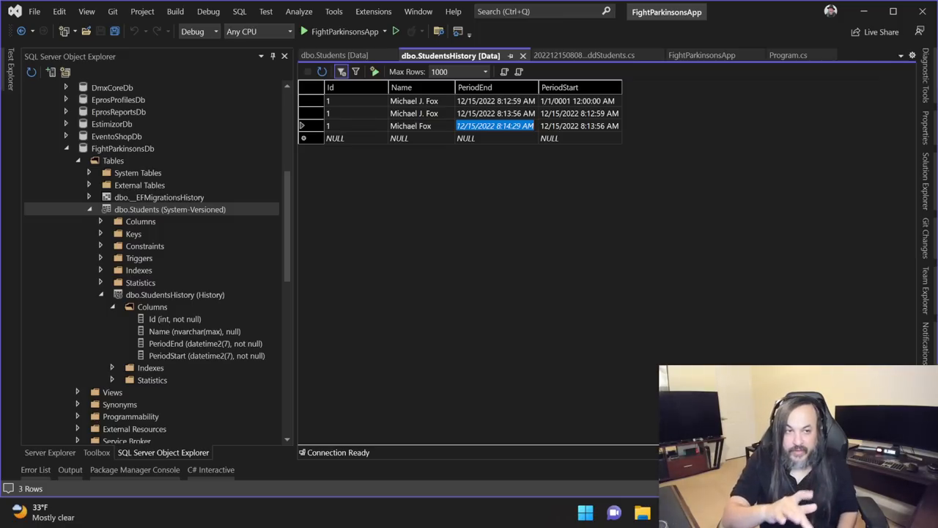
mouse_move(514, 178)
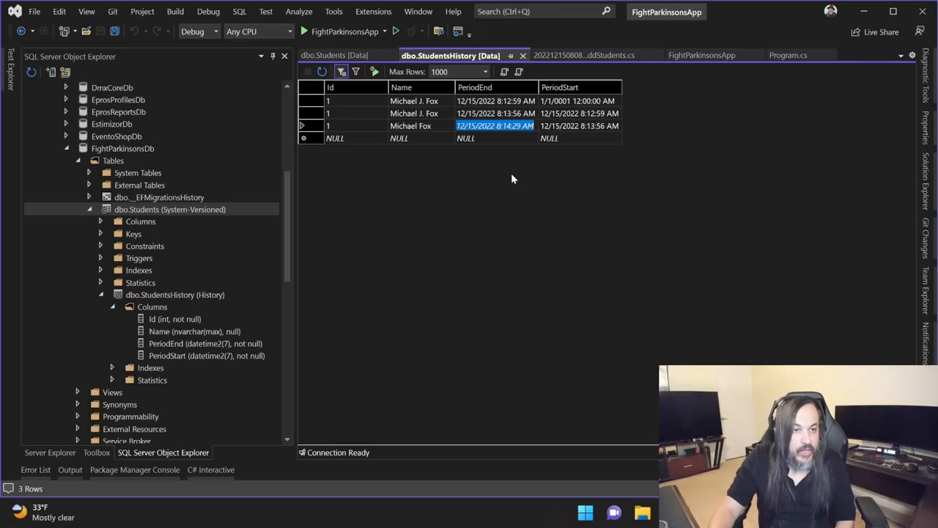
mouse_move(507, 136)
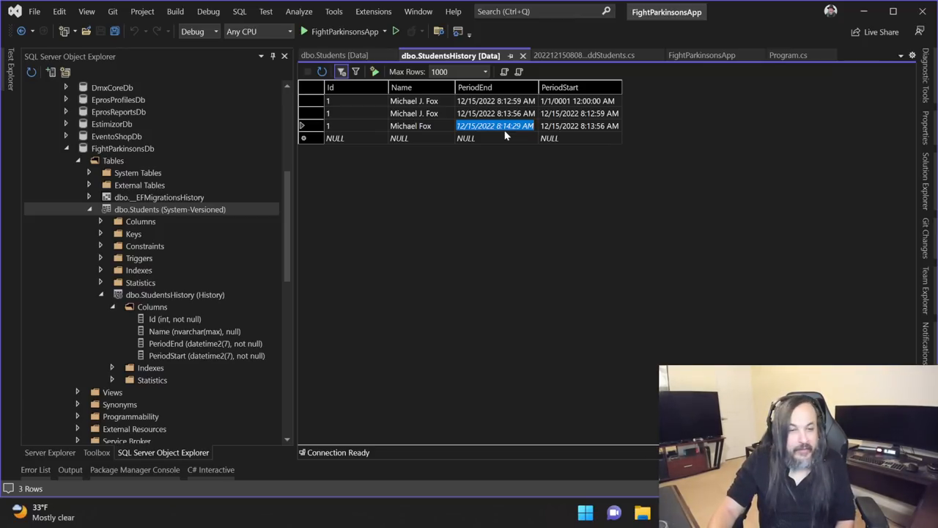
left_click(578, 126)
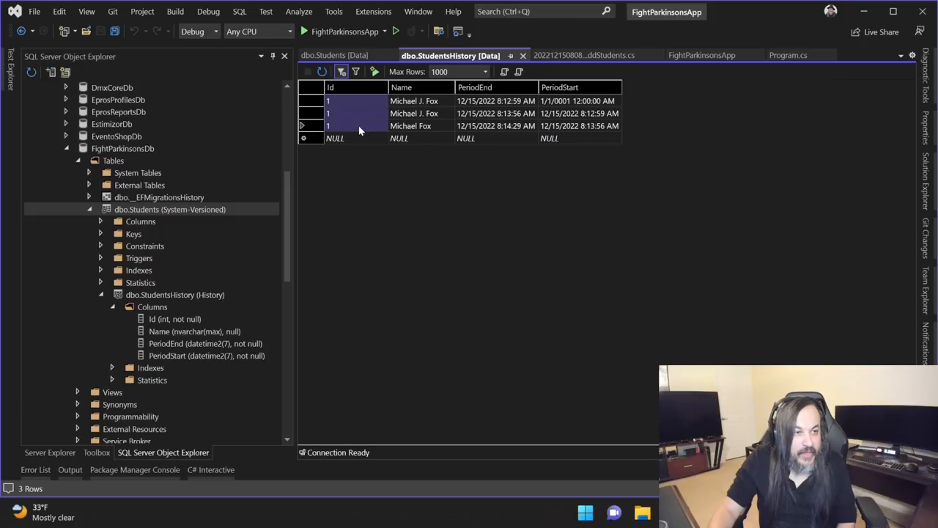
left_click(495, 100)
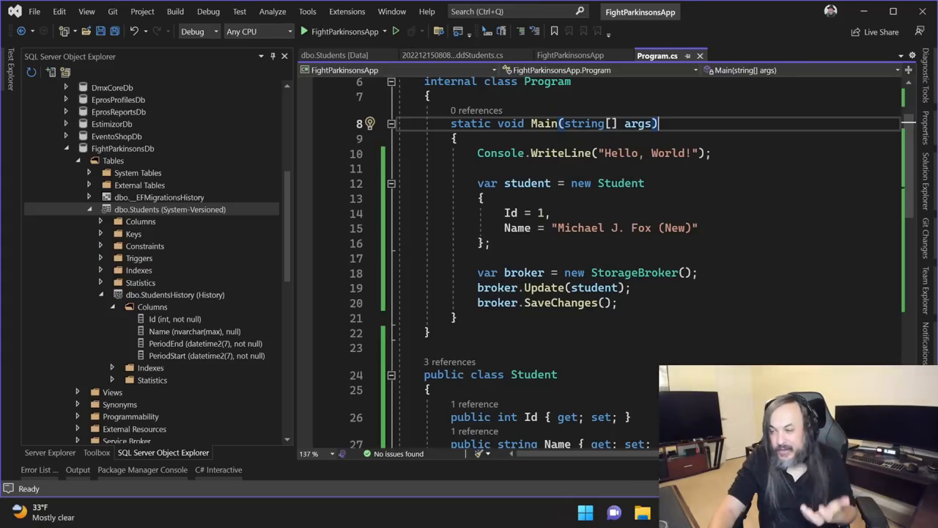
- Replace the update and save lines with a broker.Students.TemporalAll() query
left_click_drag(477, 288, 618, 303)
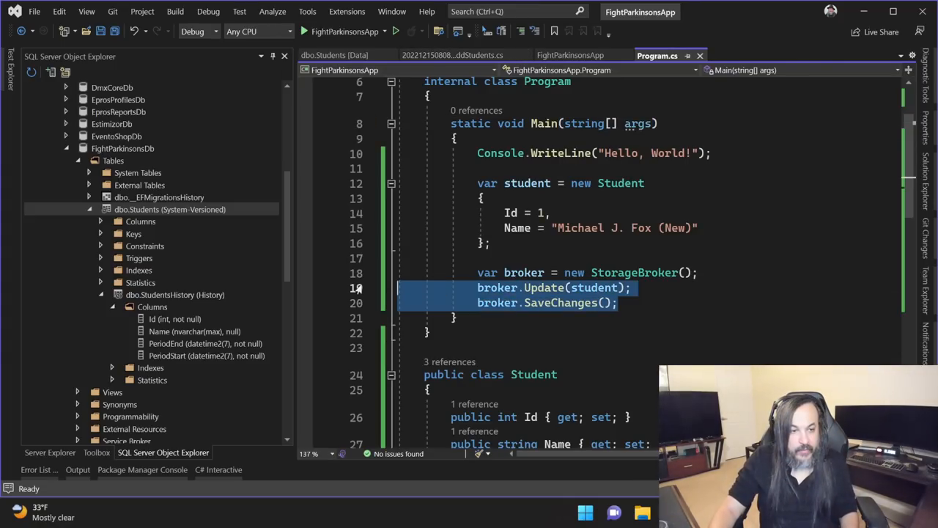
type("broker")
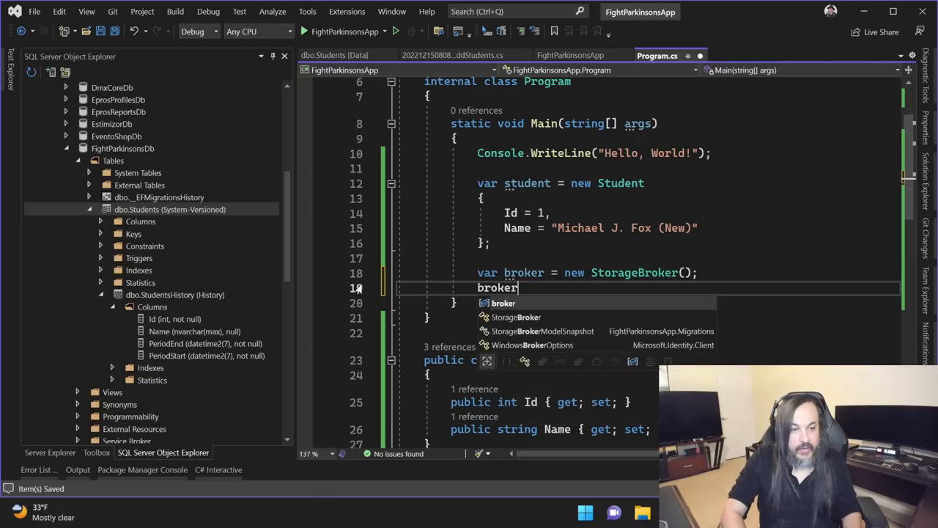
type(".Students.")
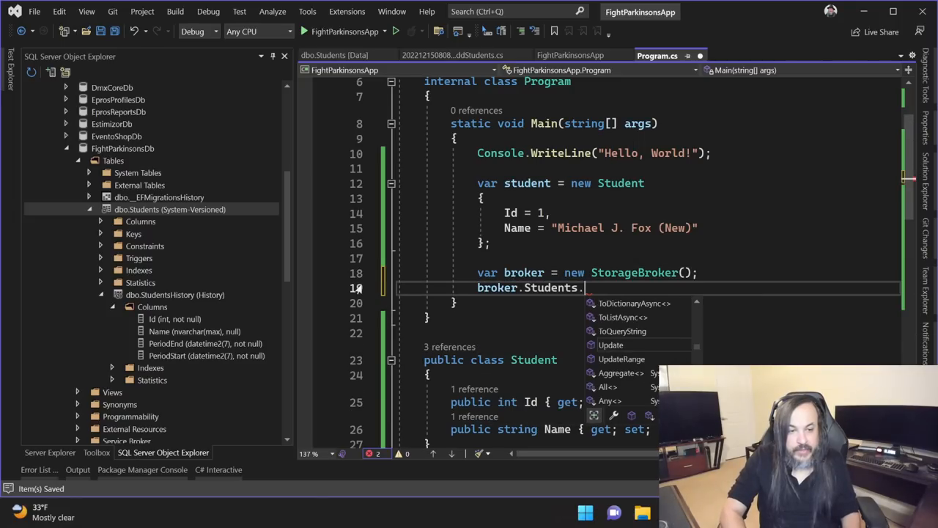
type("TemporalAll")
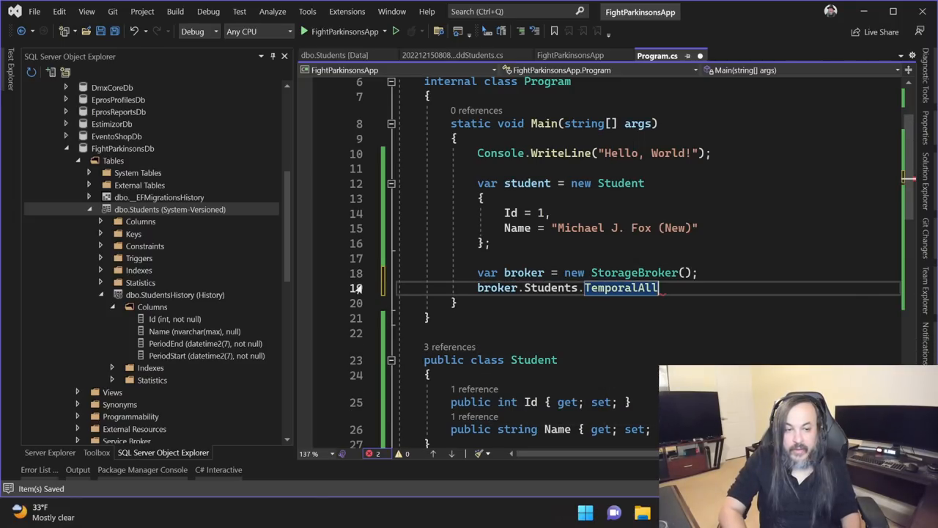
type("();")
type("IQueryable<Student> students =")
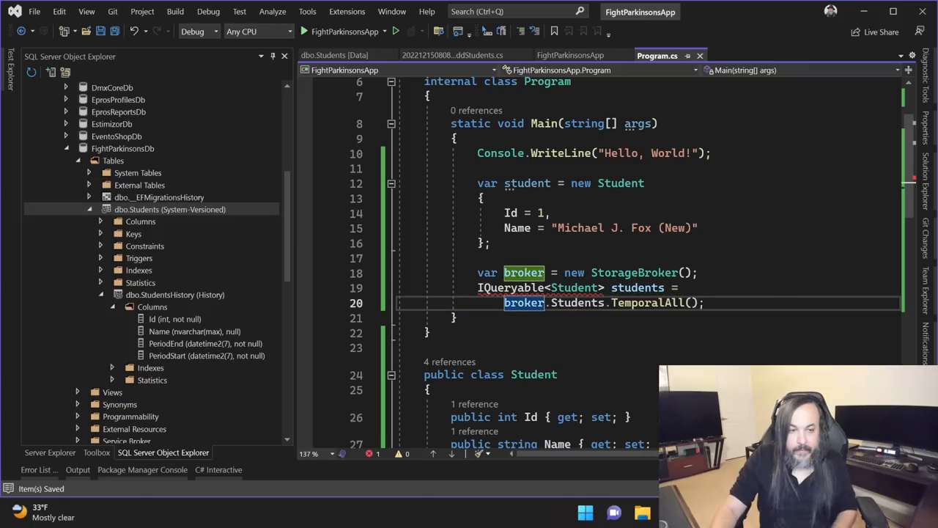
- Try TemporalBetween, add Console.Write(student), and set a breakpoint on that line
left_click(369, 287)
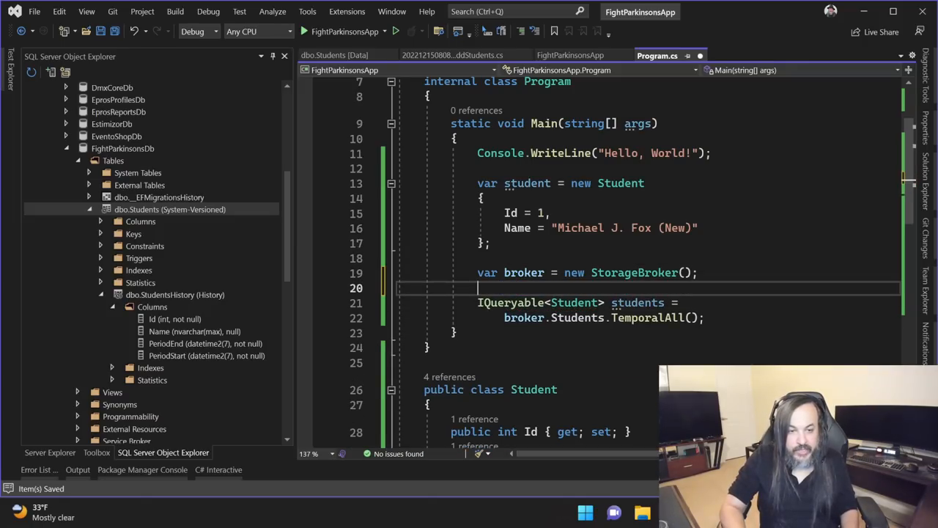
scroll("down", 3)
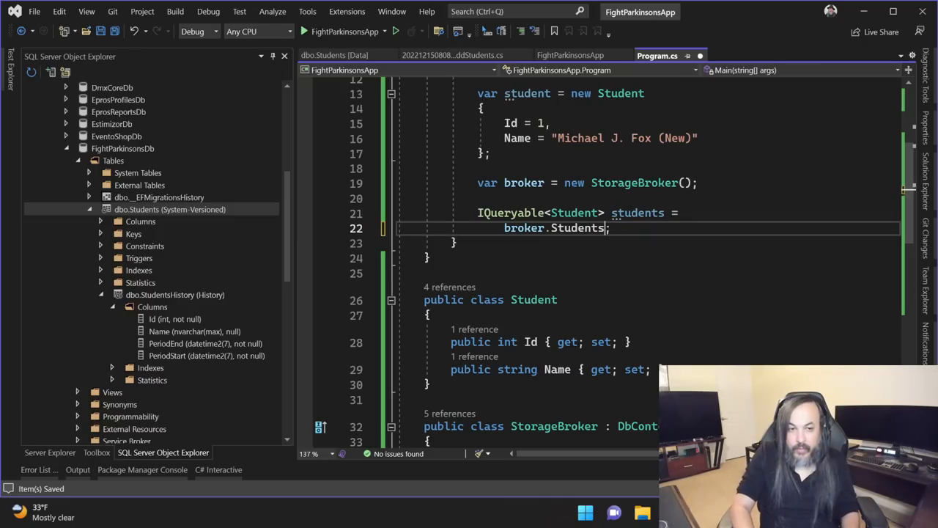
type(".Tempor")
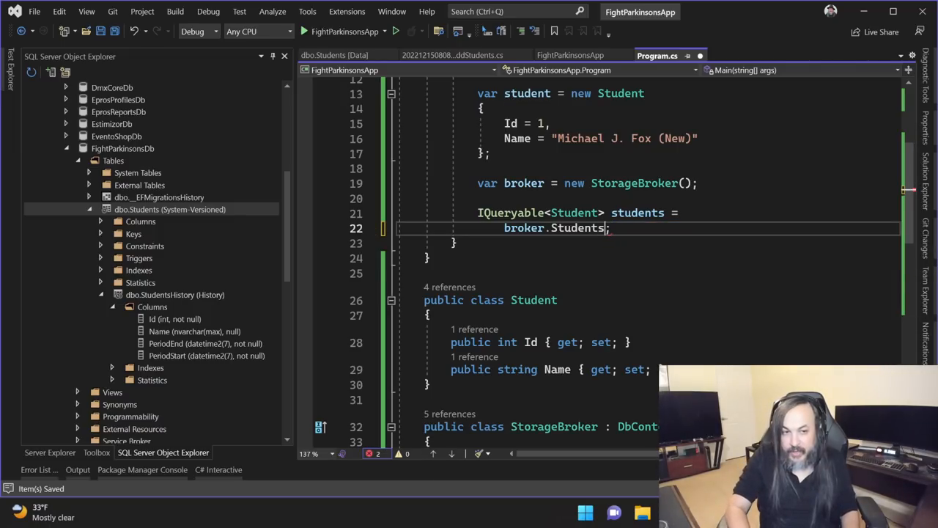
type(".TemporalBetween")
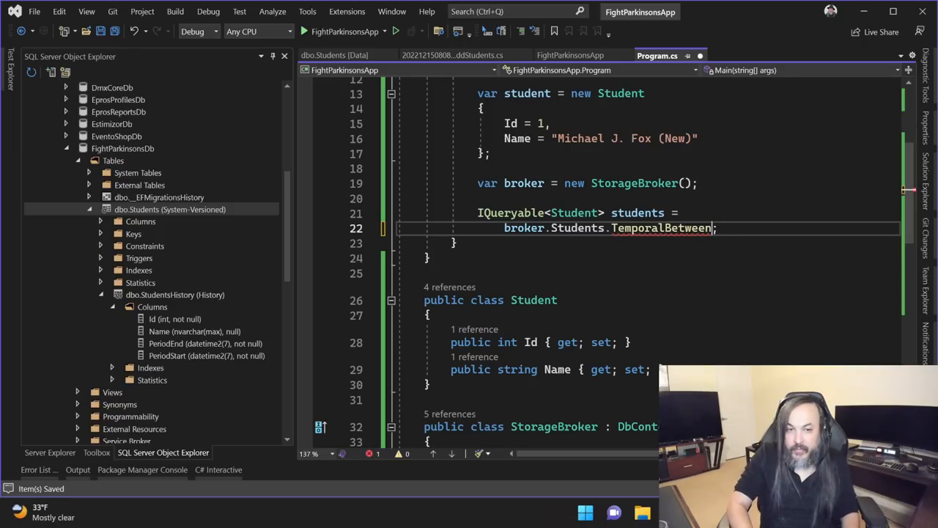
type("(")
type("Con")
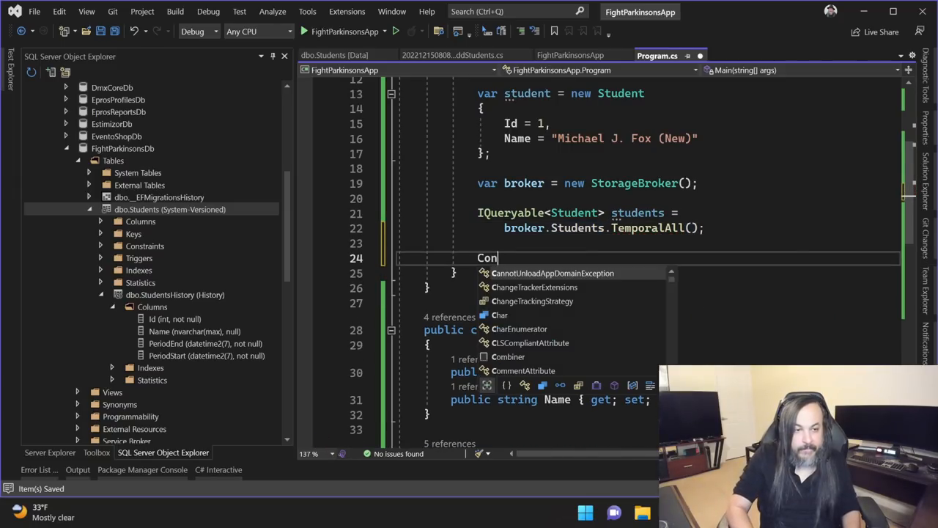
type("sole.wr")
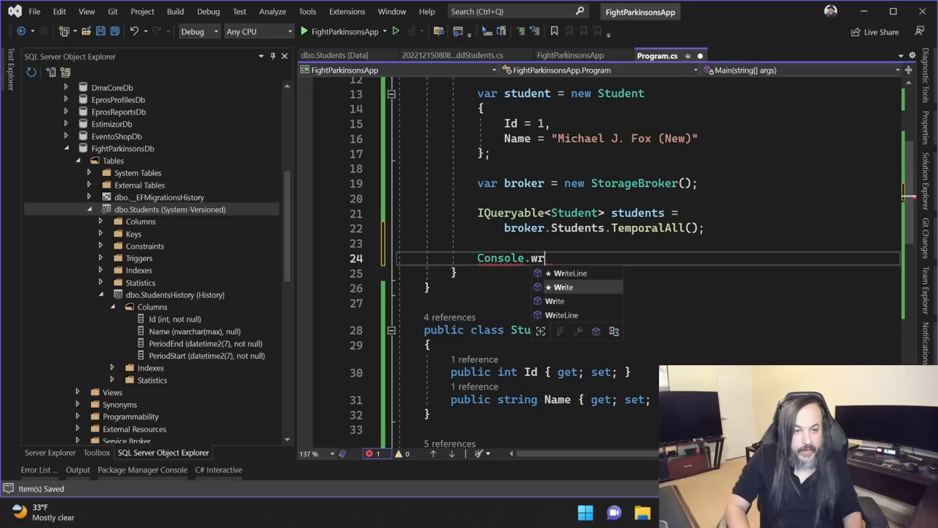
type("ite(stu")
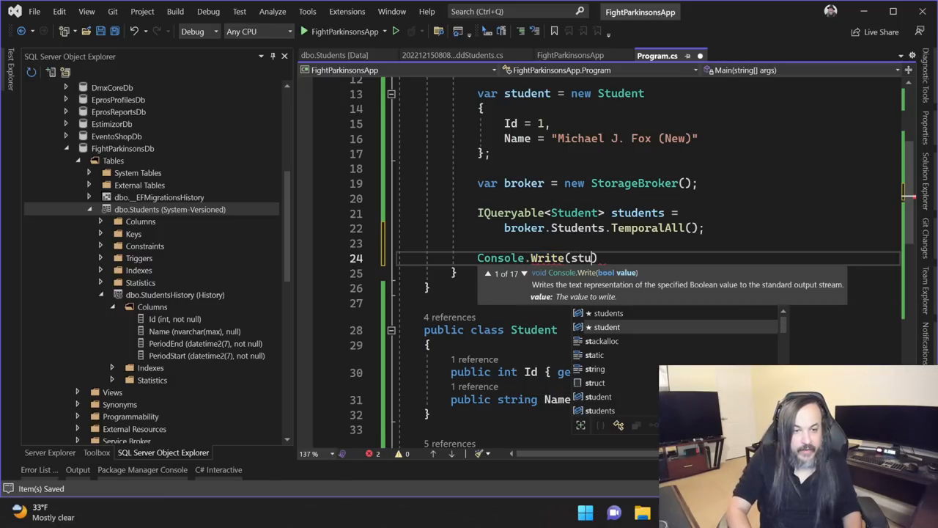
key("Tab")
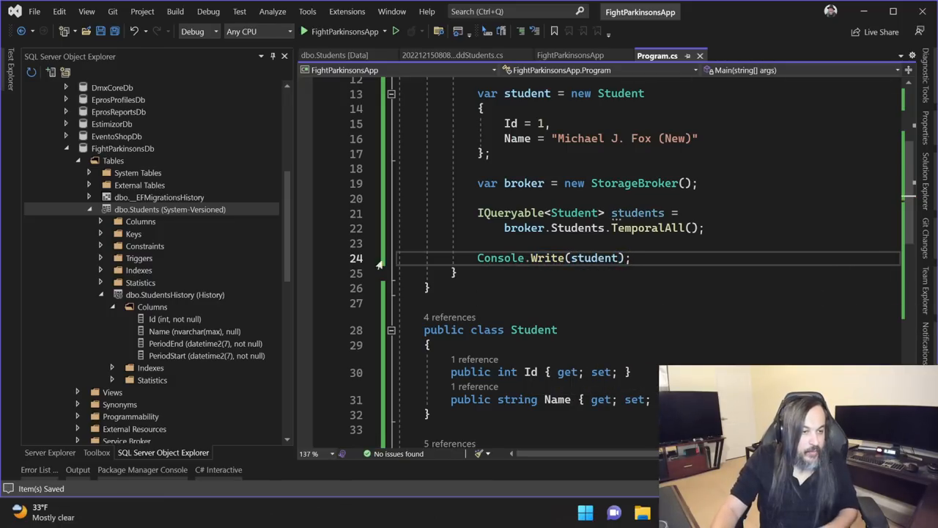
left_click(379, 258)
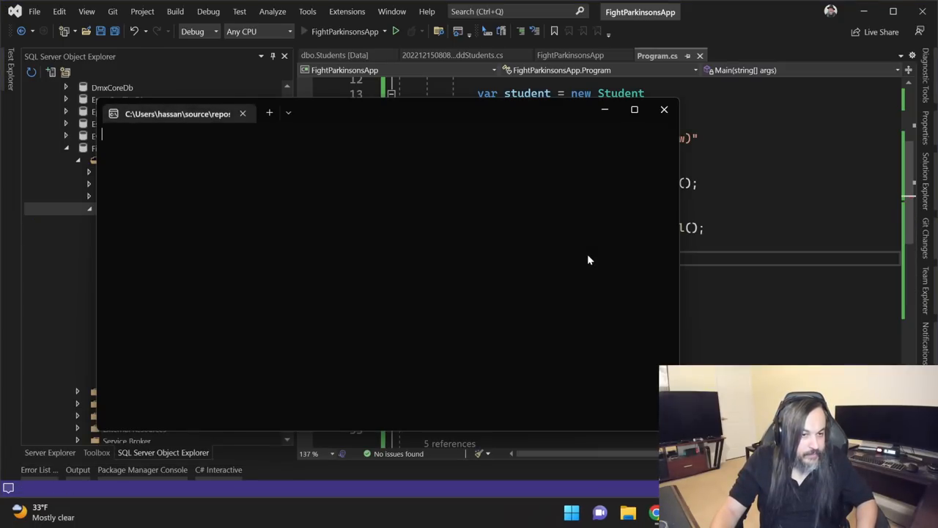
- QuickWatch students at the breakpoint, showing four Id 1 versions ending with Michael J. Fox (New)
left_click(402, 31)
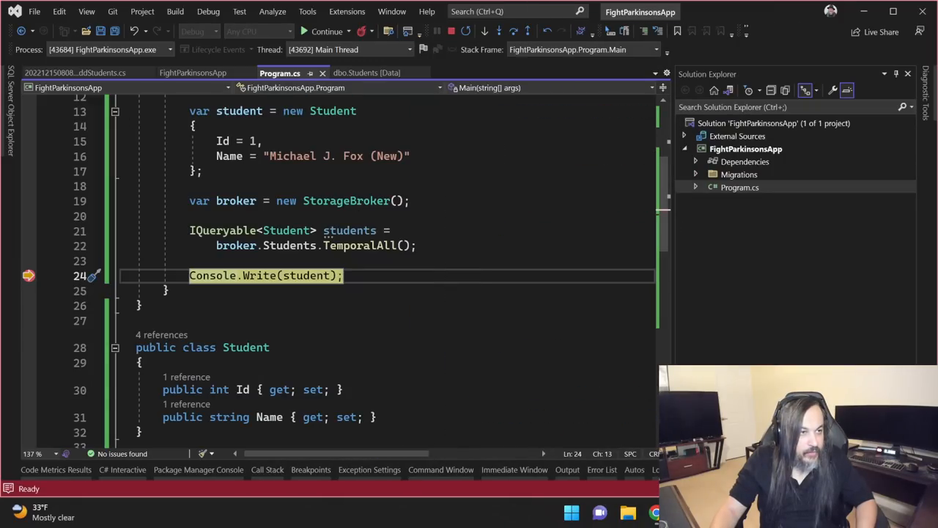
right_click(264, 275)
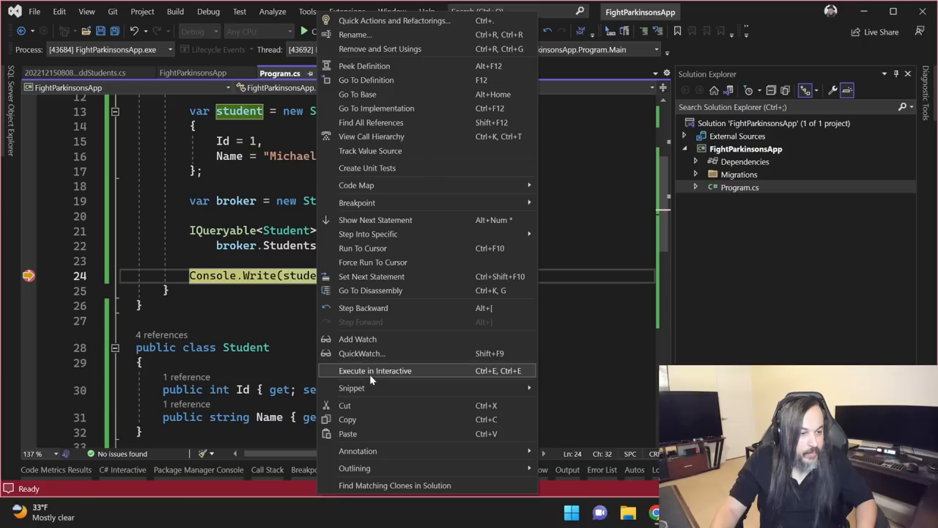
left_click(362, 353)
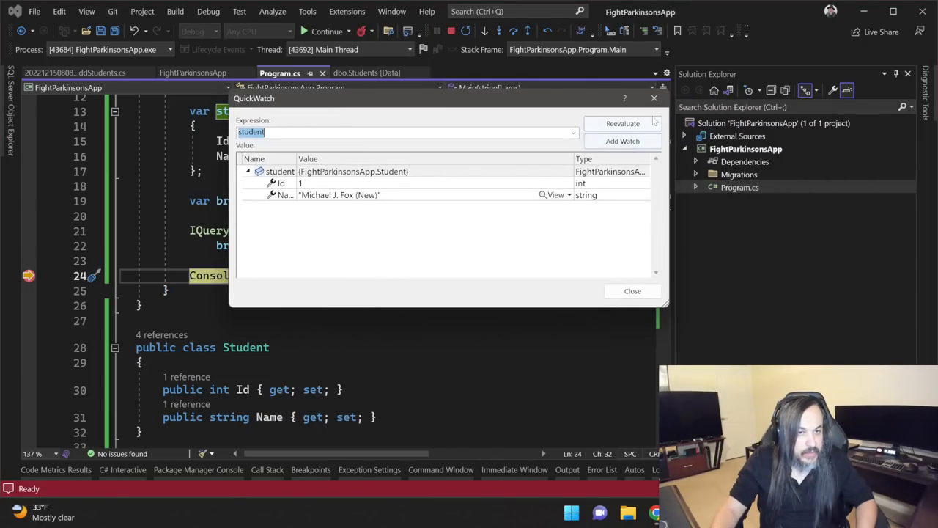
left_click(633, 290)
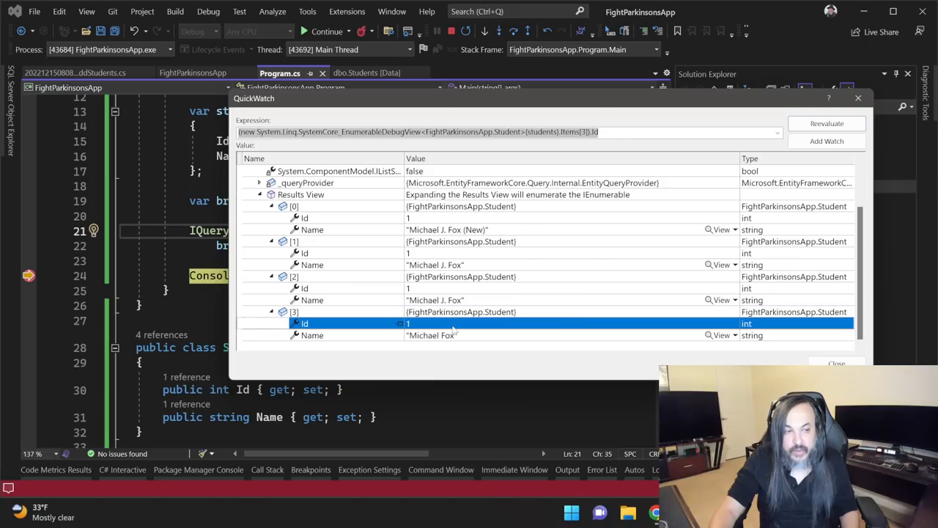
left_click(312, 335)
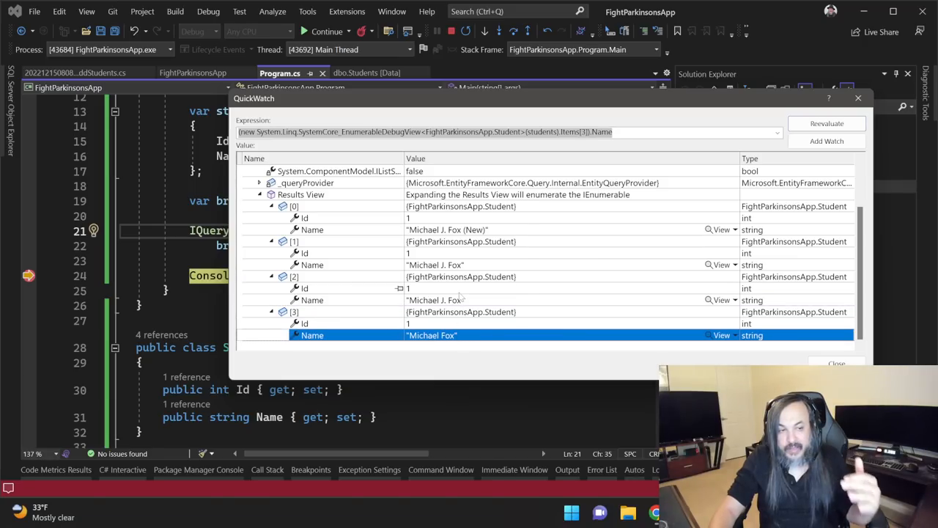
mouse_move(463, 258)
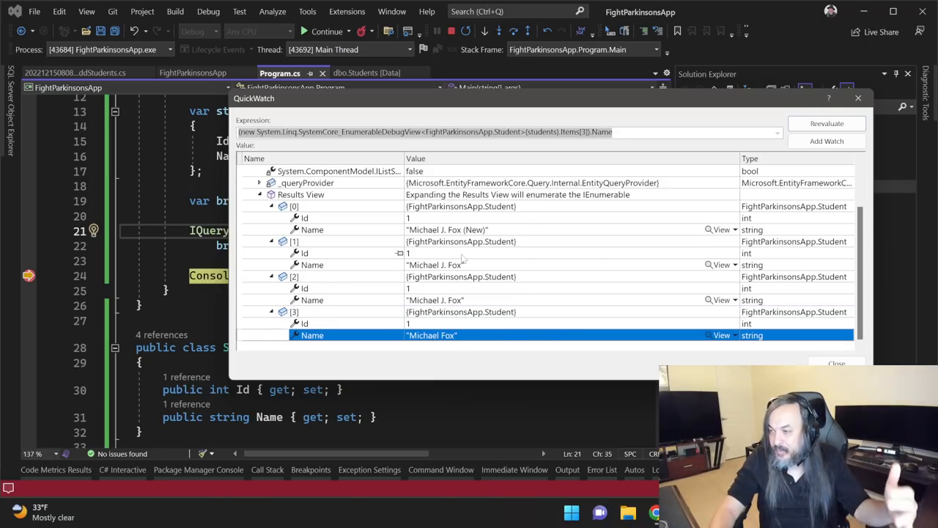
mouse_move(576, 224)
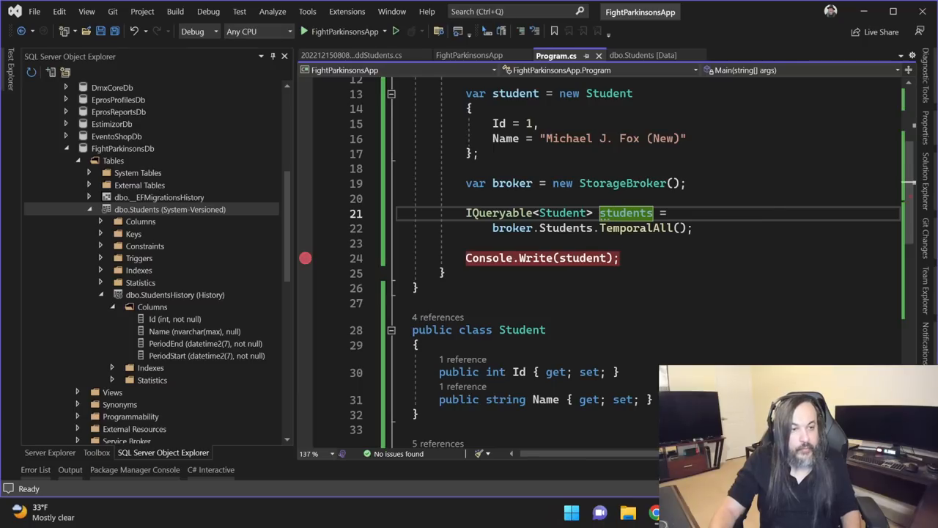
- Give IsTemporal an options lambda using the StudentsHistory table and HasPeriodEnd("Start")
scroll("down", 3)
type("studentsTable => studentsTable.IsTemporal(s => {});")
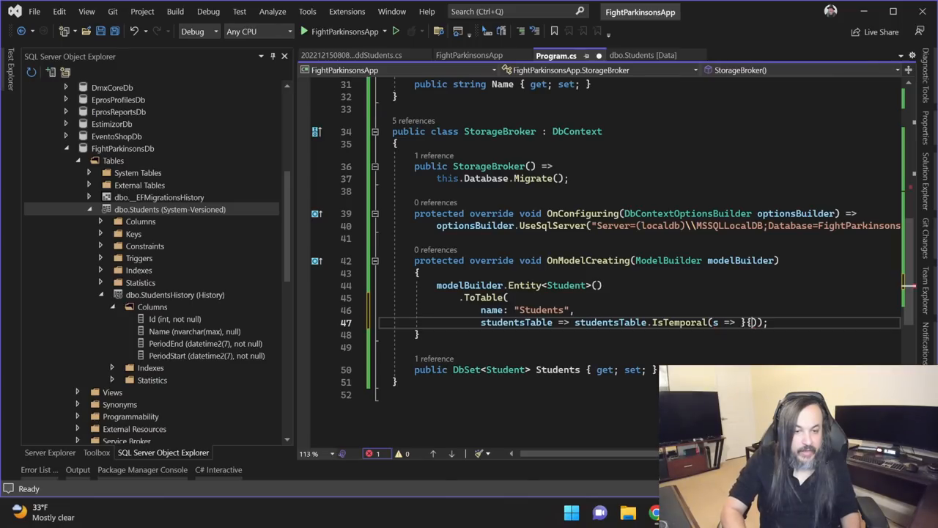
type("s.")
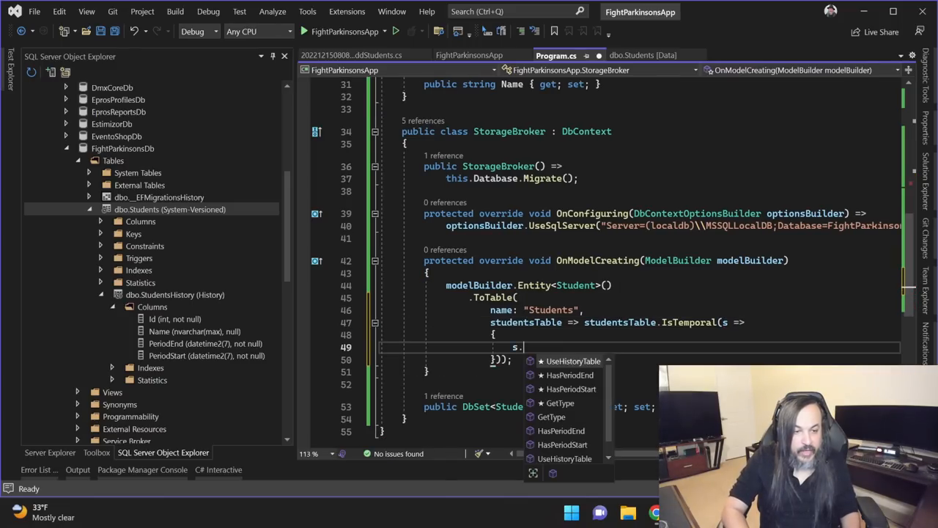
left_click(571, 361)
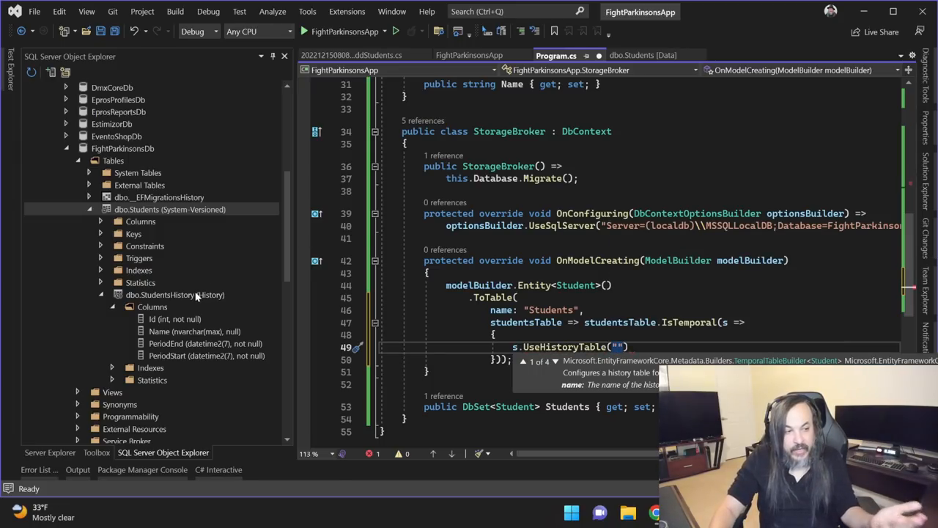
left_click(164, 294)
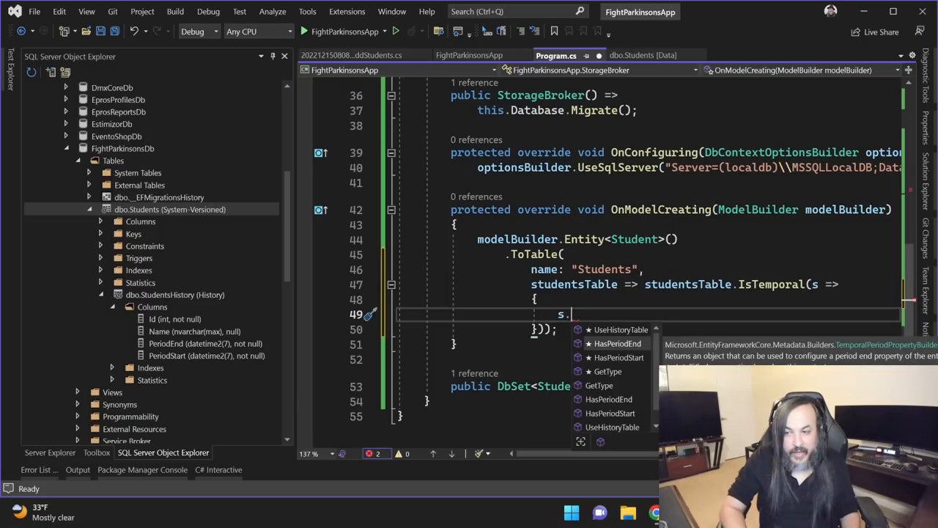
type("HasPeriodEnd(\"\")")
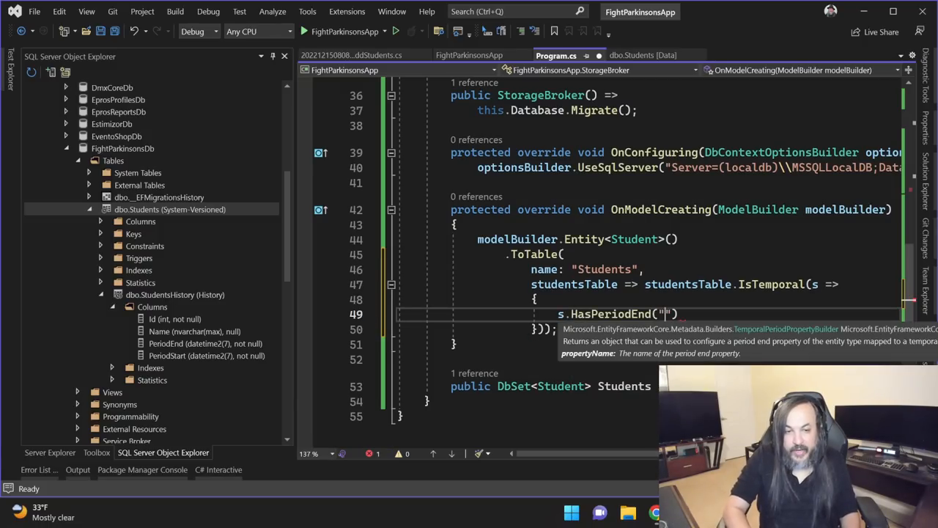
type("Start")
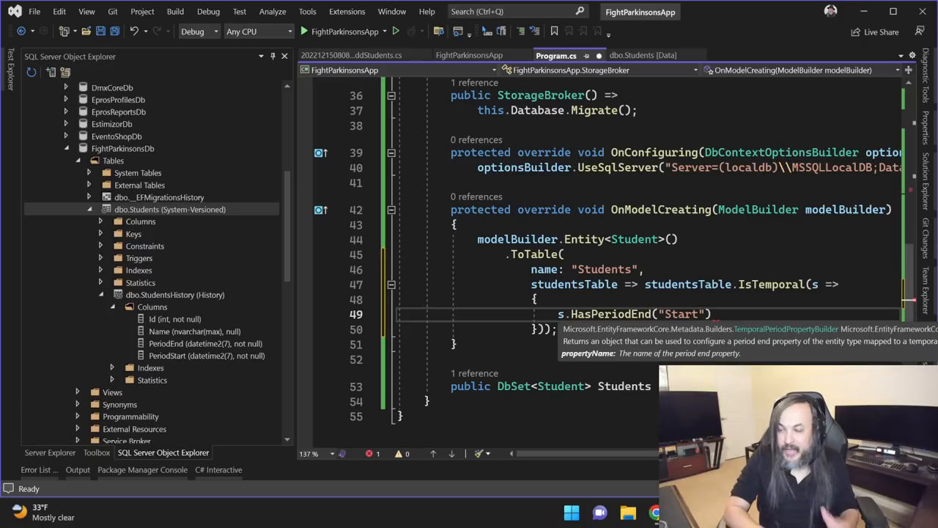